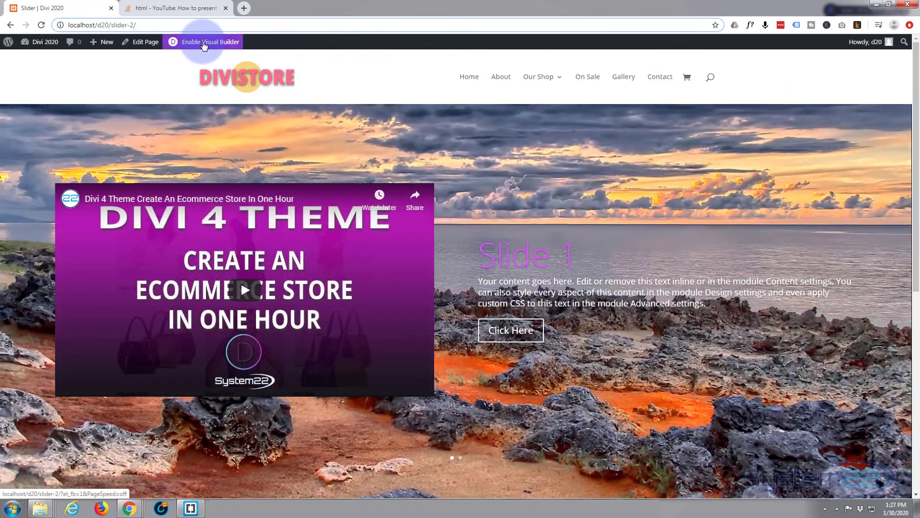
In Wireframe view, delete the Code and Slider sections, then return to desktop view
{"action": "left_click", "coordinate": [207, 42]}
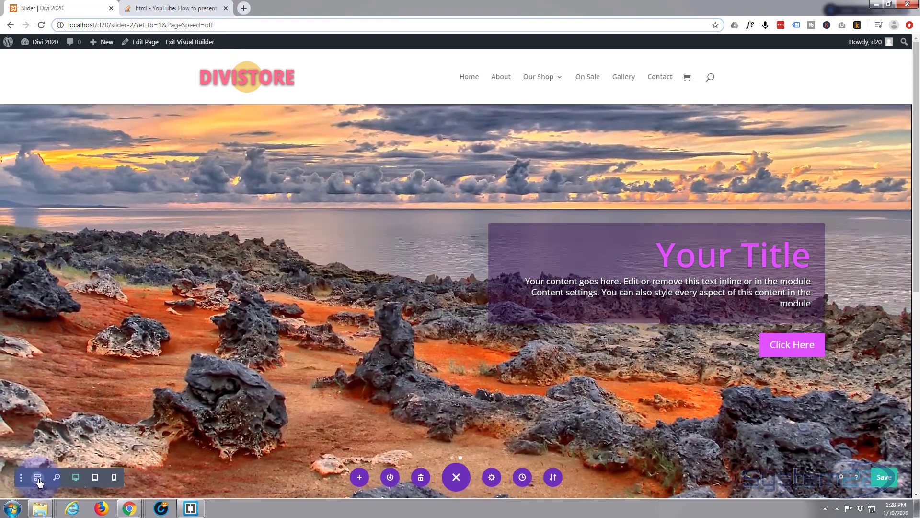
{"action": "left_click", "coordinate": [37, 477]}
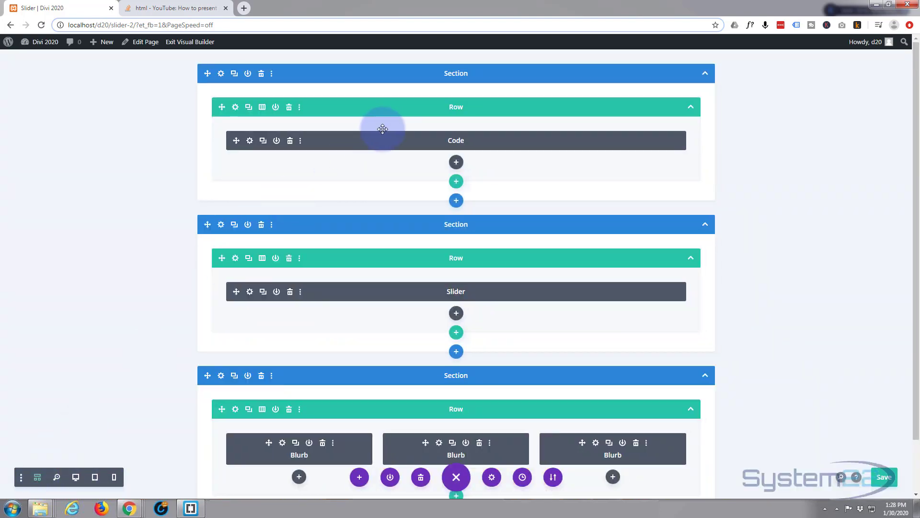
{"action": "mouse_move", "coordinate": [201, 89]}
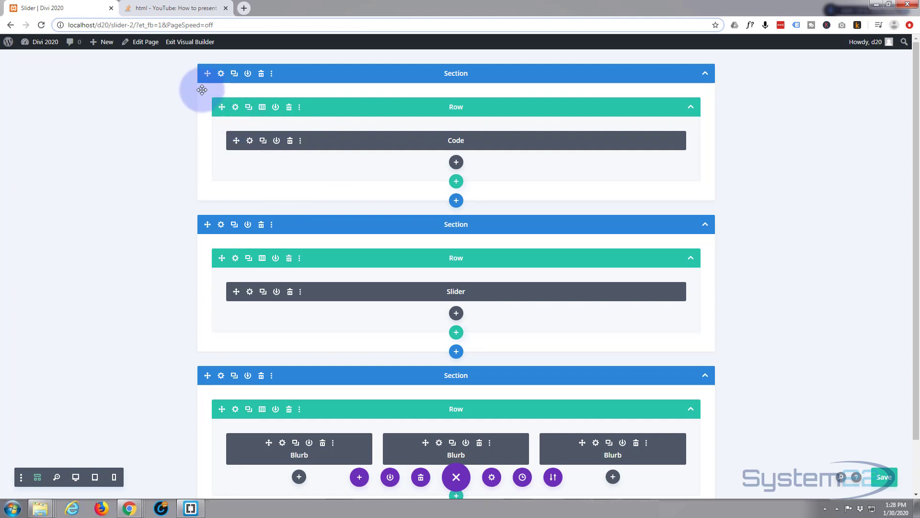
{"action": "mouse_move", "coordinate": [132, 95]}
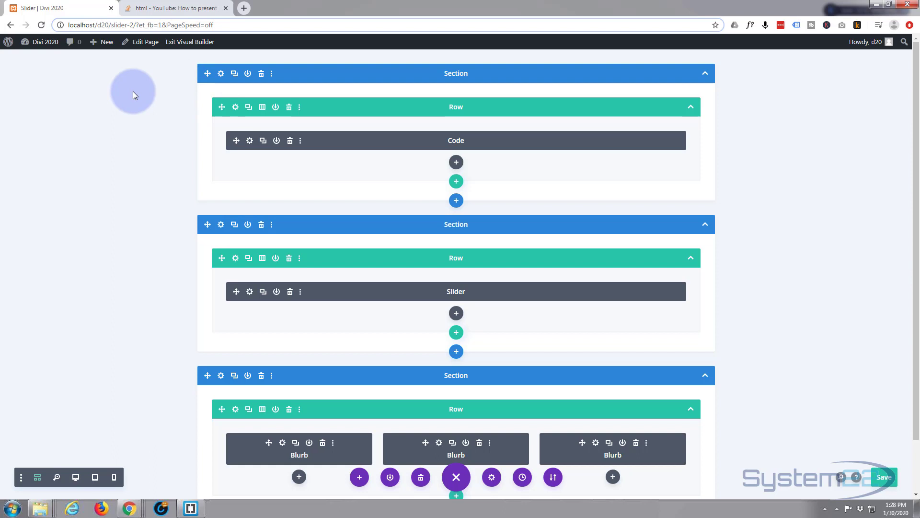
{"action": "left_click", "coordinate": [261, 74]}
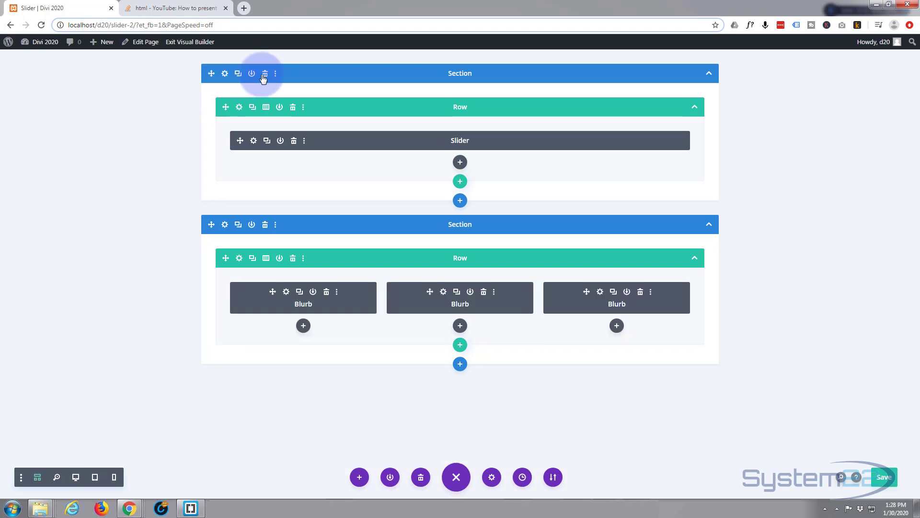
{"action": "left_click", "coordinate": [264, 73]}
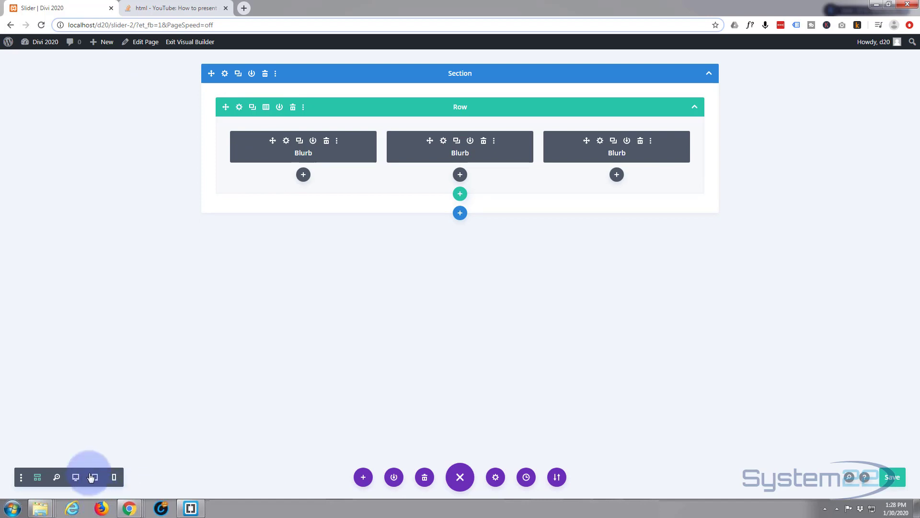
{"action": "left_click", "coordinate": [92, 476]}
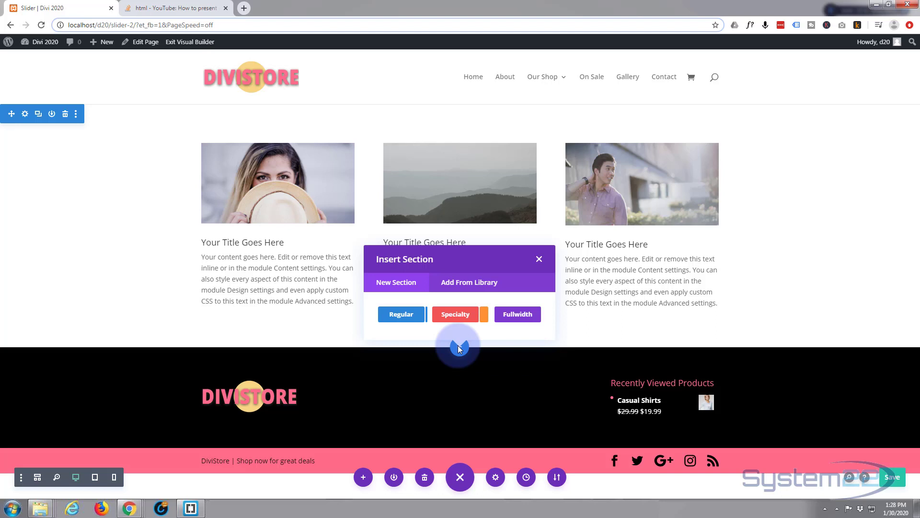
Add a regular section below the blurbs with a one-column row and a Code module
{"action": "left_click", "coordinate": [400, 314]}
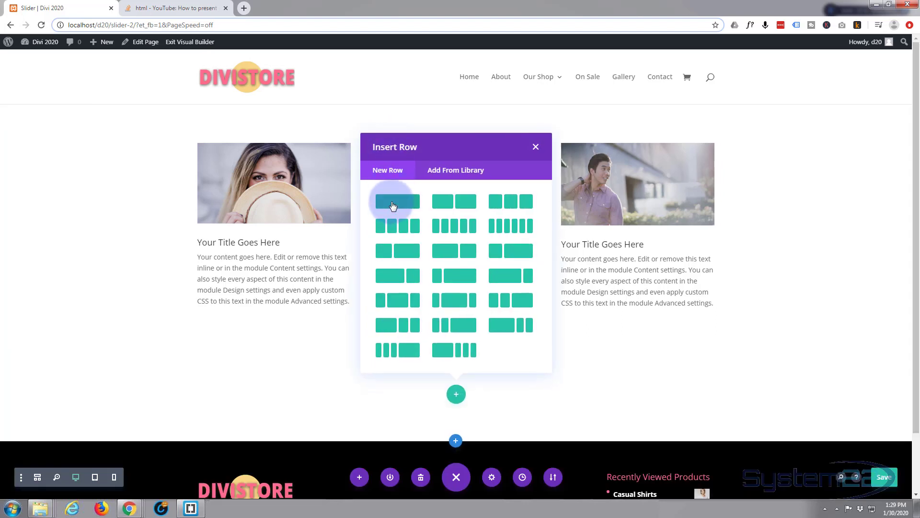
{"action": "left_click", "coordinate": [397, 200]}
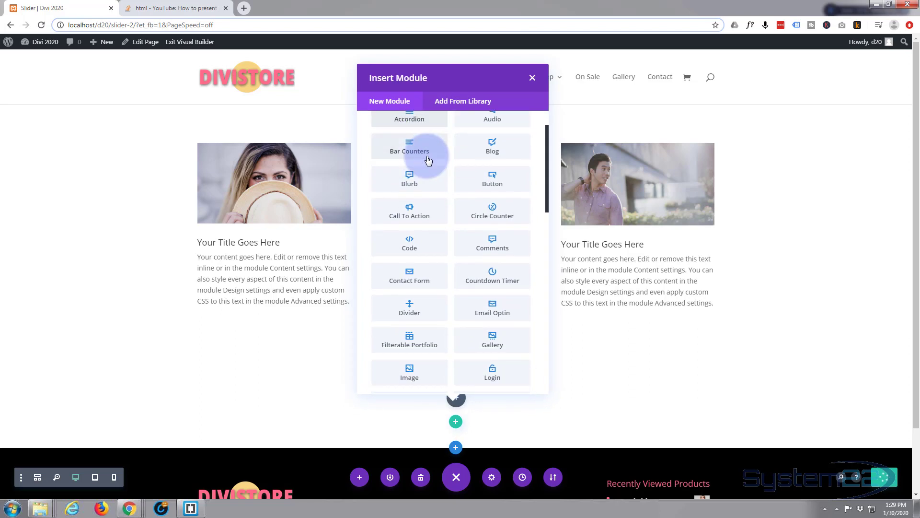
{"action": "left_click", "coordinate": [409, 243]}
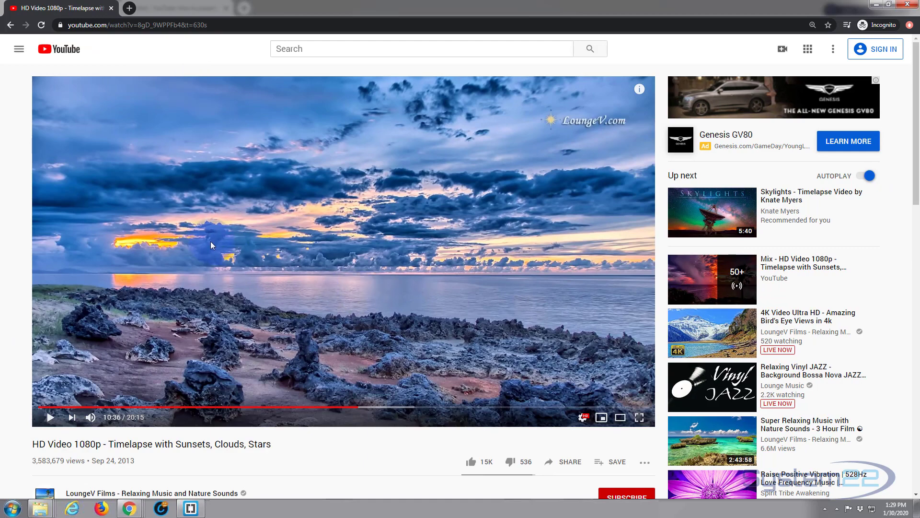
{"action": "mouse_move", "coordinate": [483, 475]}
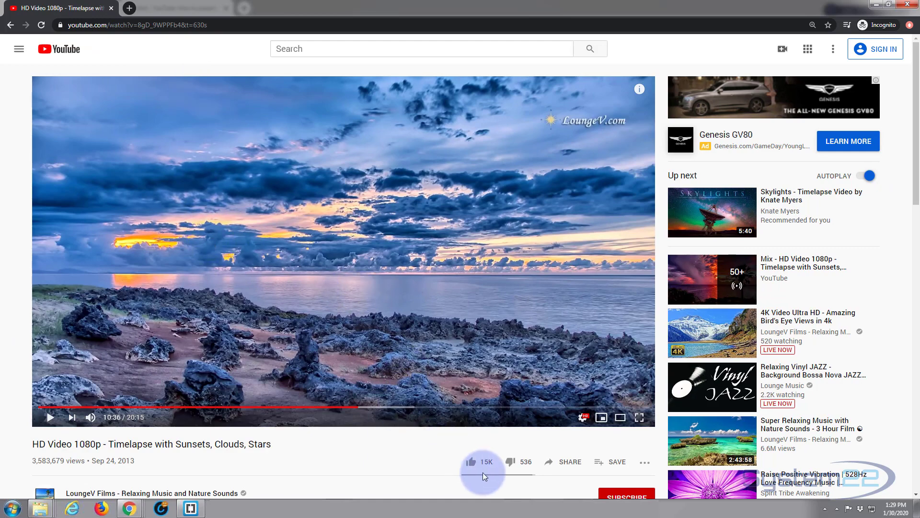
{"action": "mouse_move", "coordinate": [568, 462]}
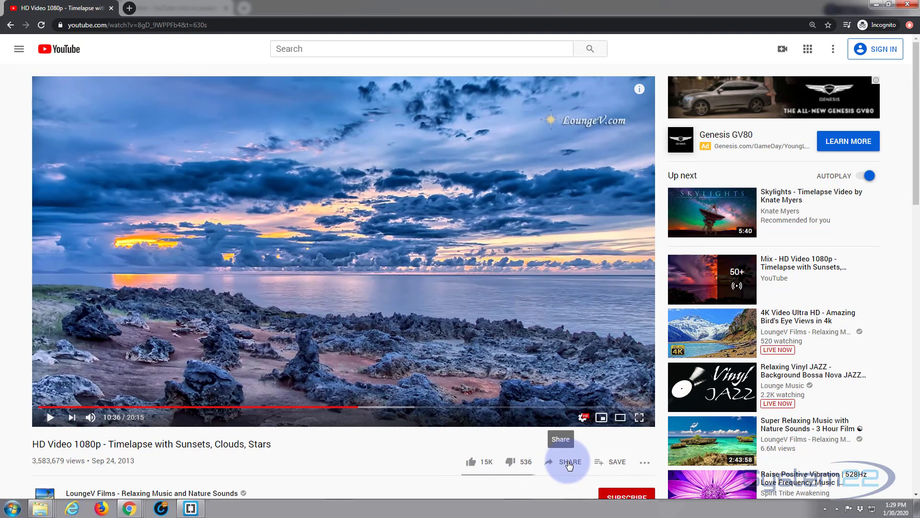
Copy the timelapse video's Share > Embed iframe code with Start at 2:00
{"action": "left_click", "coordinate": [567, 462]}
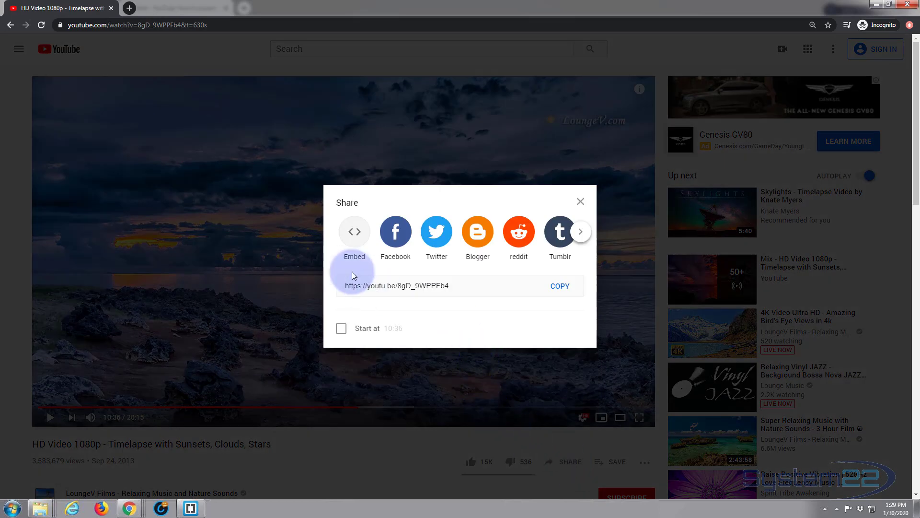
{"action": "left_click", "coordinate": [354, 231]}
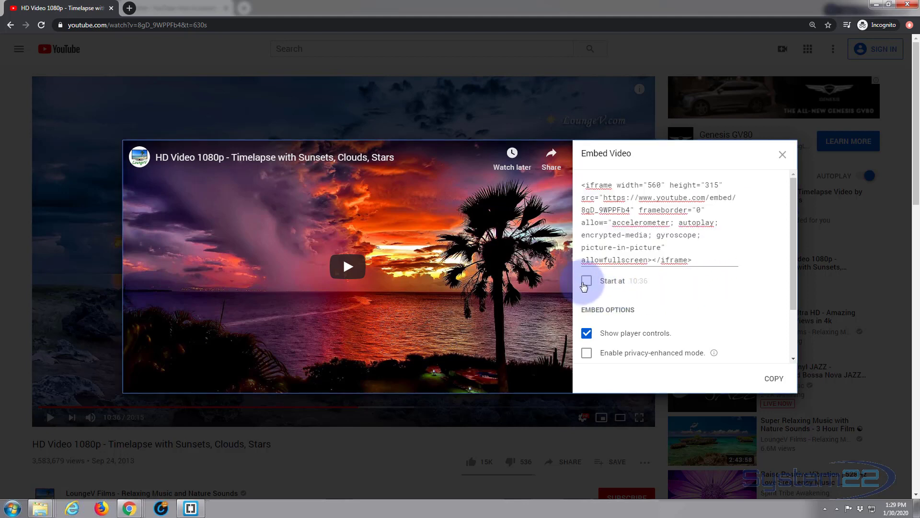
{"action": "left_click", "coordinate": [586, 280]}
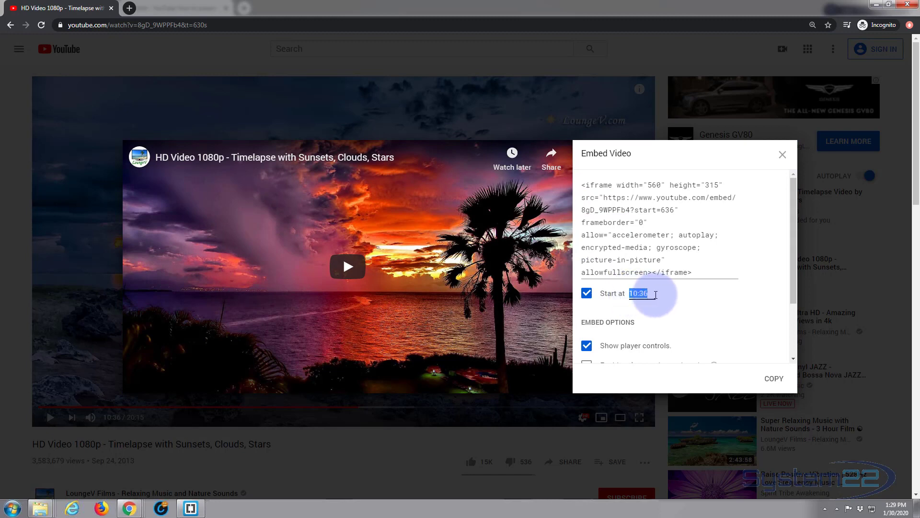
{"action": "type", "text": "2:"}
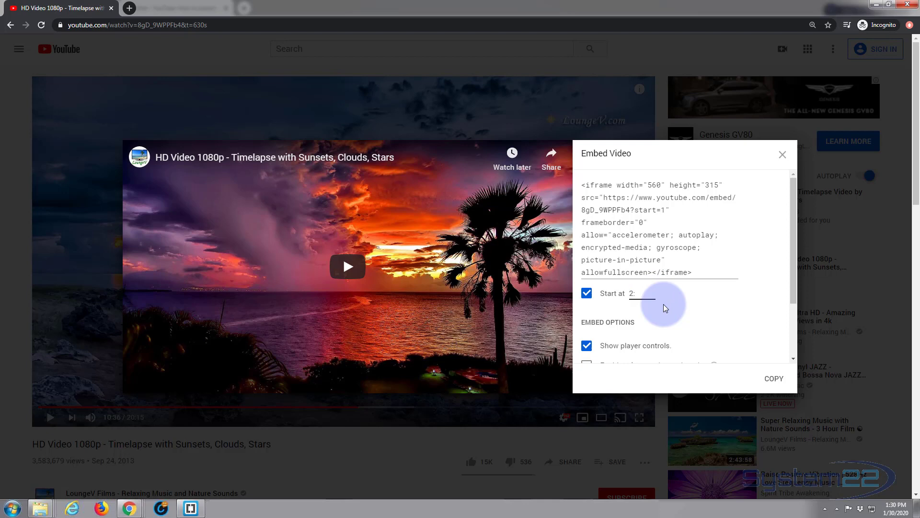
{"action": "type", "text": "00"}
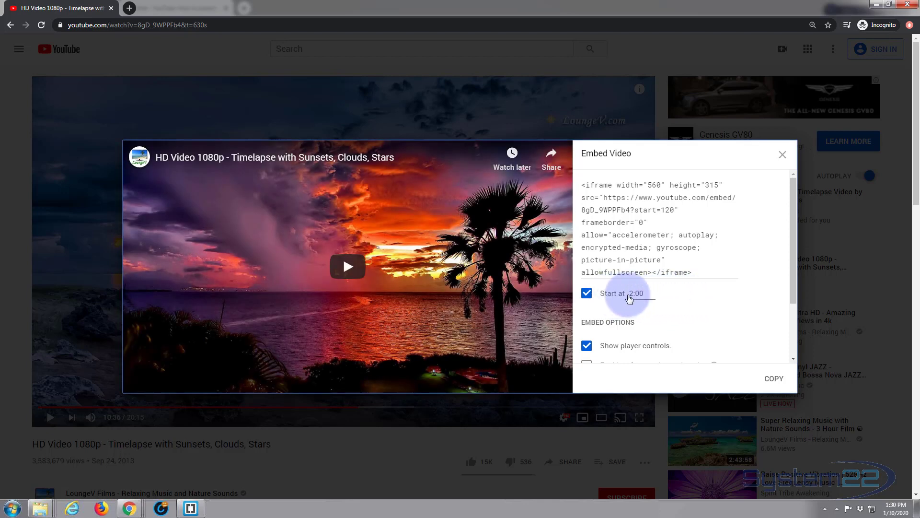
{"action": "mouse_move", "coordinate": [671, 296]}
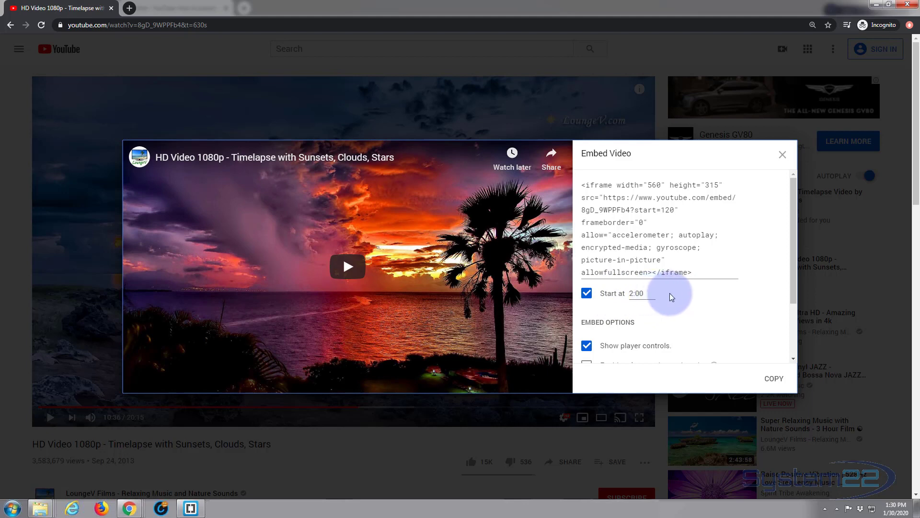
{"action": "scroll", "scroll_direction": "down", "scroll_amount": 3}
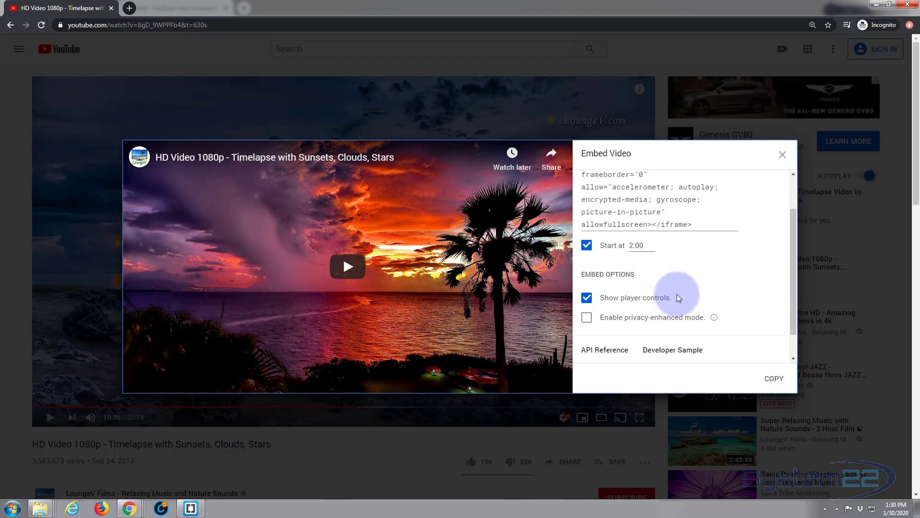
{"action": "scroll", "scroll_direction": "down", "scroll_amount": 3}
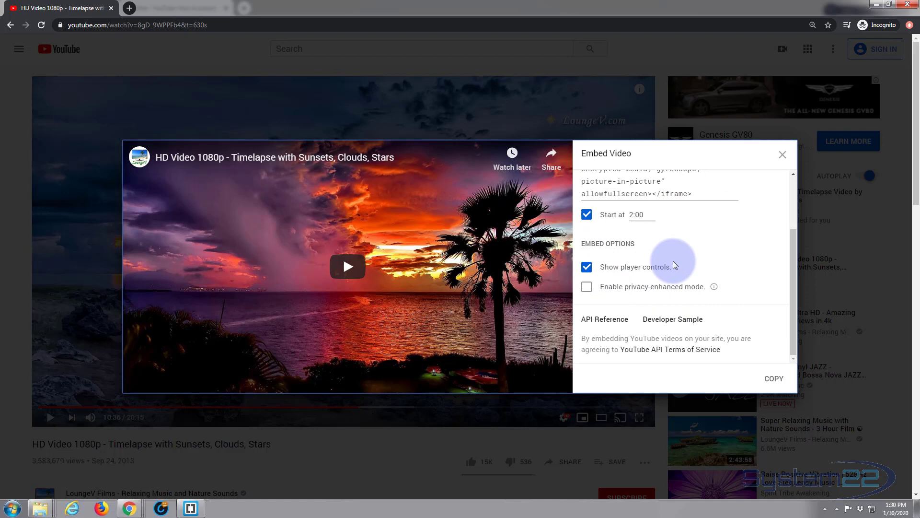
{"action": "mouse_move", "coordinate": [696, 293]}
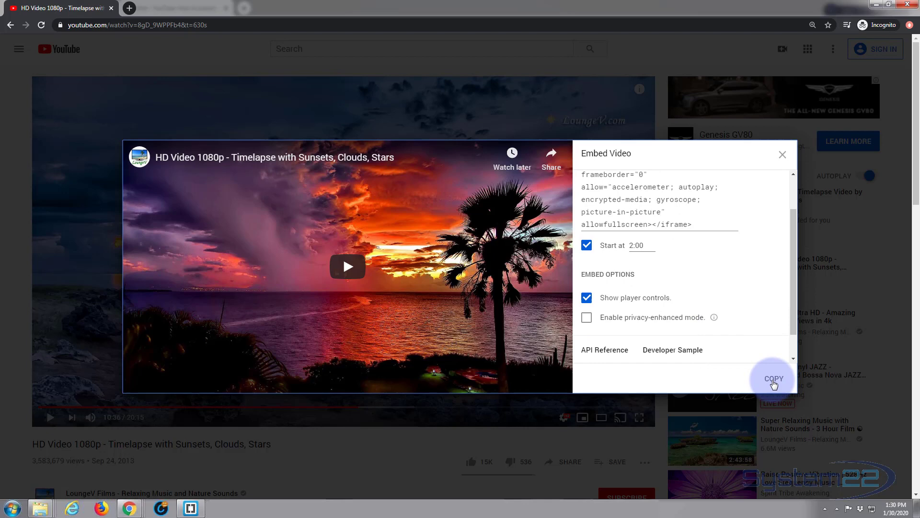
{"action": "left_click", "coordinate": [773, 379]}
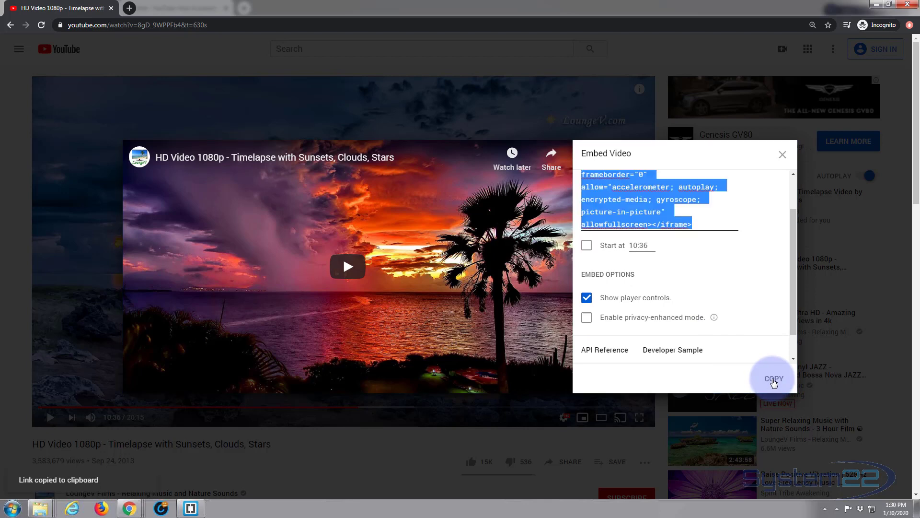
{"action": "mouse_move", "coordinate": [774, 140]}
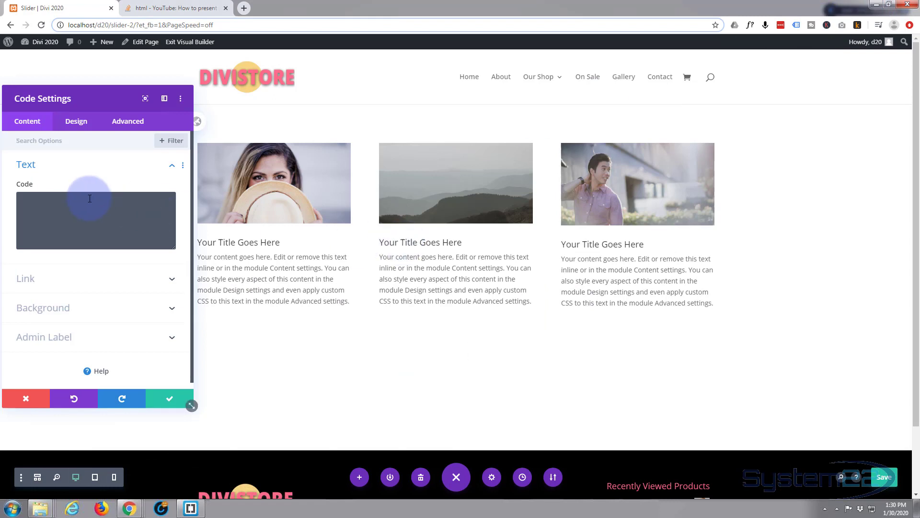
Paste the YouTube iframe embed code (8gD_9WPPFb4, start at 2:00) into the Code module and save
{"action": "left_click", "coordinate": [96, 220]}
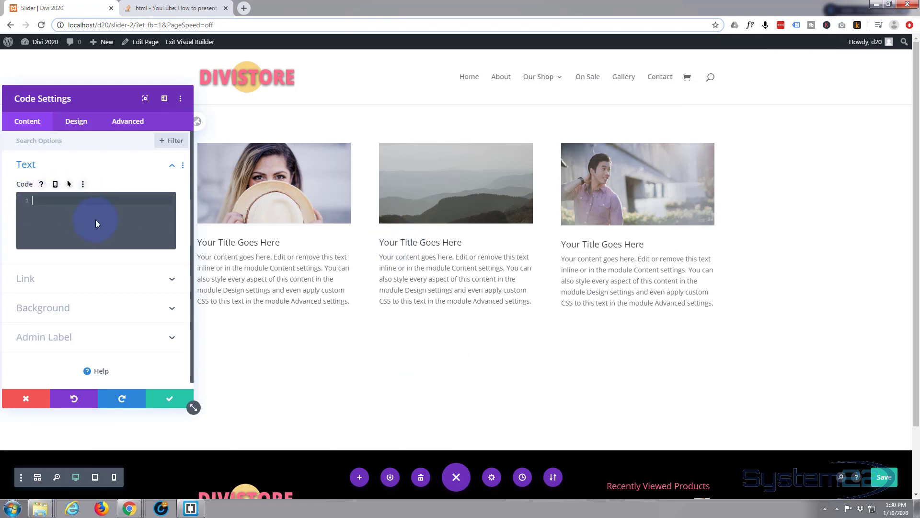
{"action": "type", "text": "<iframe width=\"560\" height=\"315\" src=\"https://www.youtube.com/embed/8gD_9WPPFb4?start=120\" frameborder=\"0\" allow=\"accelerometer; autoplay; encrypted-media; gyroscope; picture-in-picture\" allowfullscreen></iframe>"}
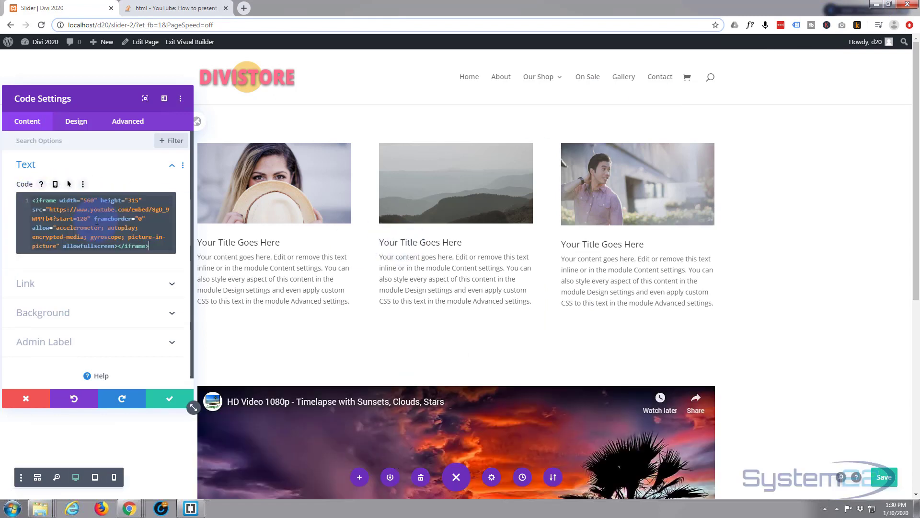
{"action": "scroll", "scroll_direction": "down", "scroll_amount": 3}
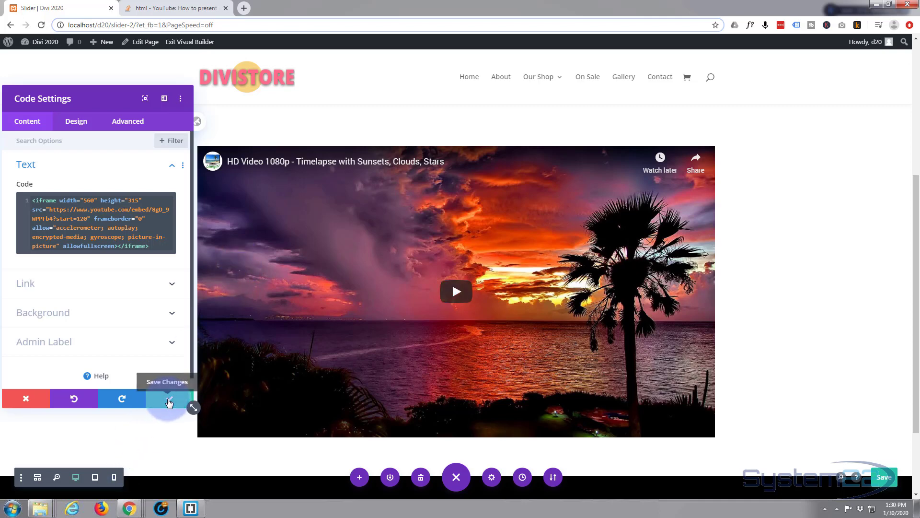
{"action": "left_click", "coordinate": [169, 399]}
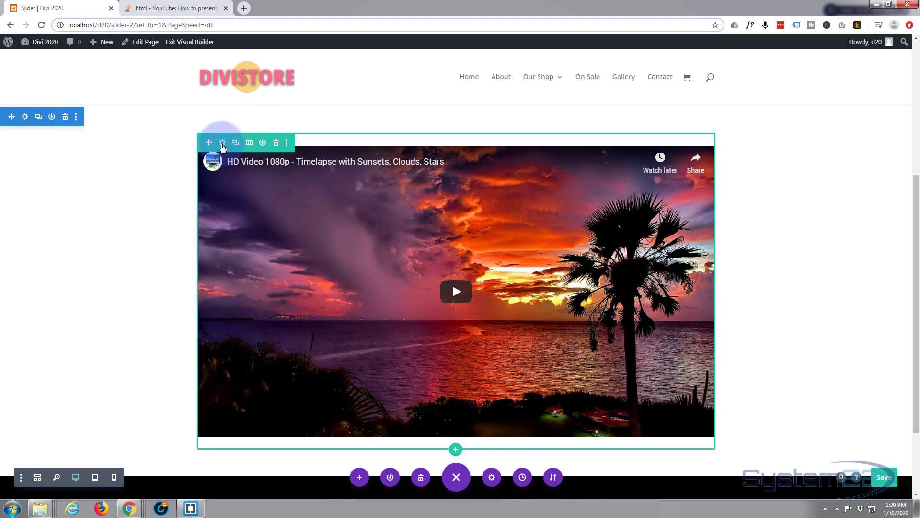
Set the video row's Width and Max Width to 100% in Design > Sizing and save
{"action": "left_click", "coordinate": [222, 142]}
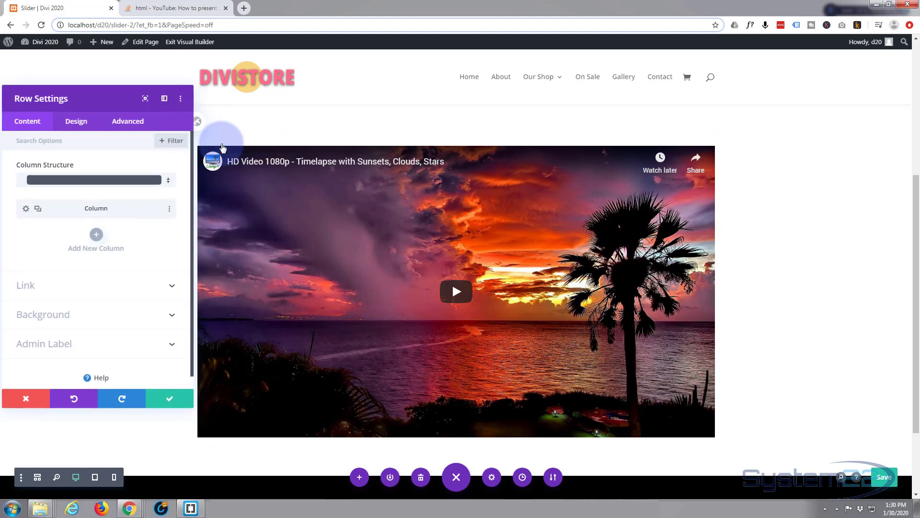
{"action": "left_click", "coordinate": [76, 121]}
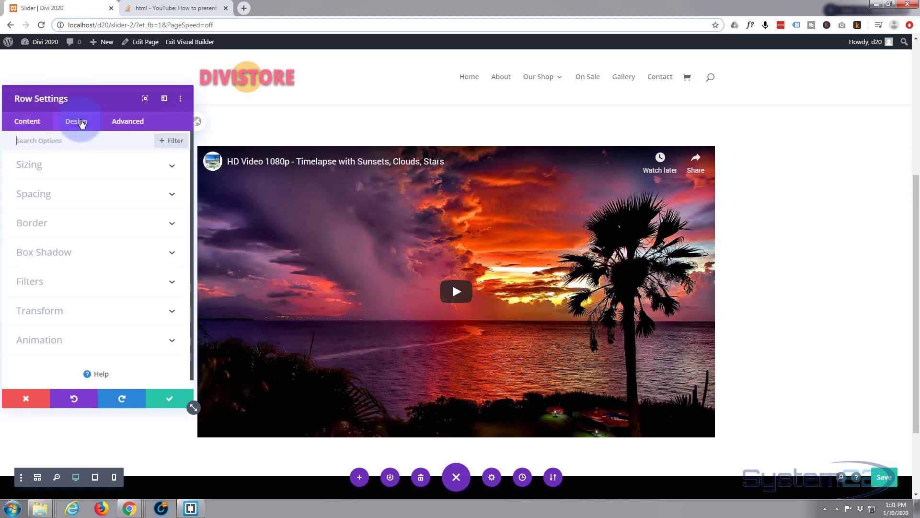
{"action": "mouse_move", "coordinate": [84, 187]}
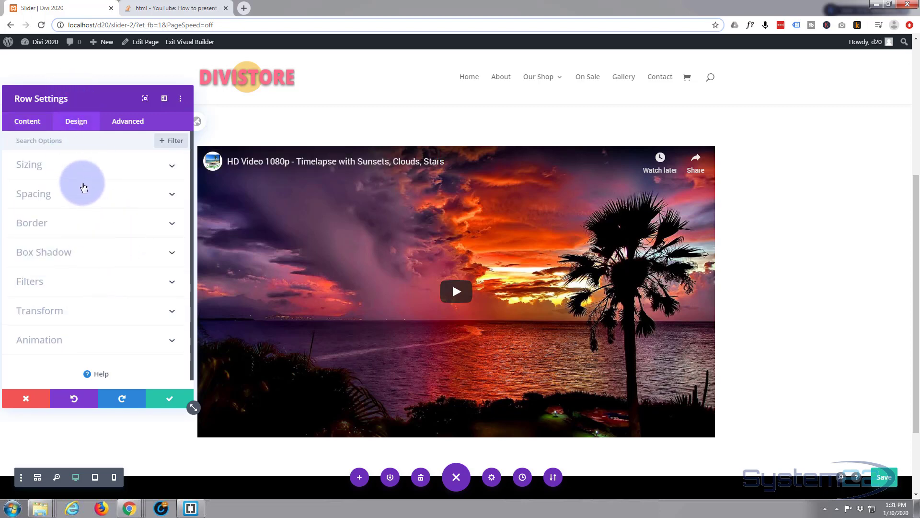
{"action": "left_click", "coordinate": [29, 165]}
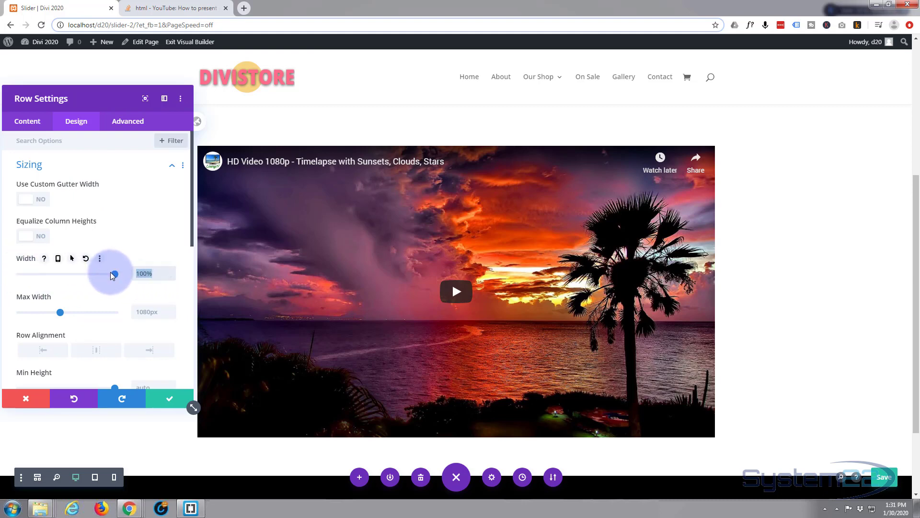
{"action": "mouse_move", "coordinate": [115, 311]}
{"action": "type", "text": "100"}
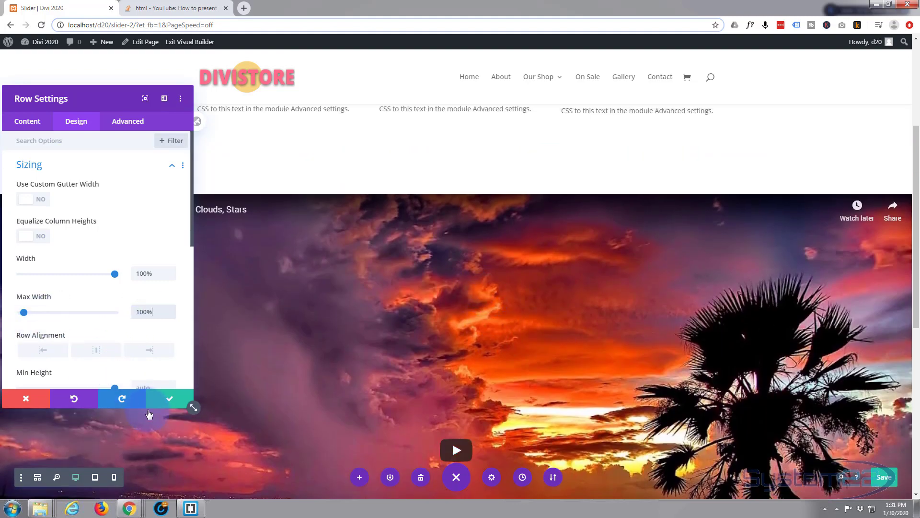
{"action": "left_click", "coordinate": [169, 400]}
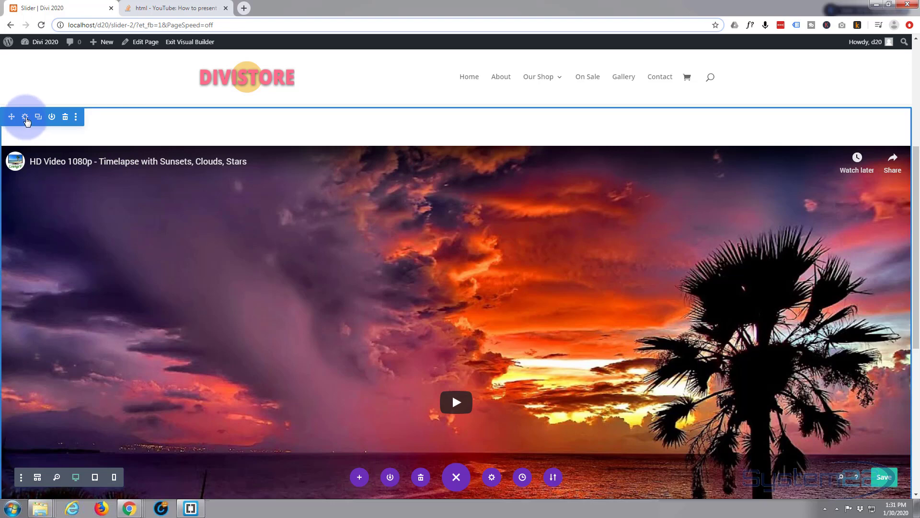
Set the video section's top and bottom margin and padding to 0px
{"action": "left_click", "coordinate": [25, 116]}
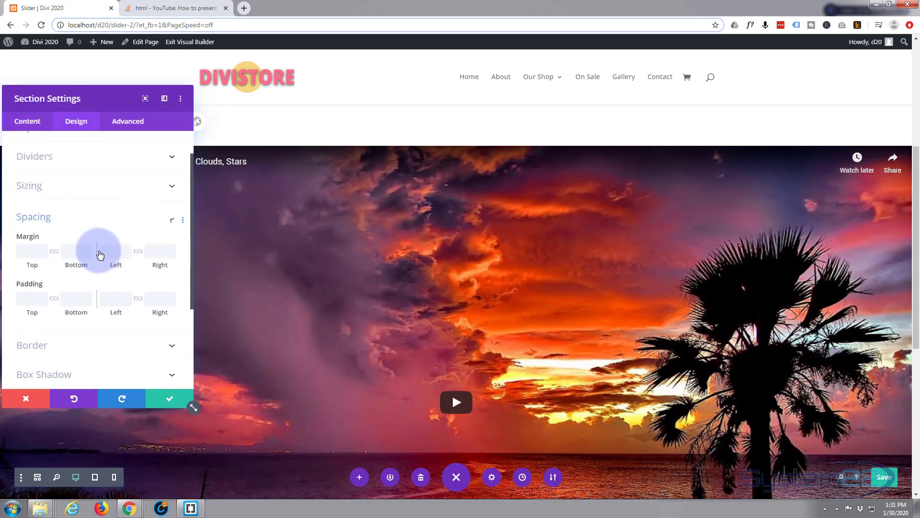
{"action": "left_click", "coordinate": [32, 178]}
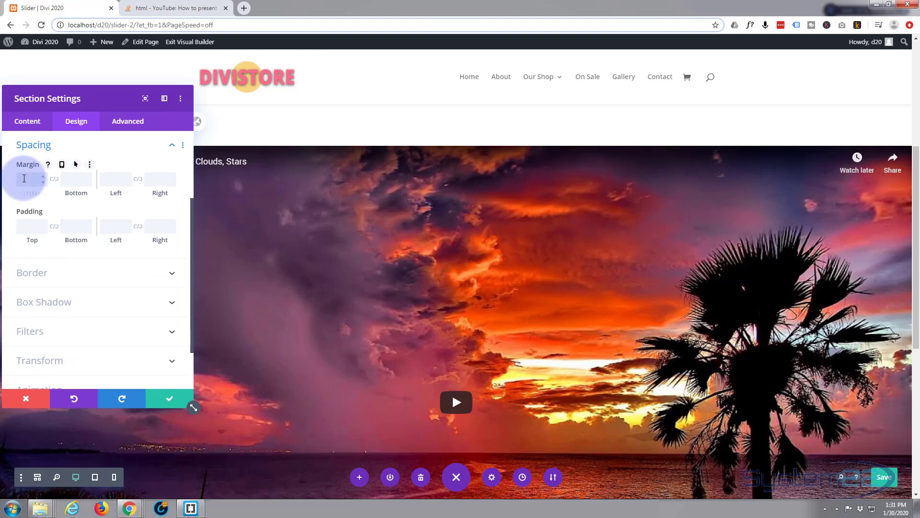
{"action": "left_click", "coordinate": [31, 227]}
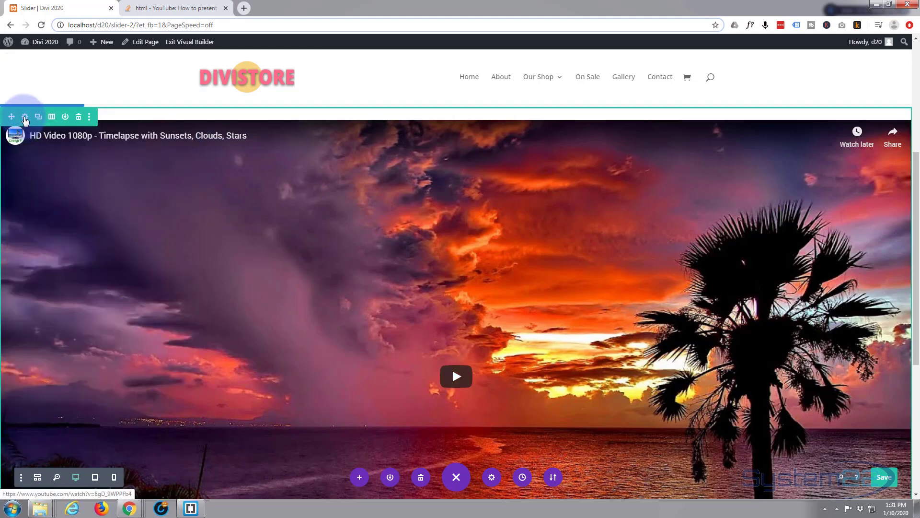
Set the video row's top and bottom margin and padding to 0px and save
{"action": "left_click", "coordinate": [24, 116]}
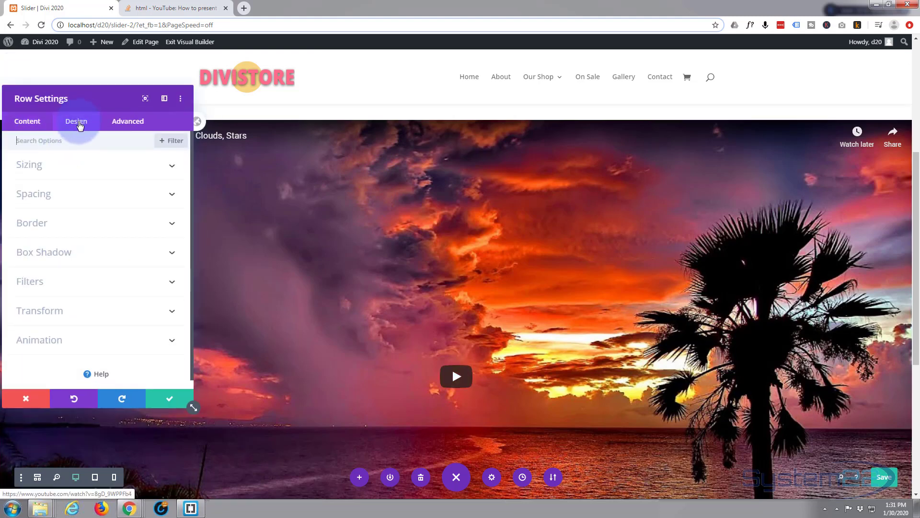
{"action": "left_click", "coordinate": [33, 194]}
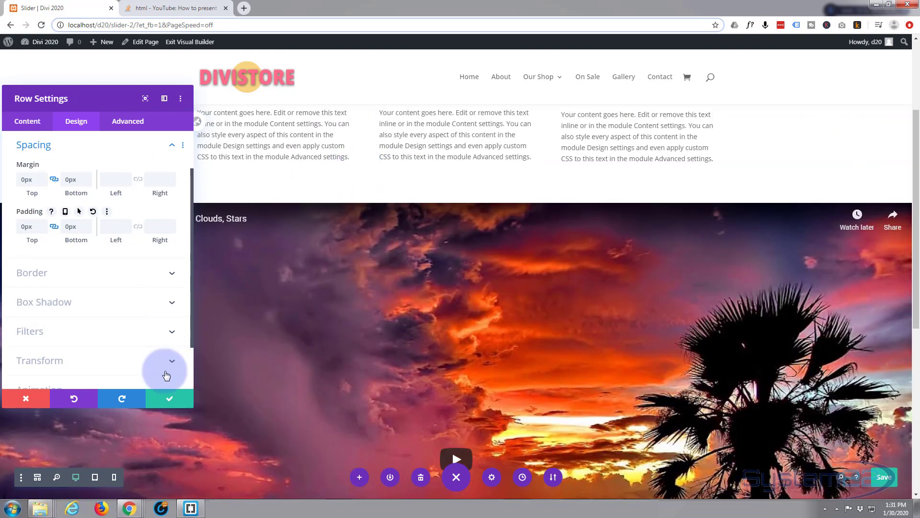
{"action": "left_click", "coordinate": [169, 398]}
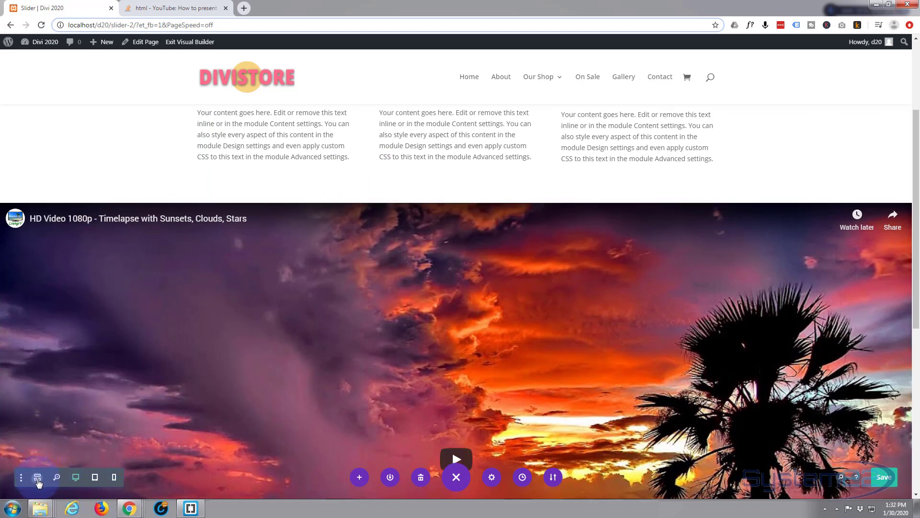
In Wireframe view, drag the Code section above the Blurb section, then exit Visual Builder
{"action": "left_click", "coordinate": [36, 477]}
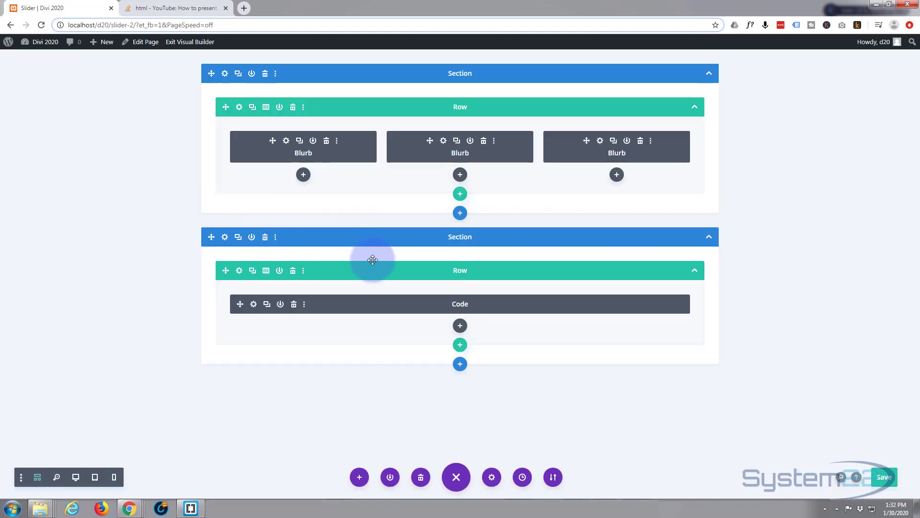
{"action": "mouse_move", "coordinate": [208, 232]}
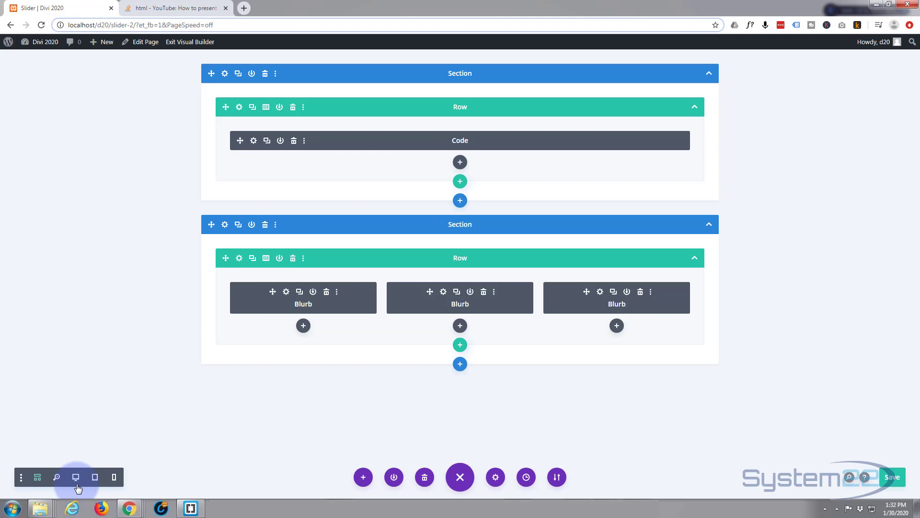
{"action": "left_click", "coordinate": [75, 476]}
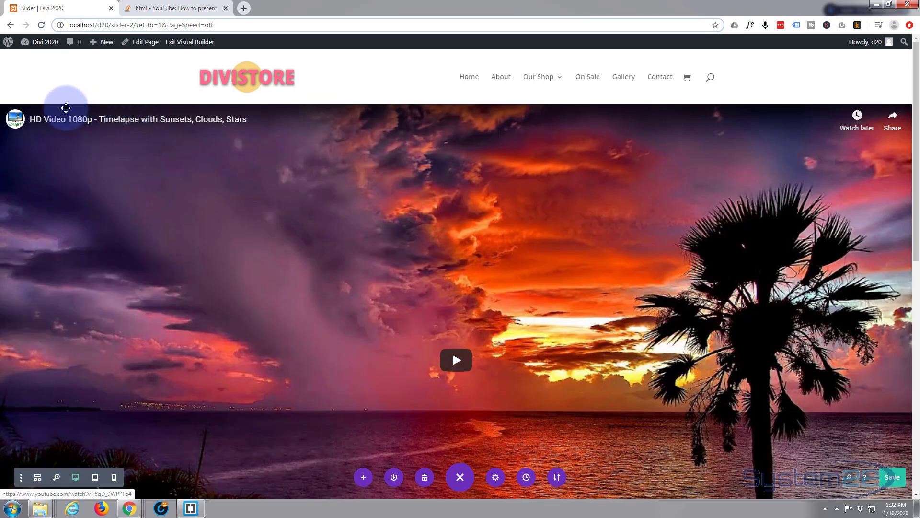
{"action": "left_click", "coordinate": [189, 42]}
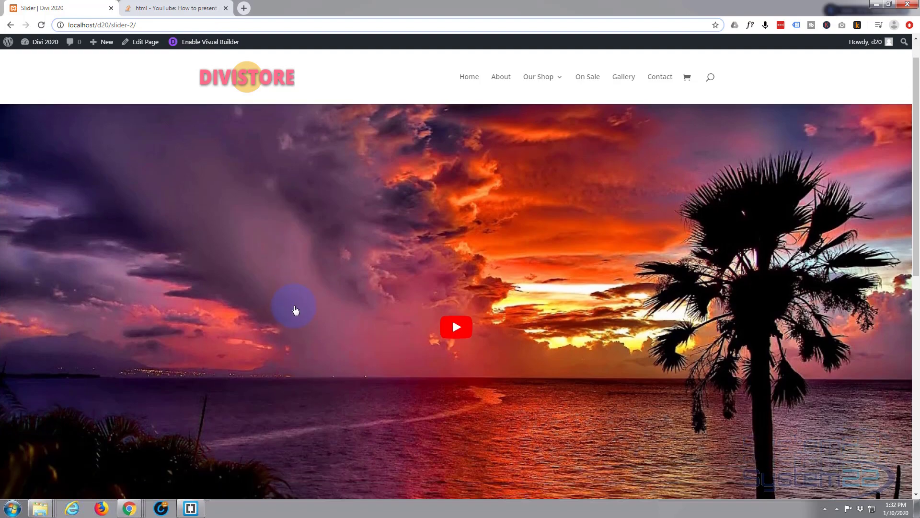
Reopen the Code module and append ?autoplay=1&mute=1 to the YouTube embed URL
{"action": "left_click", "coordinate": [209, 41]}
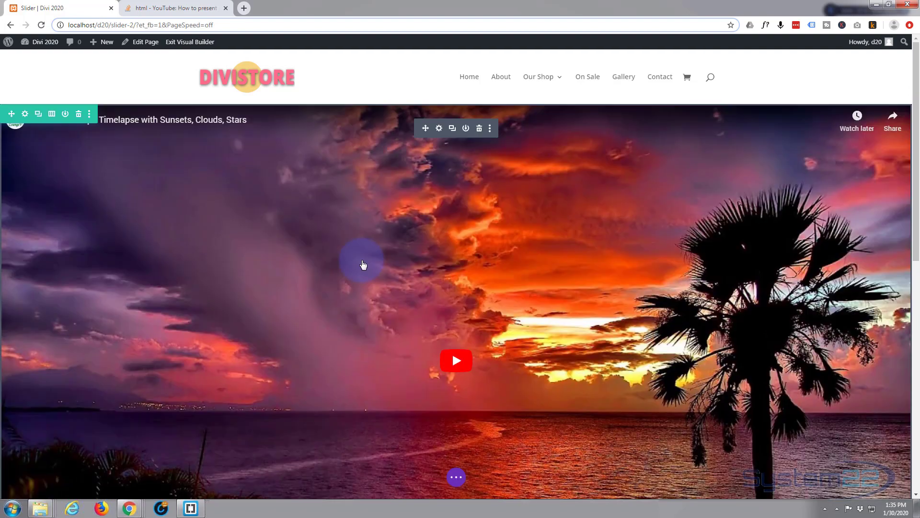
{"action": "mouse_move", "coordinate": [439, 128]}
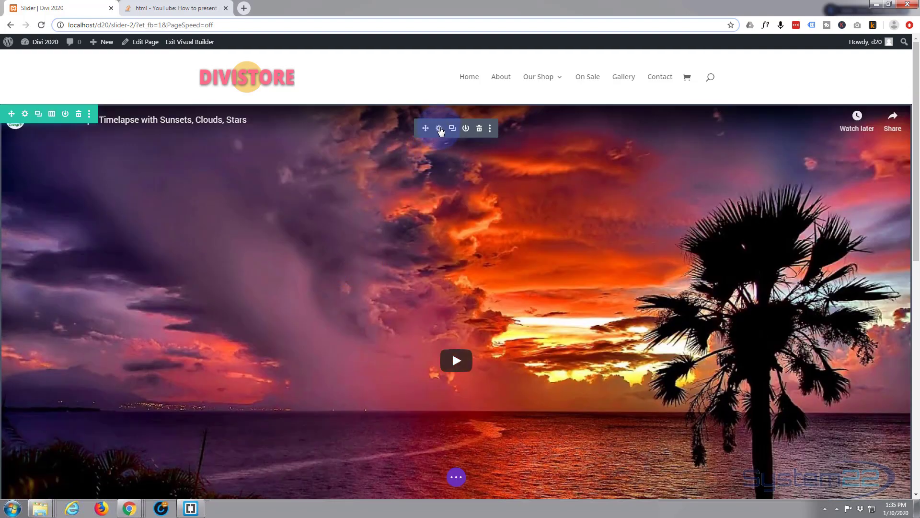
{"action": "left_click", "coordinate": [439, 128]}
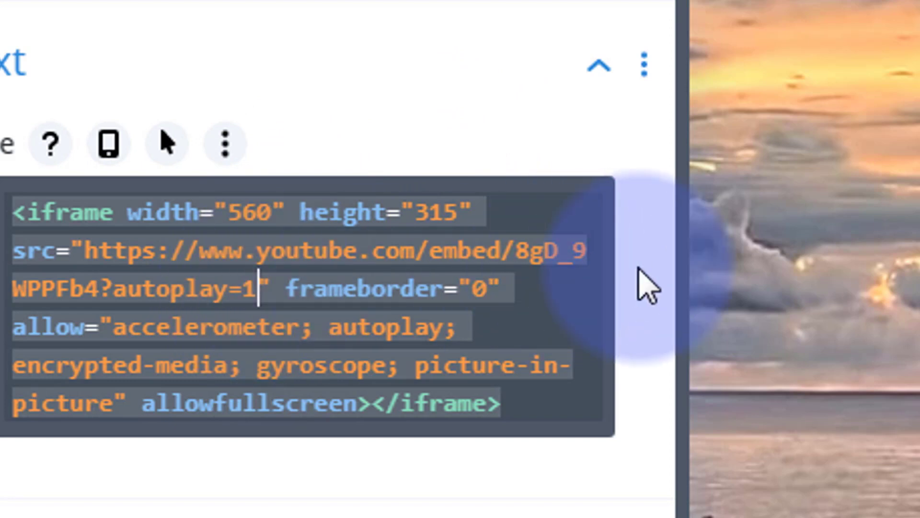
{"action": "type", "text": "&mute=1"}
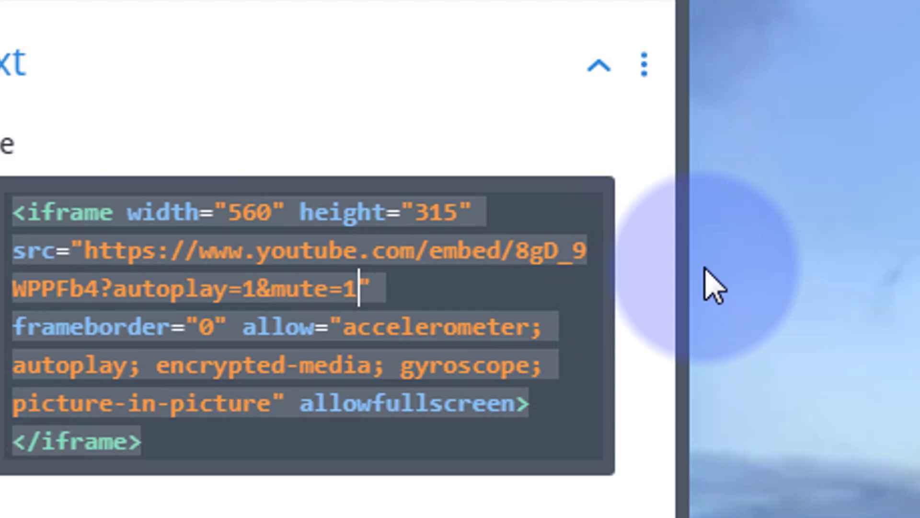
{"action": "mouse_move", "coordinate": [719, 290]}
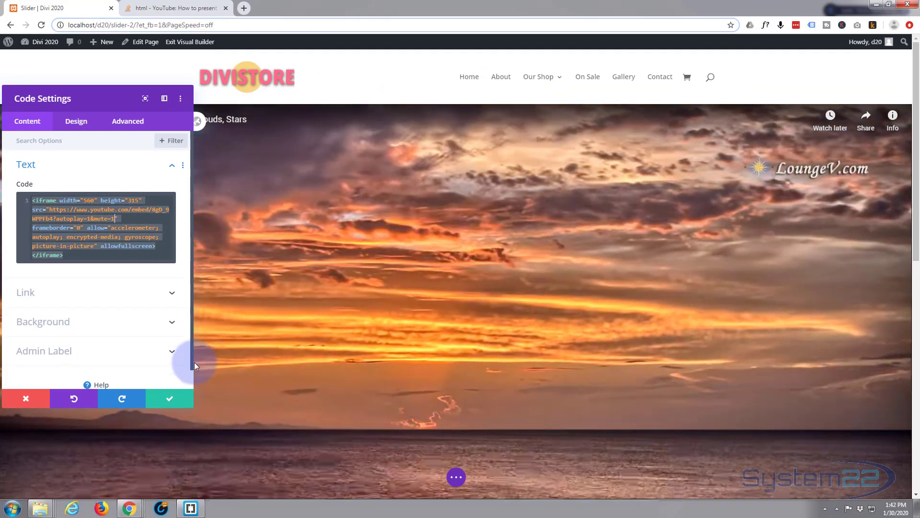
Save the Code module and scroll to watch the muted video autoplay
{"action": "left_click", "coordinate": [169, 398]}
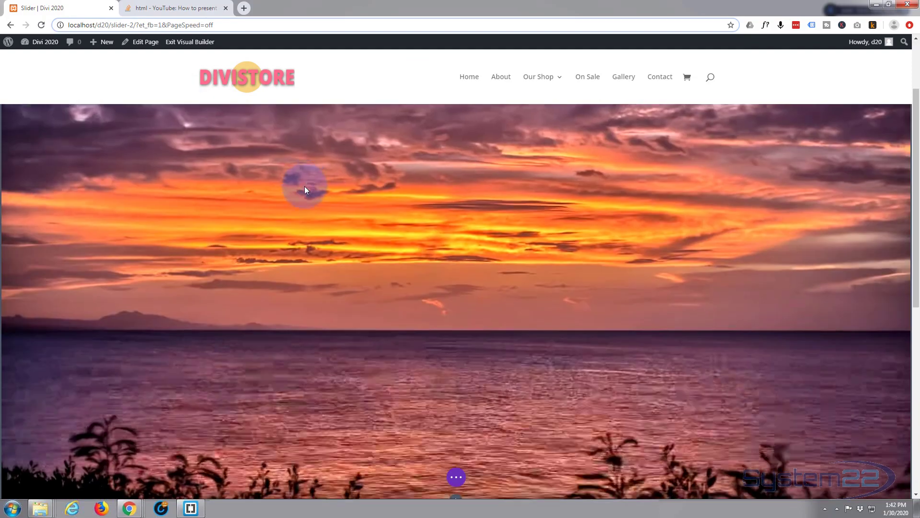
{"action": "scroll", "scroll_direction": "down", "scroll_amount": 3}
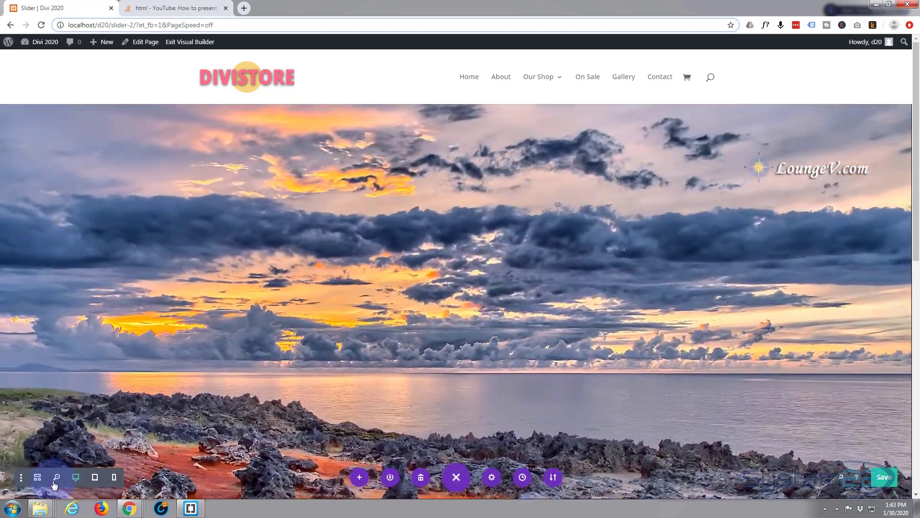
Set the video section's top and bottom margins to -245px in Design > Spacing and save
{"action": "left_click", "coordinate": [37, 476]}
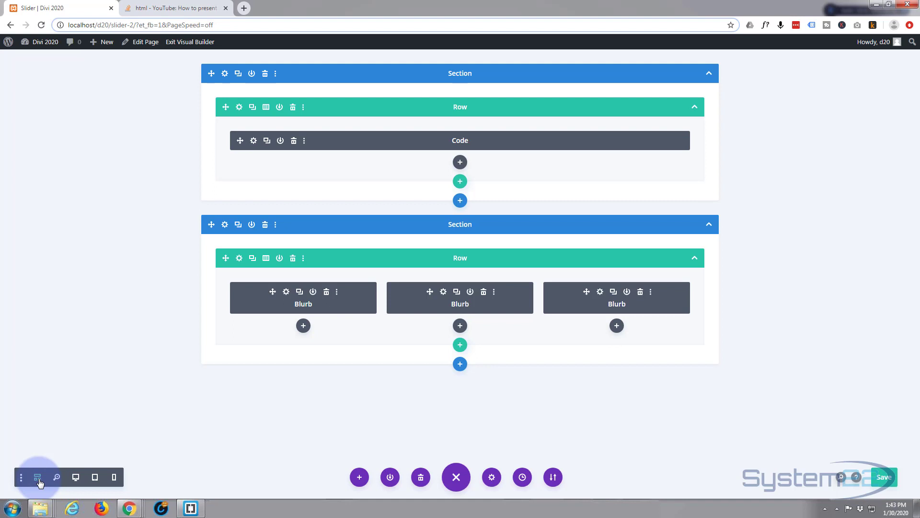
{"action": "left_click", "coordinate": [224, 74]}
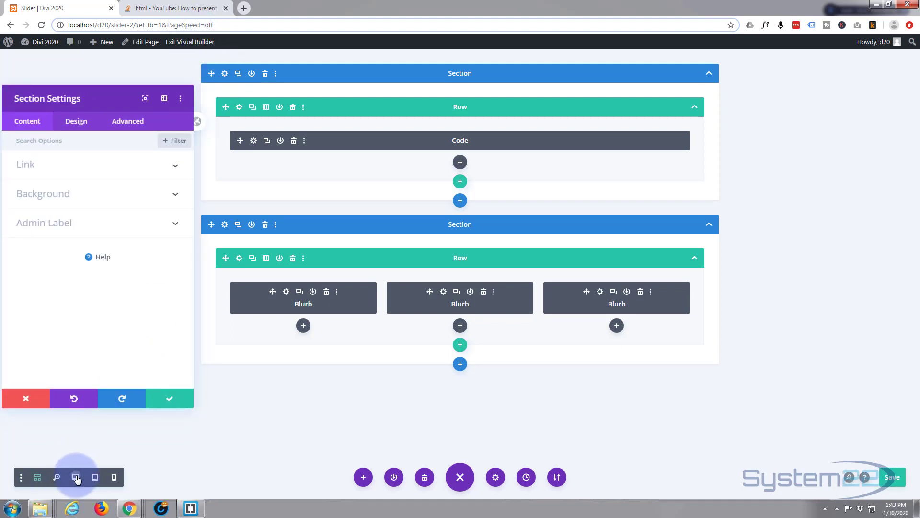
{"action": "left_click", "coordinate": [75, 477]}
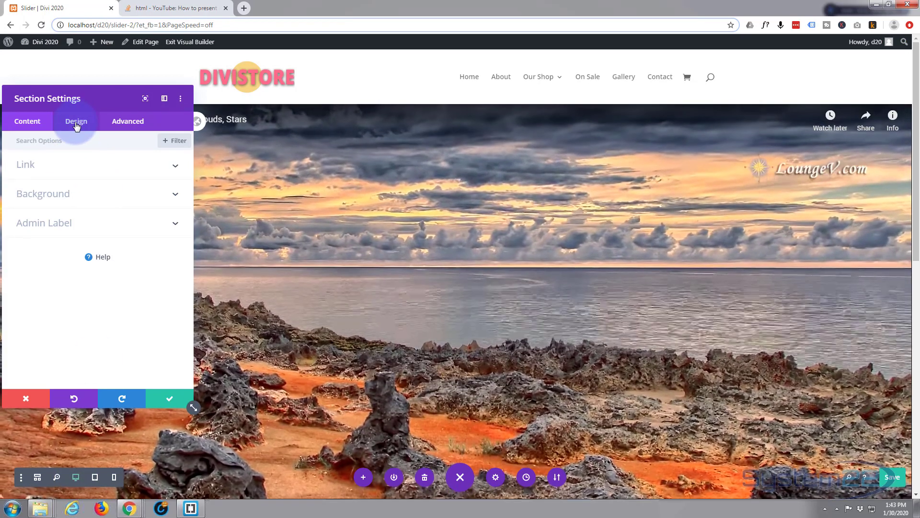
{"action": "left_click", "coordinate": [76, 121]}
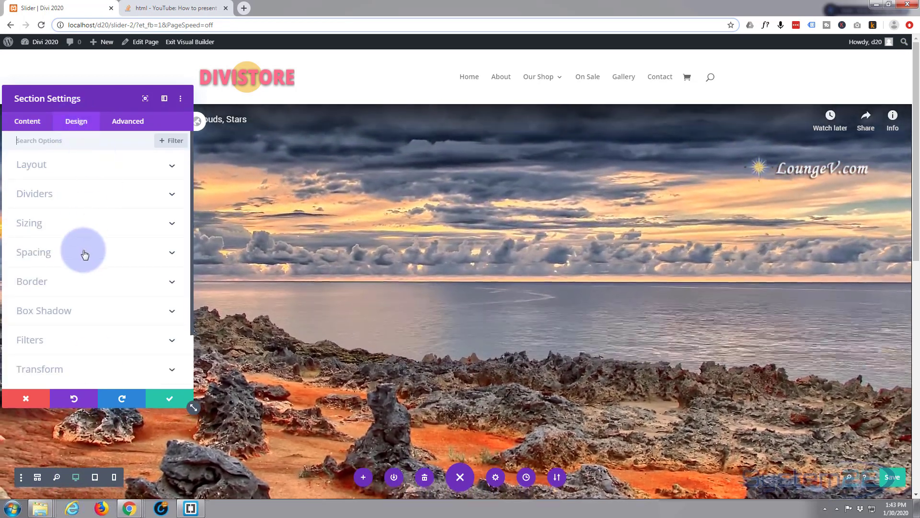
{"action": "left_click", "coordinate": [33, 251]}
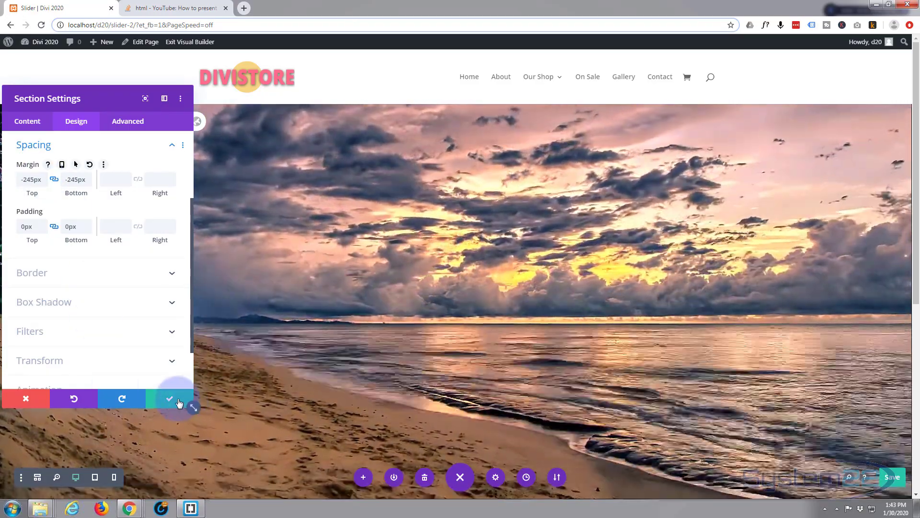
{"action": "left_click", "coordinate": [170, 398]}
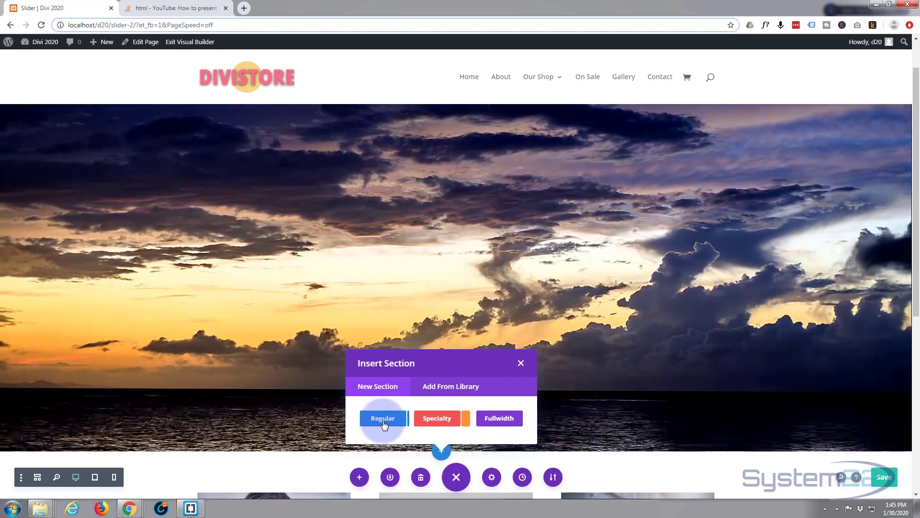
Add a one-column section below the video and insert a Slider module into it
{"action": "left_click", "coordinate": [382, 418]}
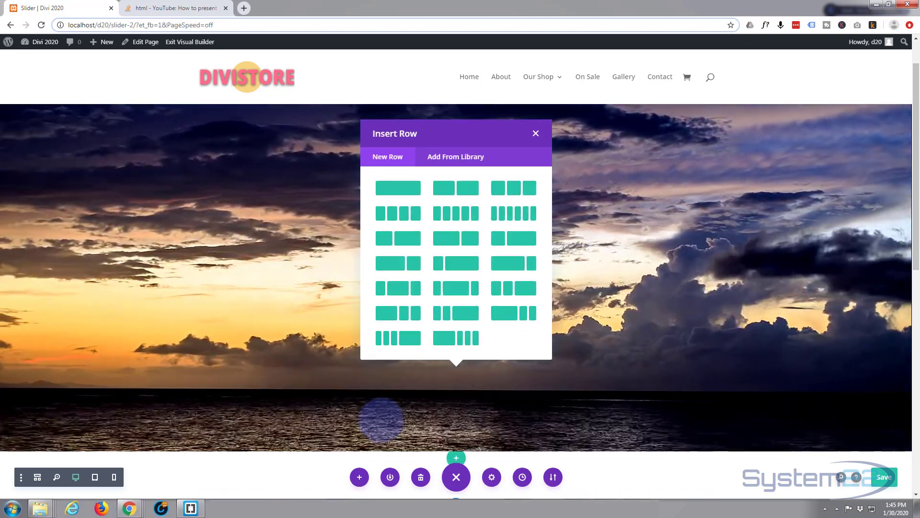
{"action": "left_click", "coordinate": [534, 133]}
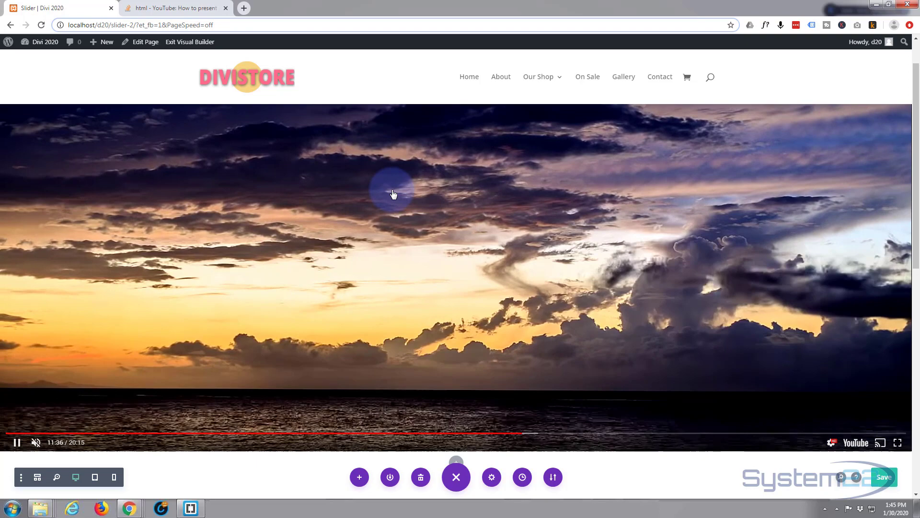
{"action": "left_click", "coordinate": [359, 476]}
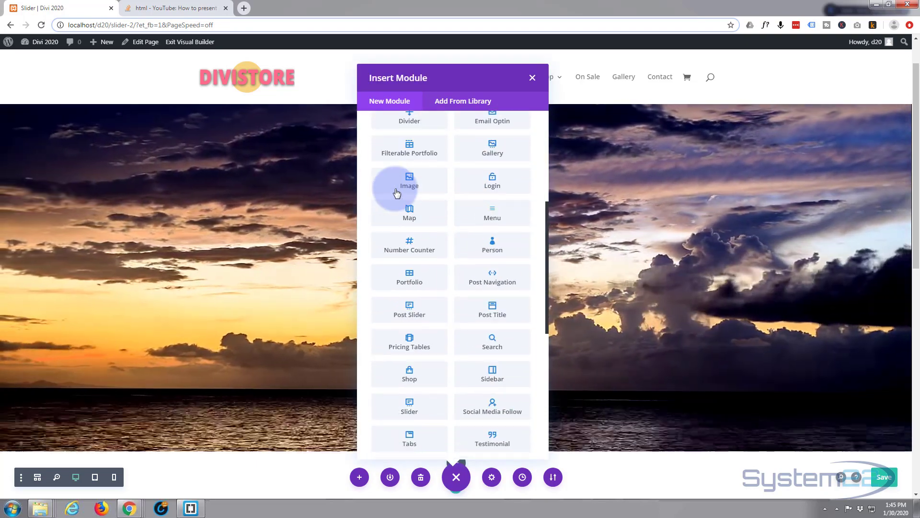
{"action": "scroll", "scroll_direction": "down", "scroll_amount": 3}
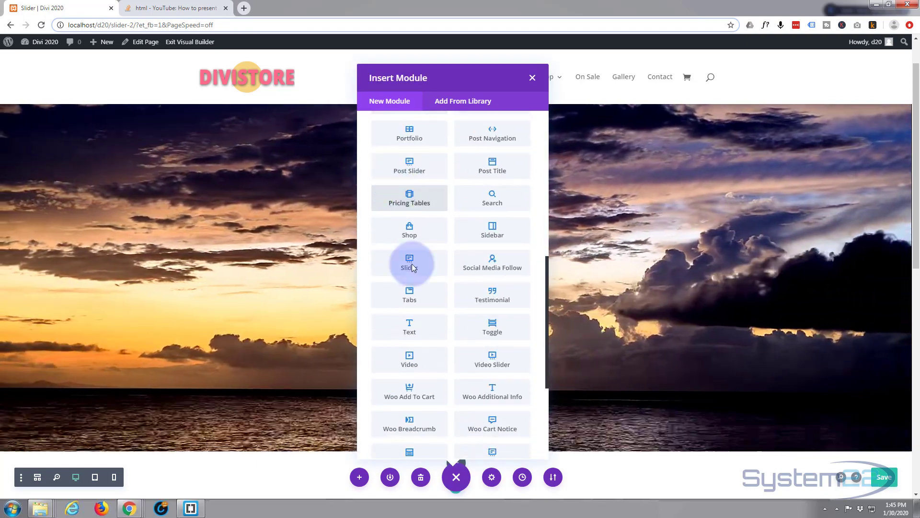
{"action": "left_click", "coordinate": [409, 262]}
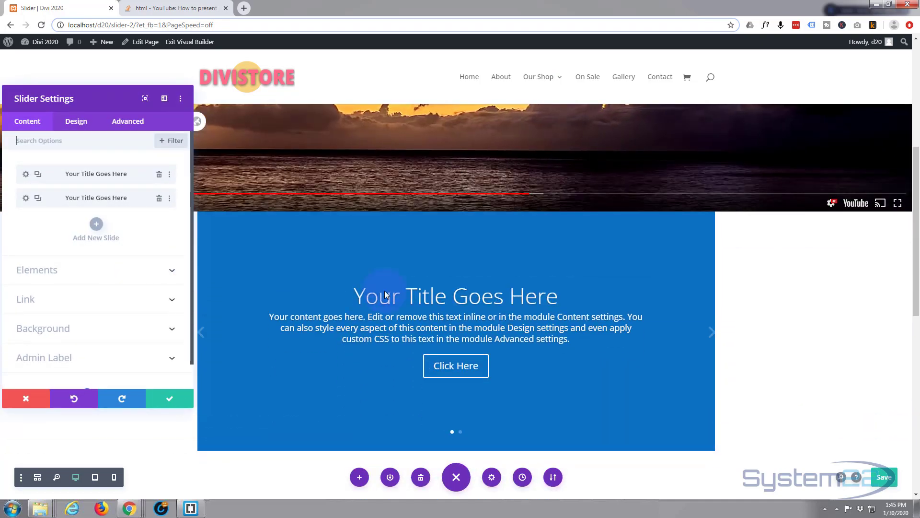
{"action": "mouse_move", "coordinate": [426, 270]}
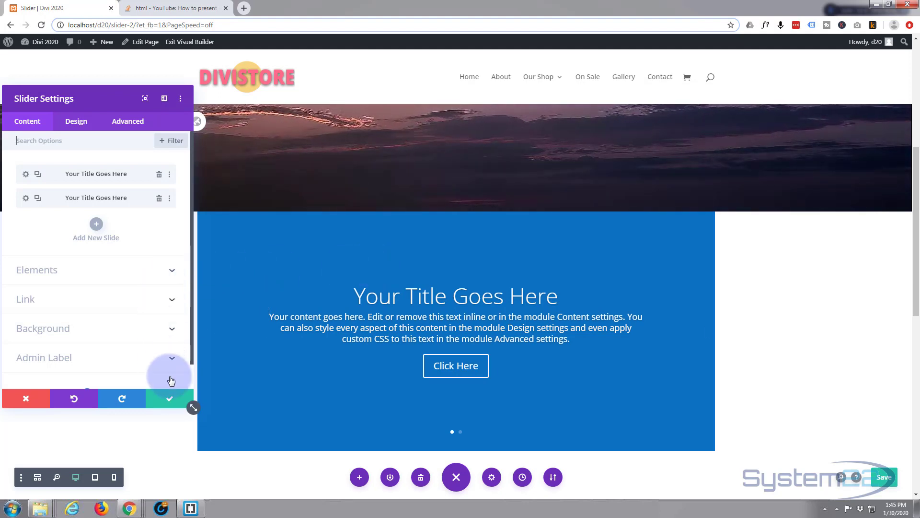
{"action": "mouse_move", "coordinate": [26, 398]}
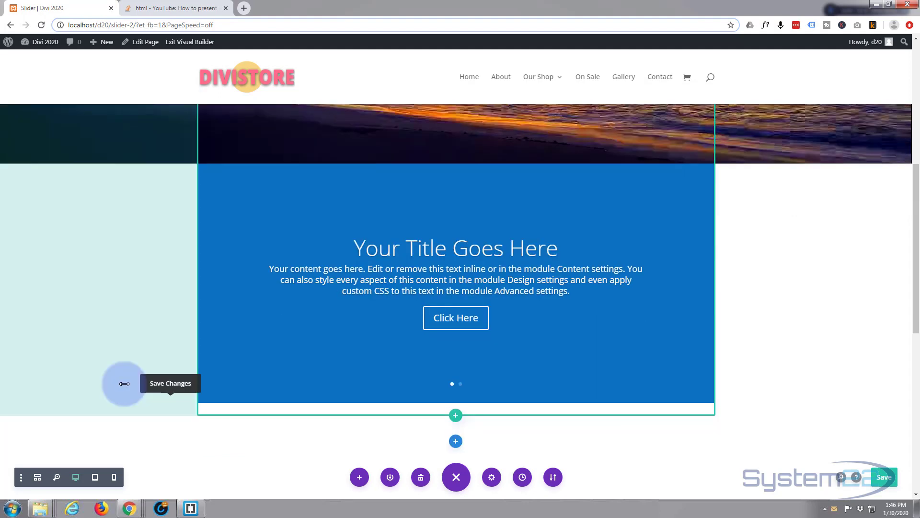
Switch to wireframe view, then open and confirm the slider section's settings
{"action": "left_click", "coordinate": [37, 477]}
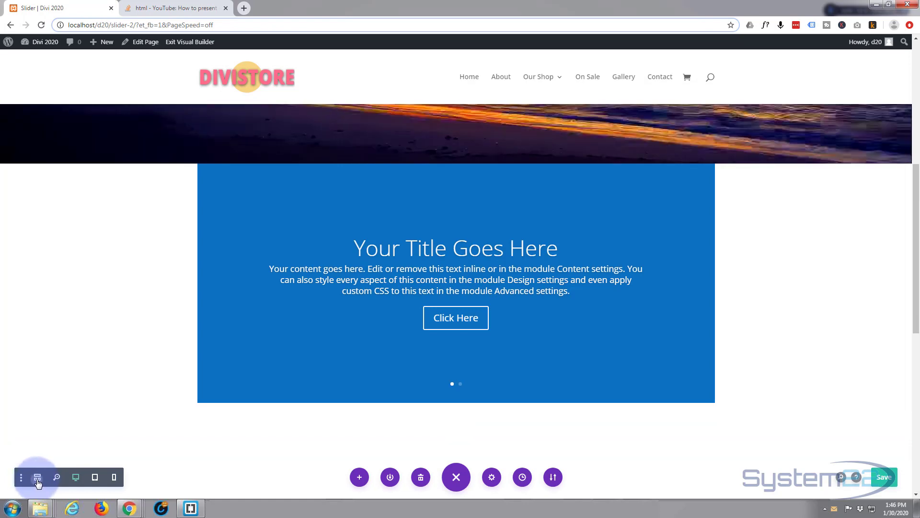
{"action": "left_click", "coordinate": [37, 477]}
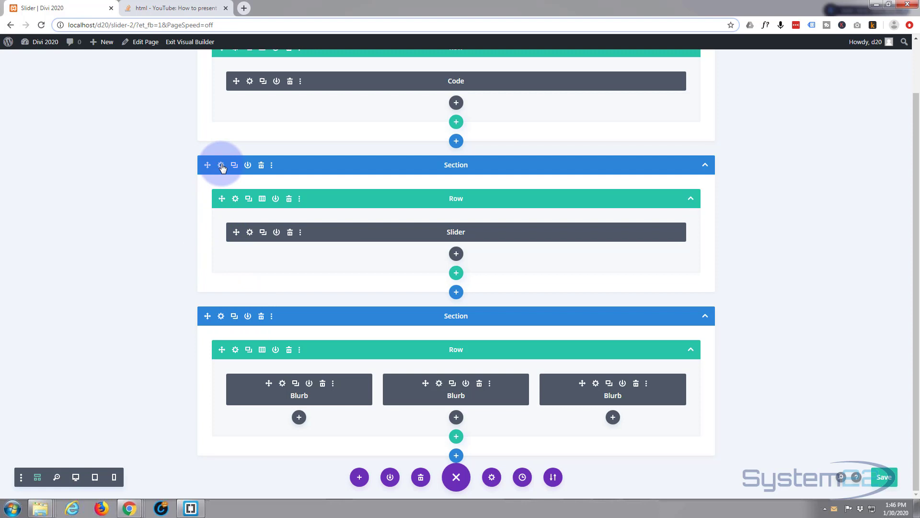
{"action": "left_click", "coordinate": [222, 165]}
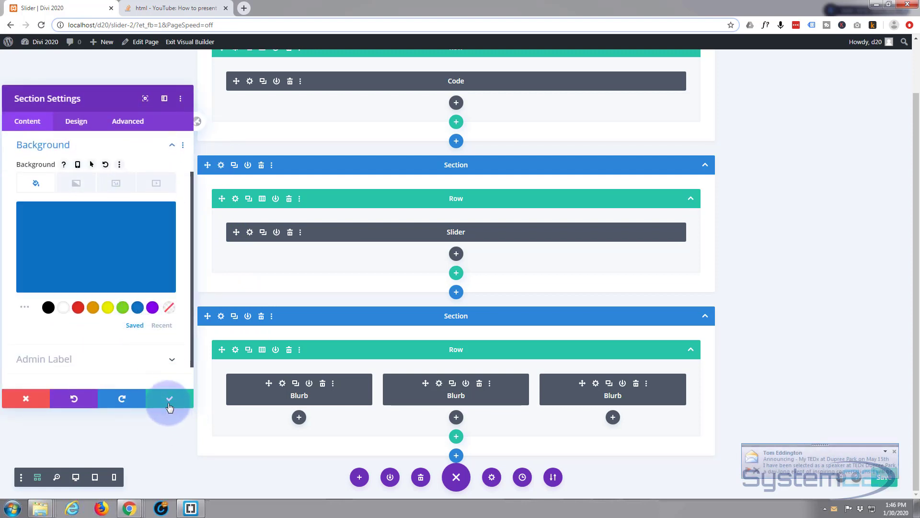
{"action": "mouse_move", "coordinate": [169, 402]}
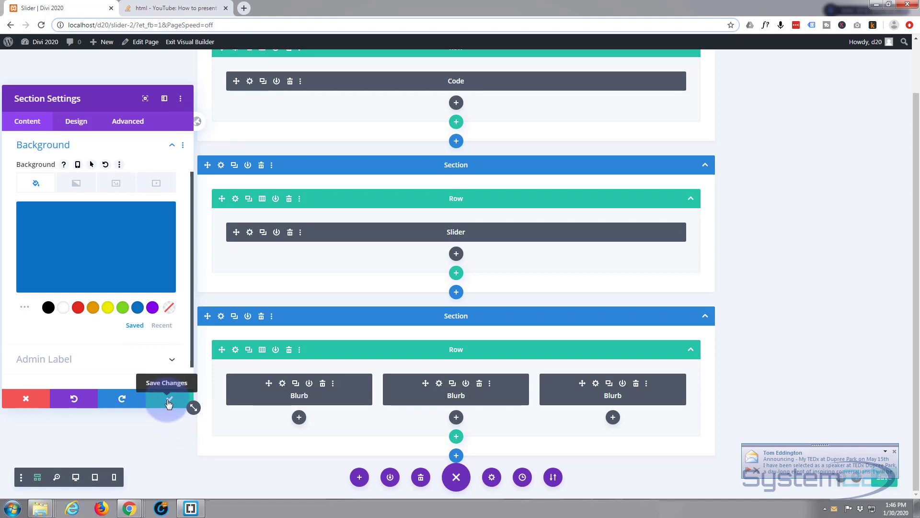
{"action": "left_click", "coordinate": [168, 400]}
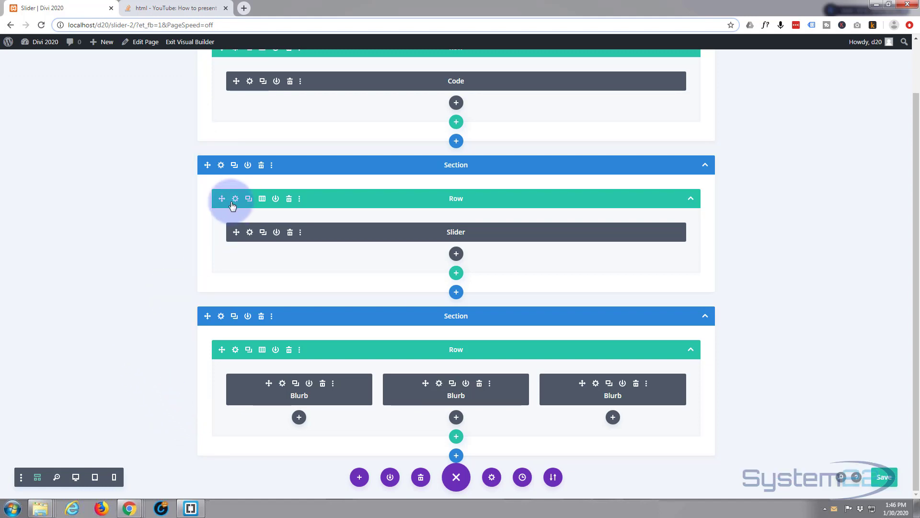
{"action": "mouse_move", "coordinate": [235, 198]}
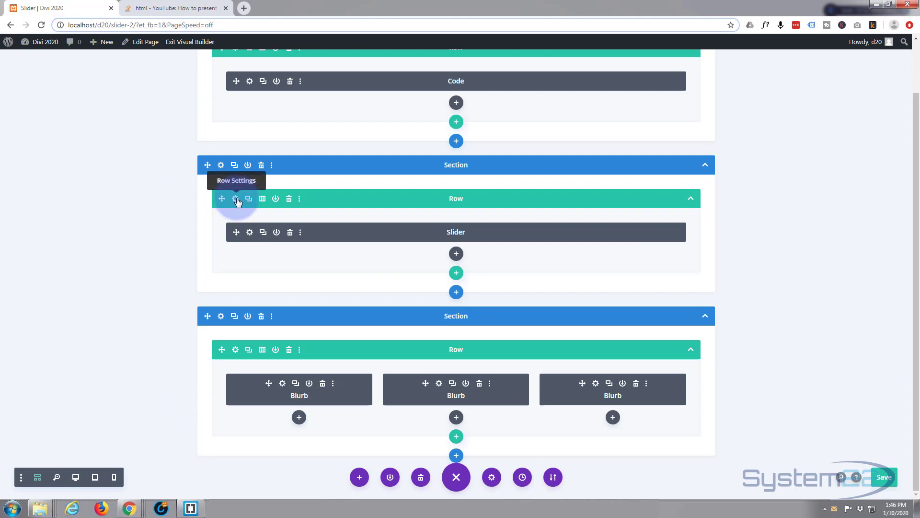
Set the slider row's Design > Sizing Max Width to 100% and save
{"action": "left_click", "coordinate": [236, 199]}
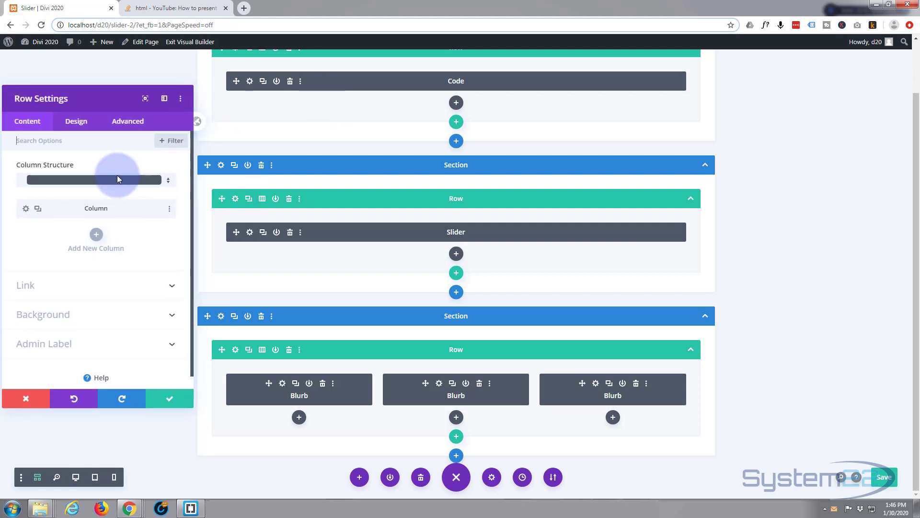
{"action": "left_click", "coordinate": [76, 121]}
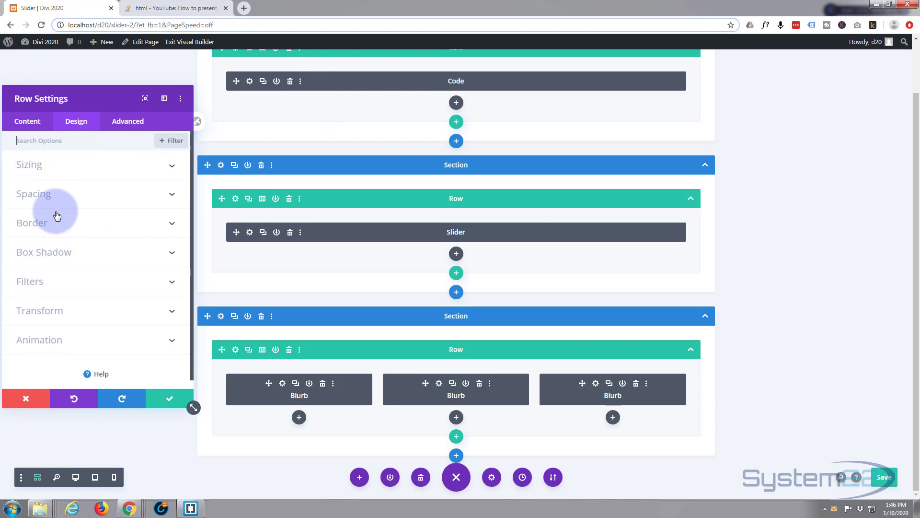
{"action": "mouse_move", "coordinate": [67, 170]}
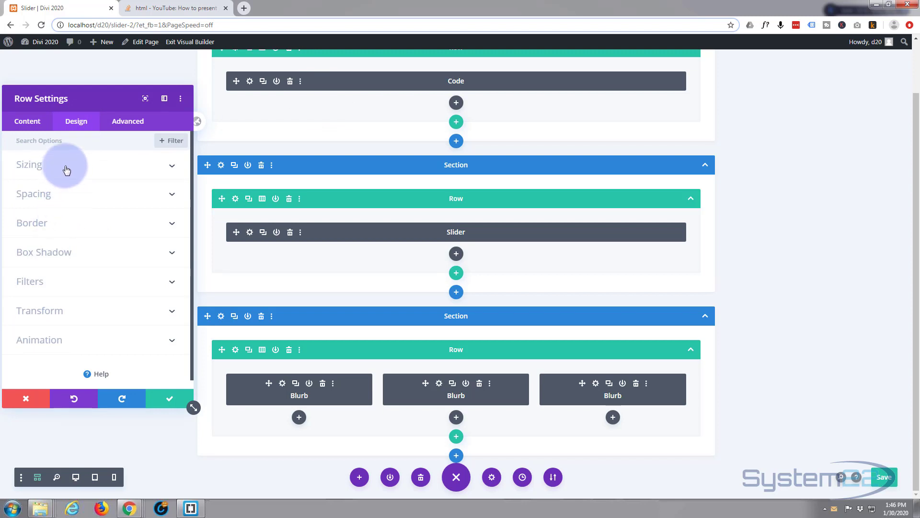
{"action": "left_click", "coordinate": [28, 165]}
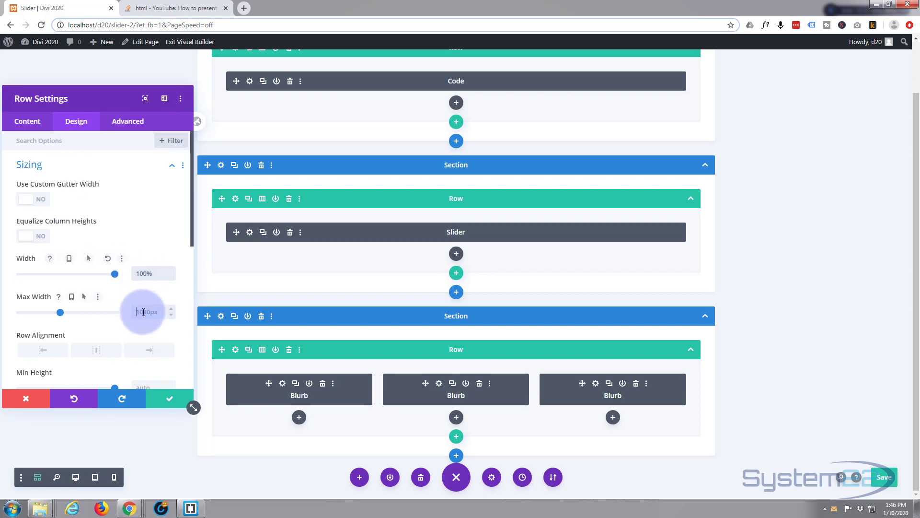
{"action": "left_click", "coordinate": [167, 398]}
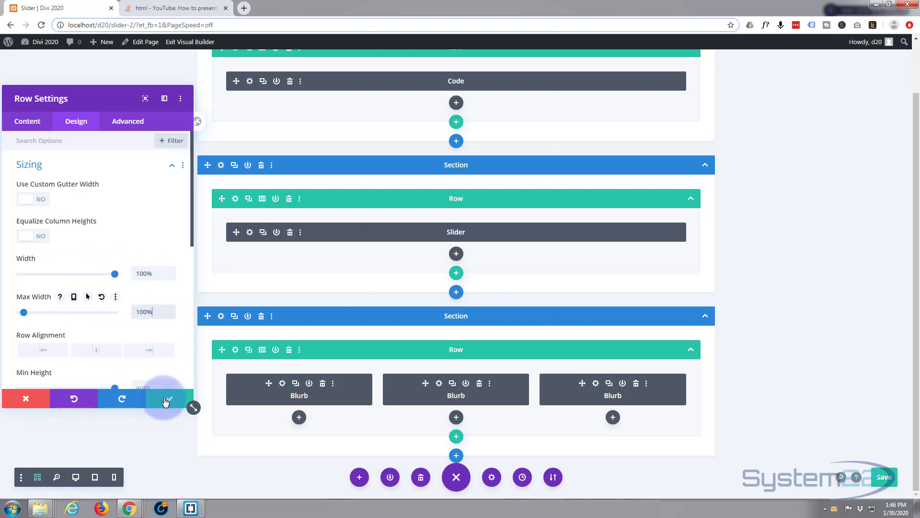
{"action": "left_click", "coordinate": [167, 398]}
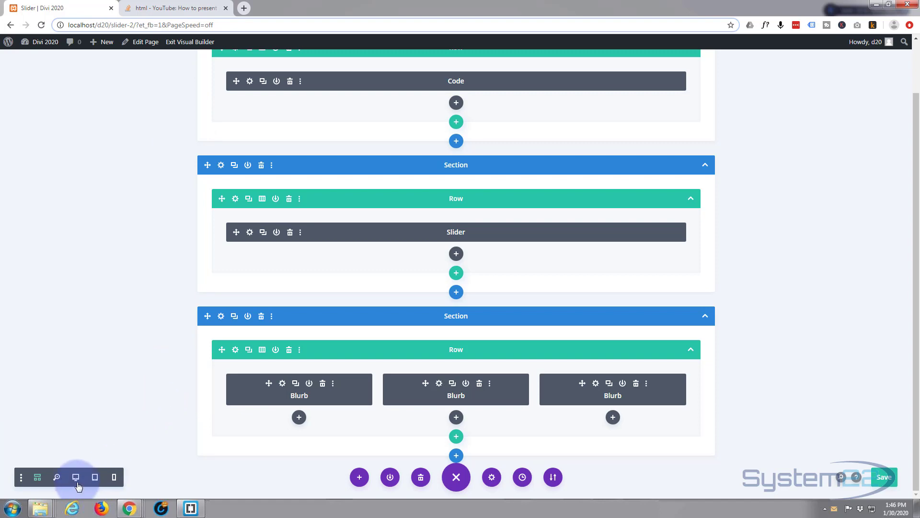
Return to desktop preview and scroll down to the full-width slider
{"action": "left_click", "coordinate": [75, 476]}
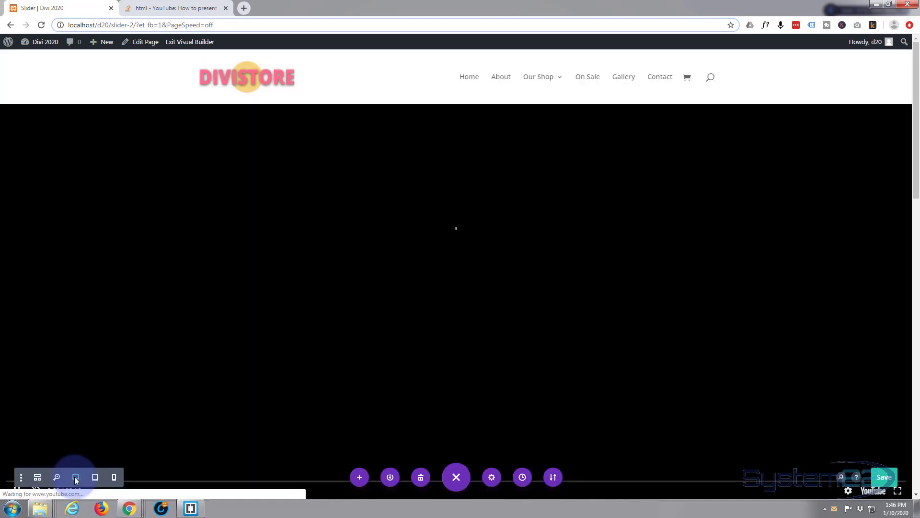
{"action": "left_click", "coordinate": [75, 477]}
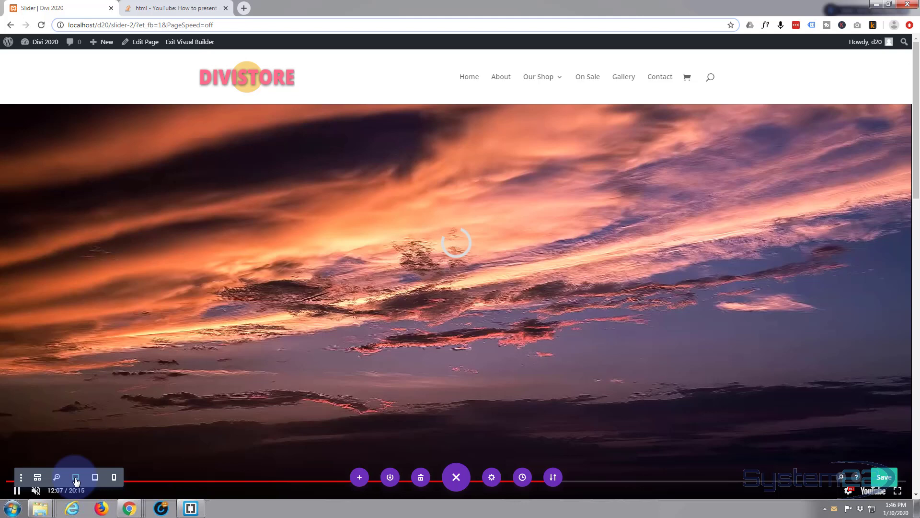
{"action": "scroll", "scroll_direction": "down", "scroll_amount": 3}
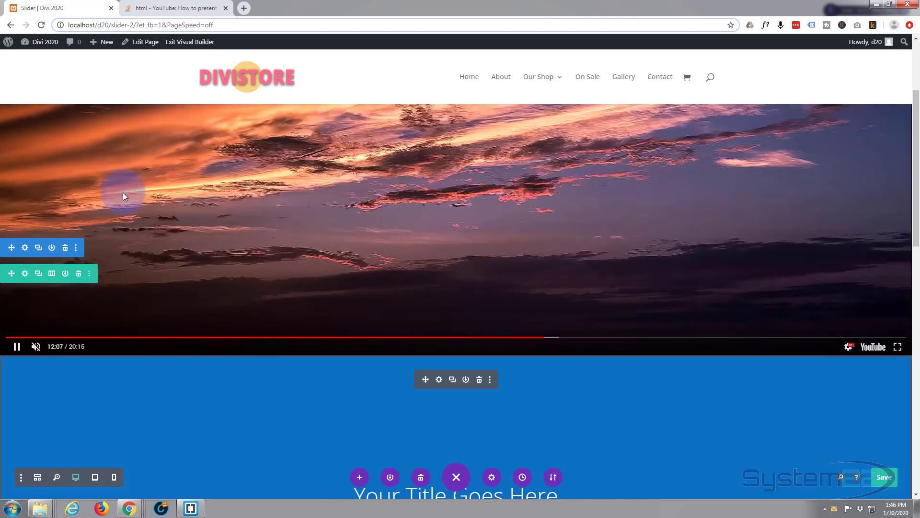
{"action": "scroll", "scroll_direction": "down", "scroll_amount": 3}
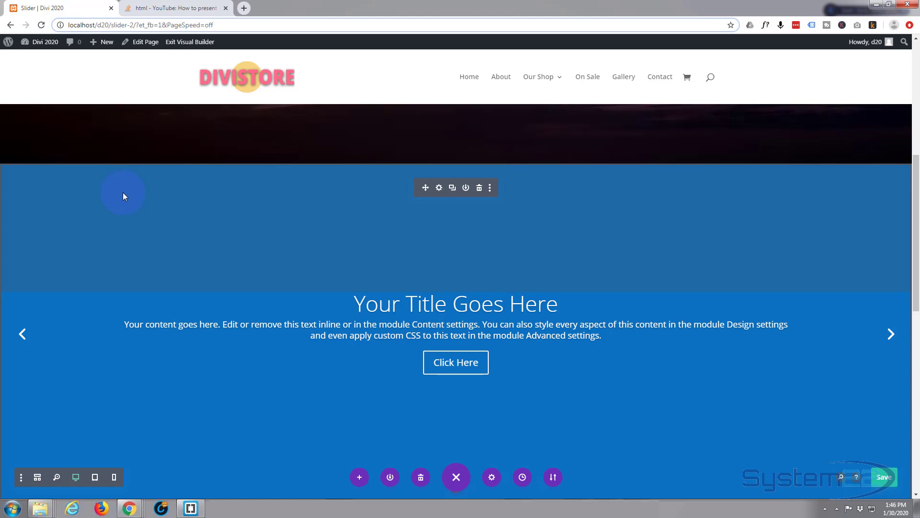
{"action": "mouse_move", "coordinate": [238, 340]}
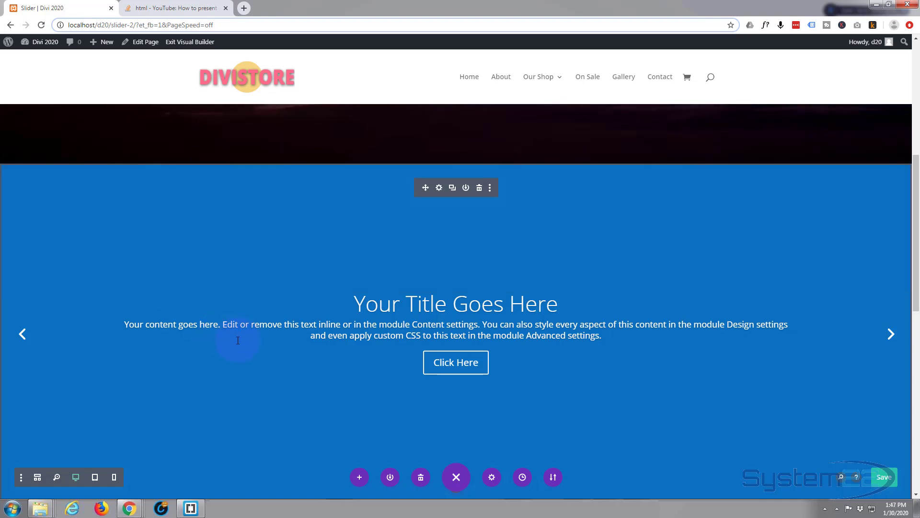
{"action": "mouse_move", "coordinate": [309, 346]}
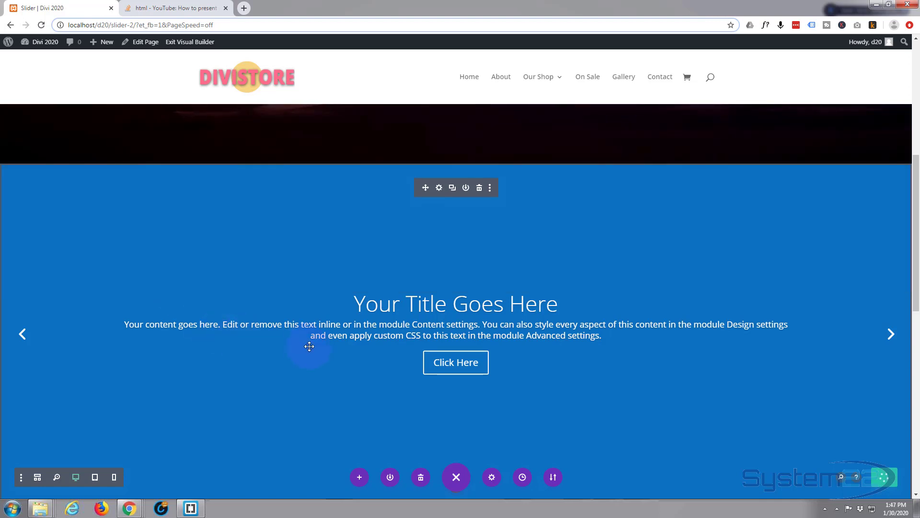
{"action": "mouse_move", "coordinate": [439, 188]}
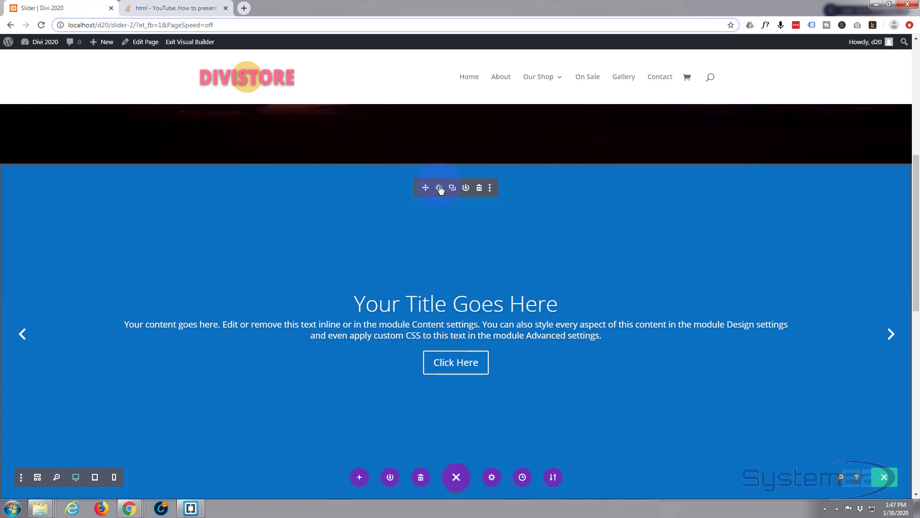
In the first slide's image and video options, choose Add Video to open the media library
{"action": "left_click", "coordinate": [439, 187]}
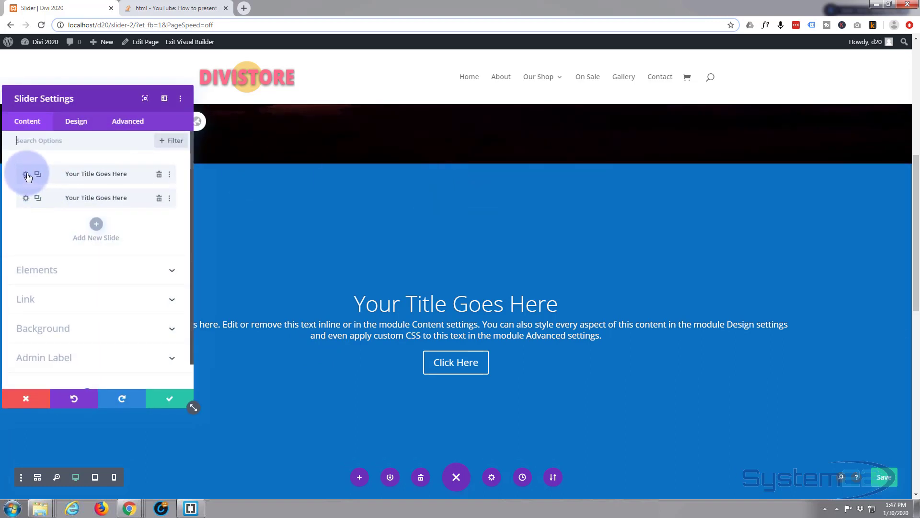
{"action": "left_click", "coordinate": [26, 174]}
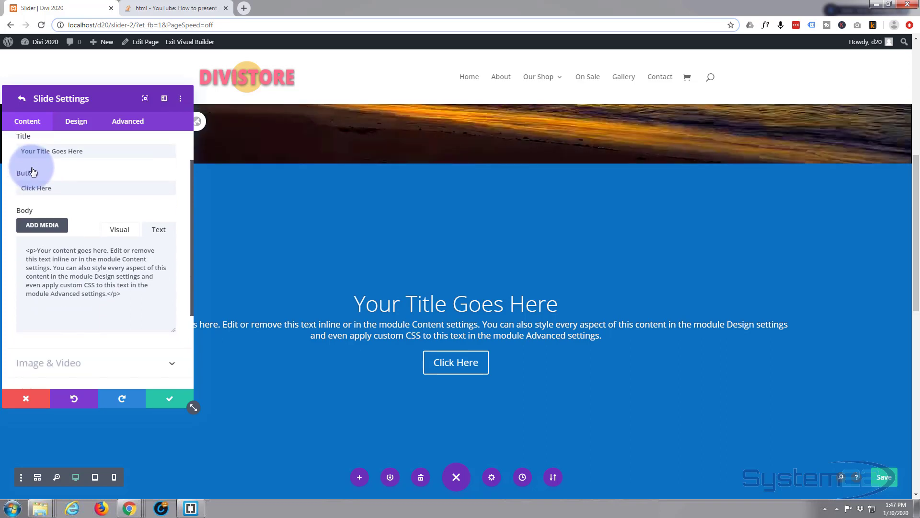
{"action": "scroll", "scroll_direction": "down", "scroll_amount": 3}
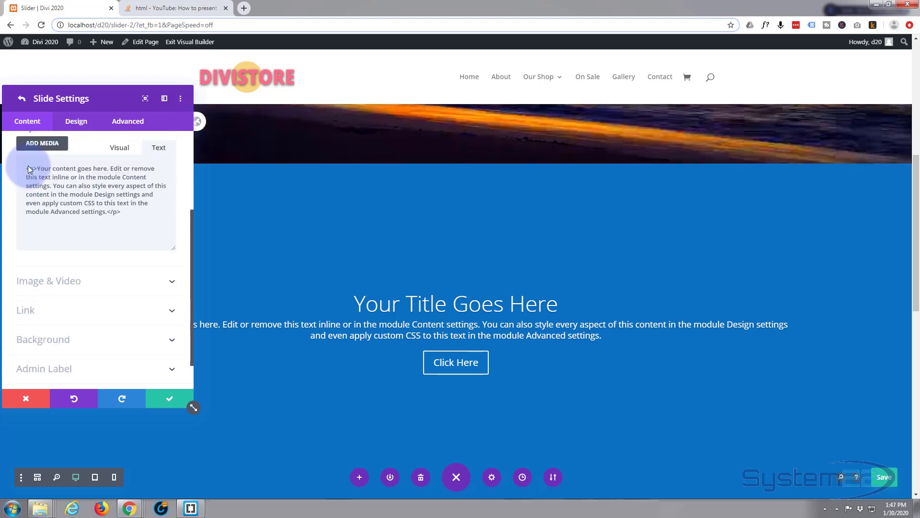
{"action": "left_click", "coordinate": [48, 280]}
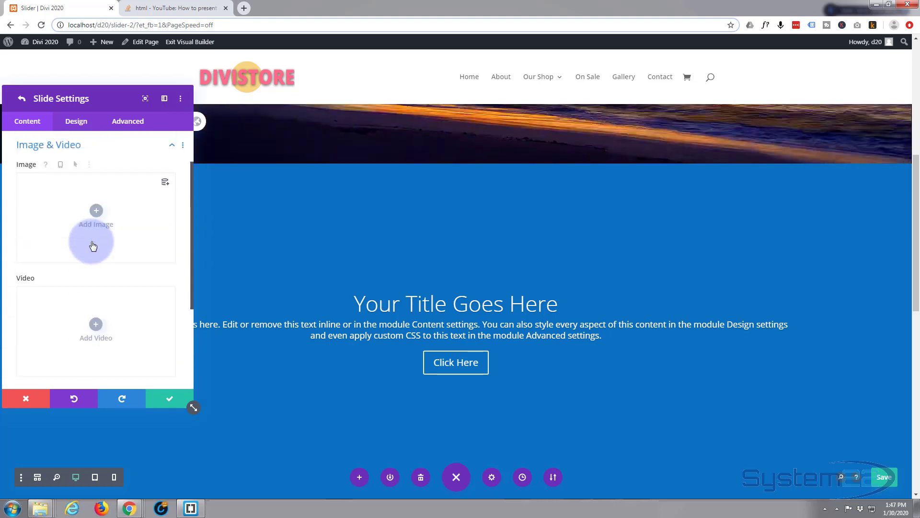
{"action": "scroll", "scroll_direction": "down", "scroll_amount": 3}
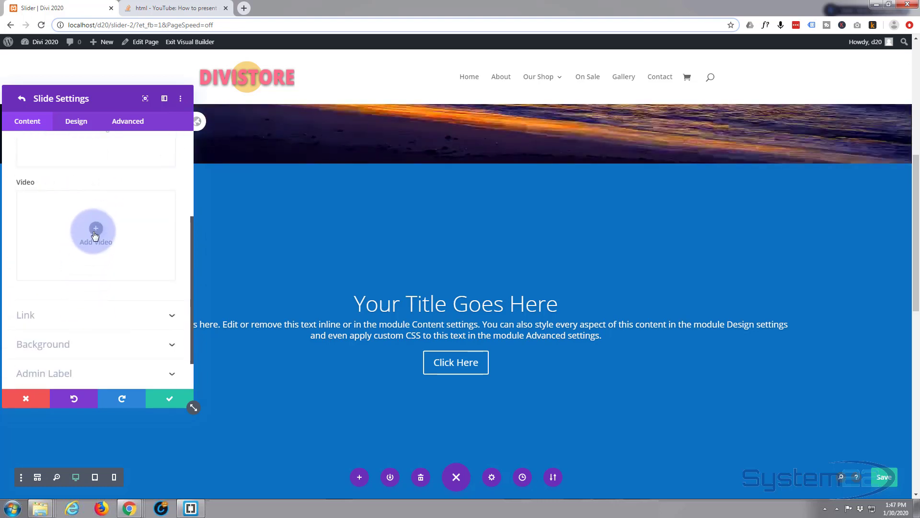
{"action": "left_click", "coordinate": [95, 229]}
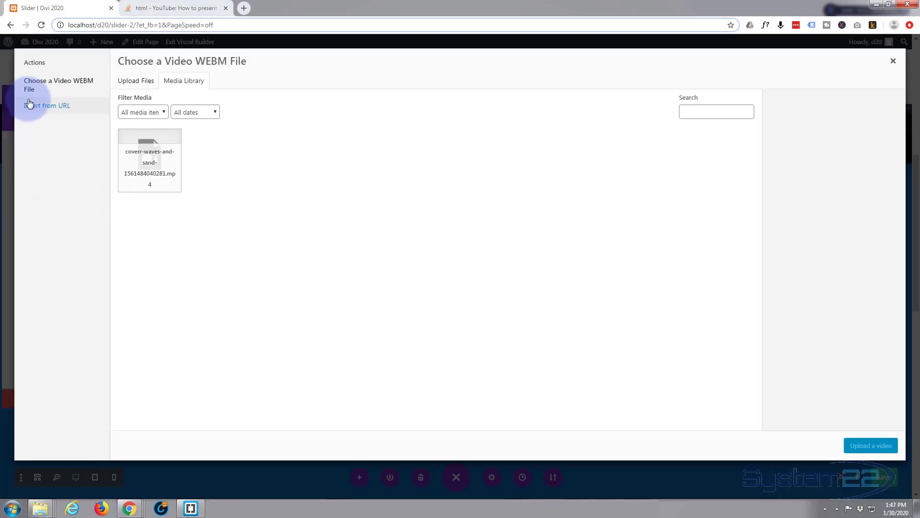
{"action": "left_click", "coordinate": [48, 105]}
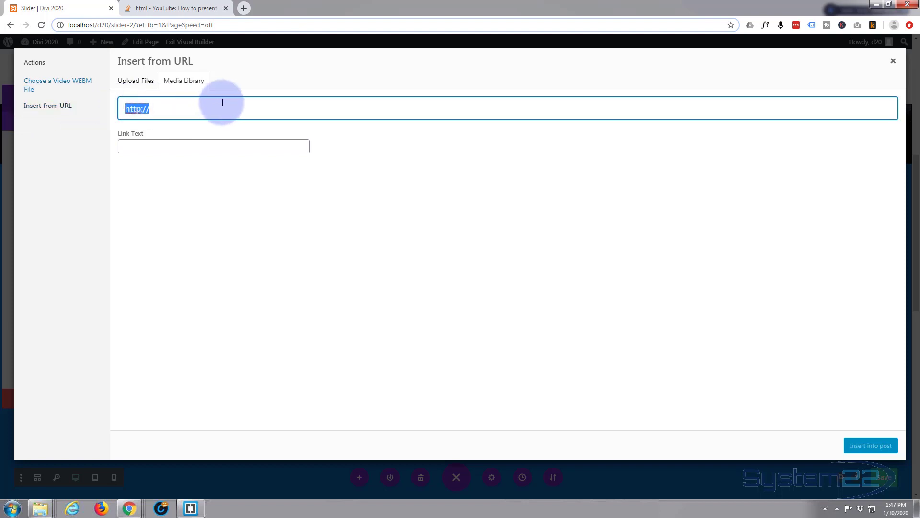
{"action": "type", "text": "https://youtu.be/qP-ViPakoSw"}
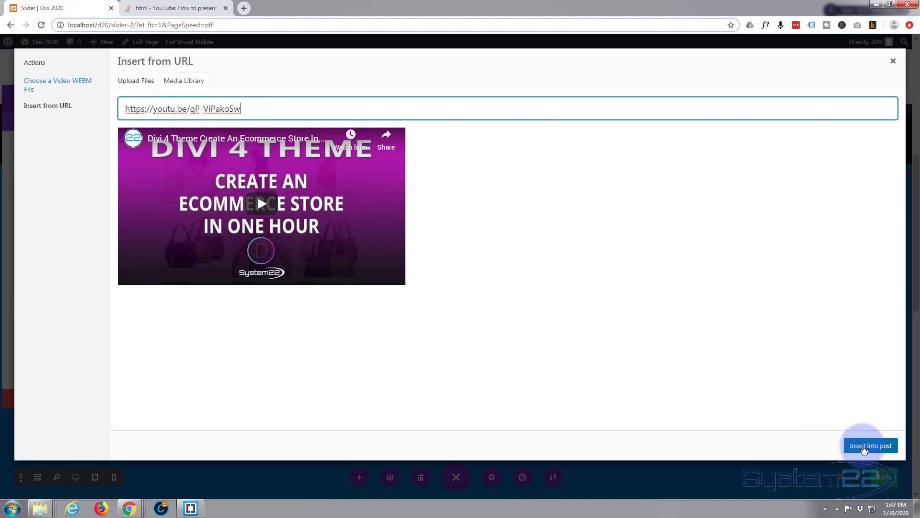
{"action": "left_click", "coordinate": [870, 445]}
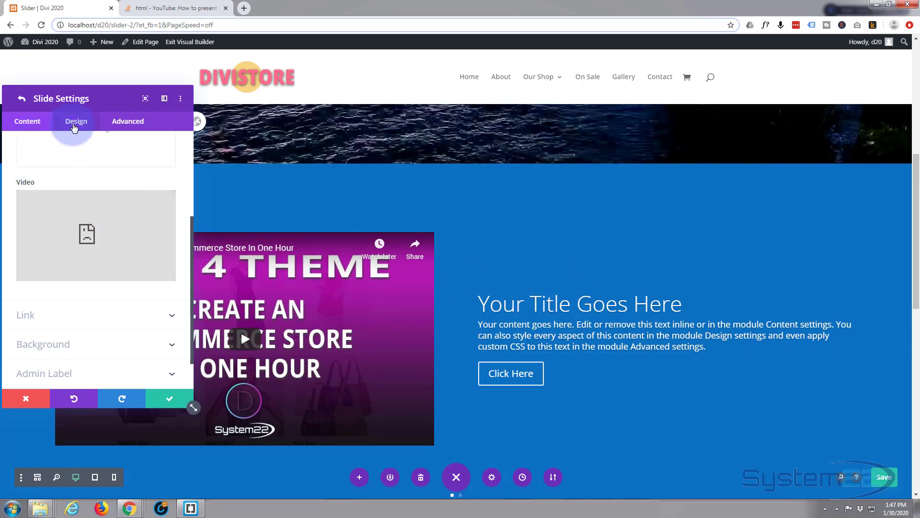
Give the first slide's title text a pink color and save the slide
{"action": "left_click", "coordinate": [76, 120]}
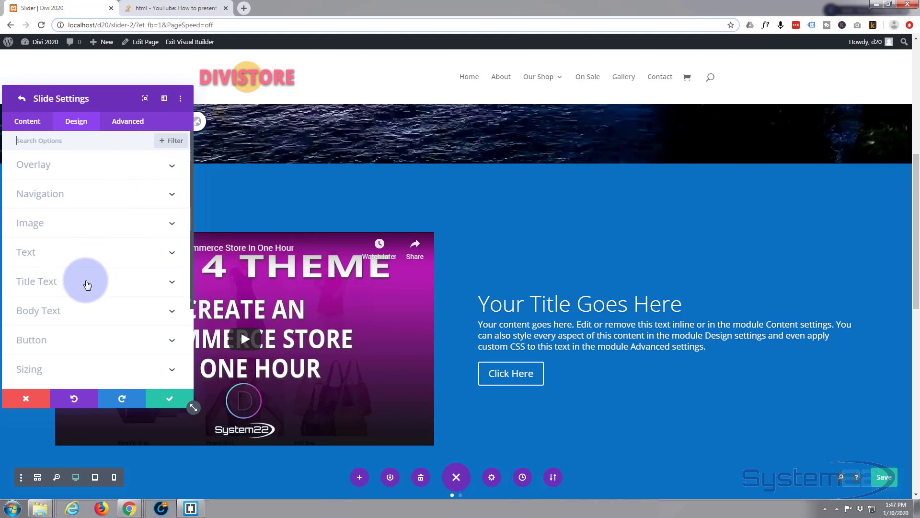
{"action": "left_click", "coordinate": [36, 281]}
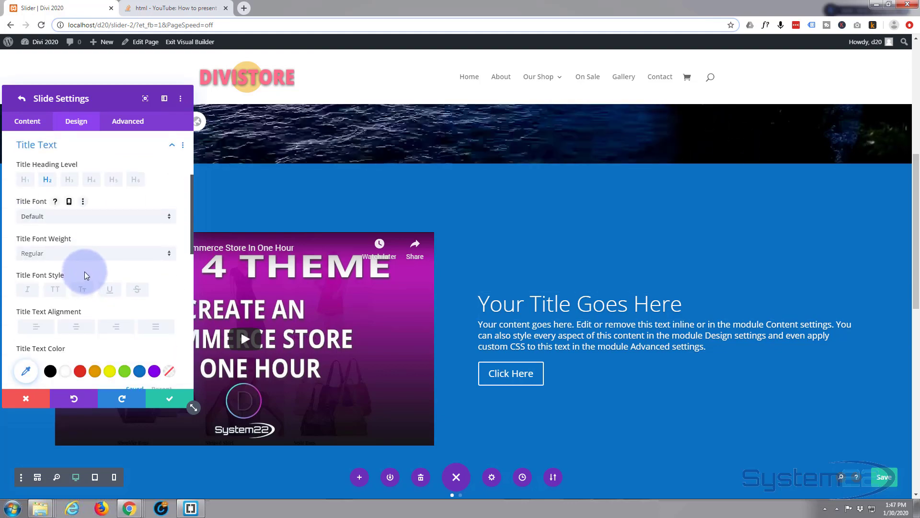
{"action": "scroll", "scroll_direction": "down", "scroll_amount": 3}
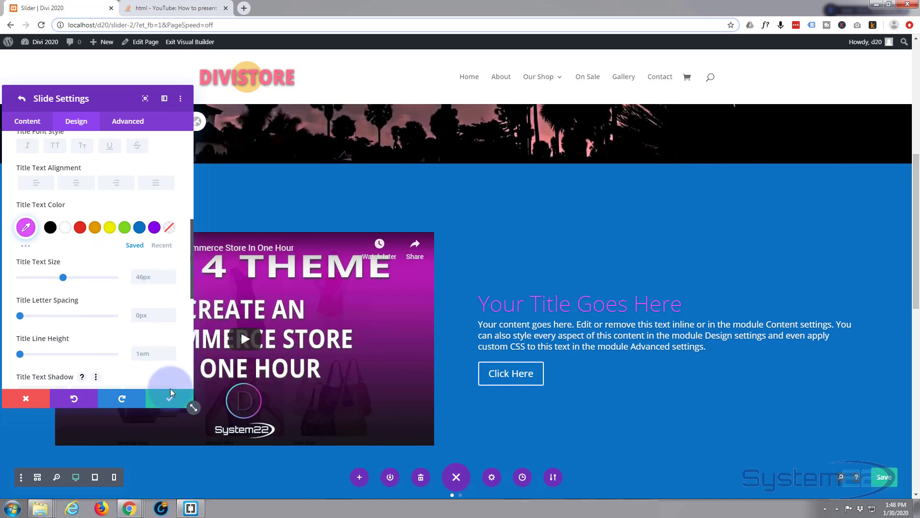
{"action": "mouse_move", "coordinate": [170, 399]}
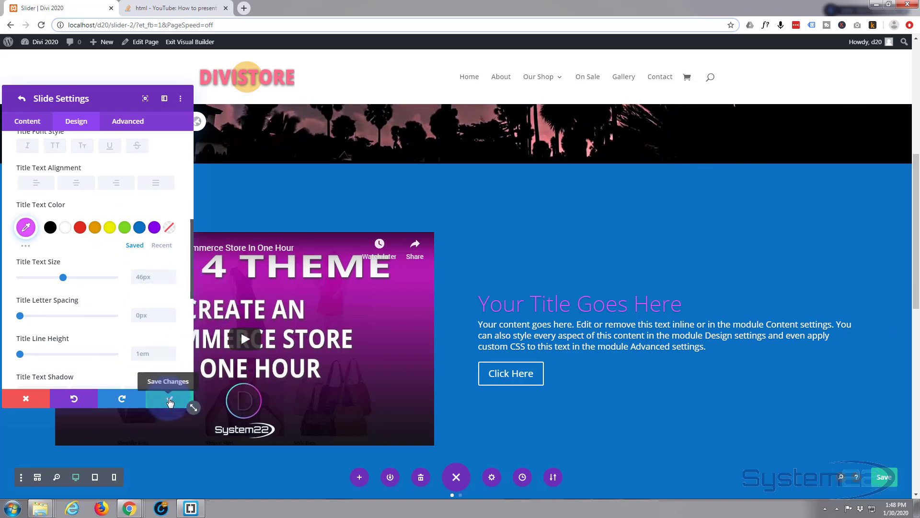
{"action": "left_click", "coordinate": [169, 397]}
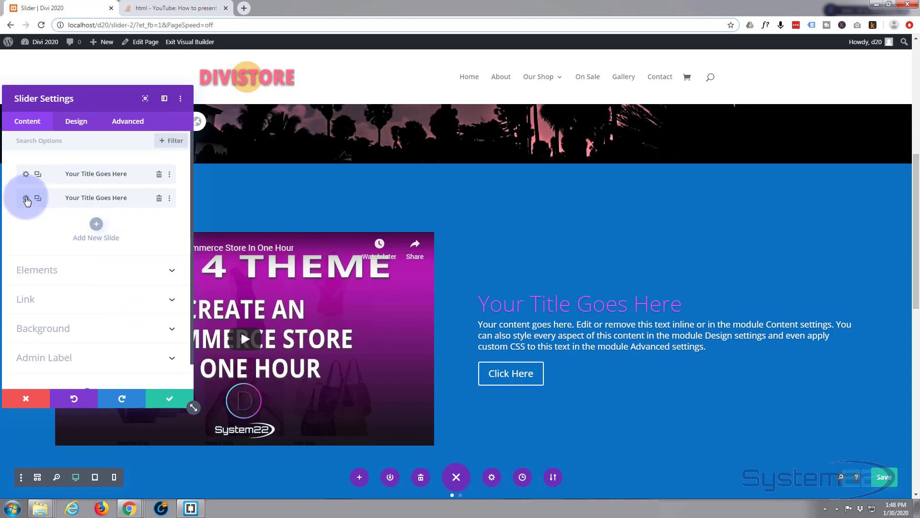
Enable the second slide's text overlay with a custom pink color at reduced opacity
{"action": "left_click", "coordinate": [26, 198]}
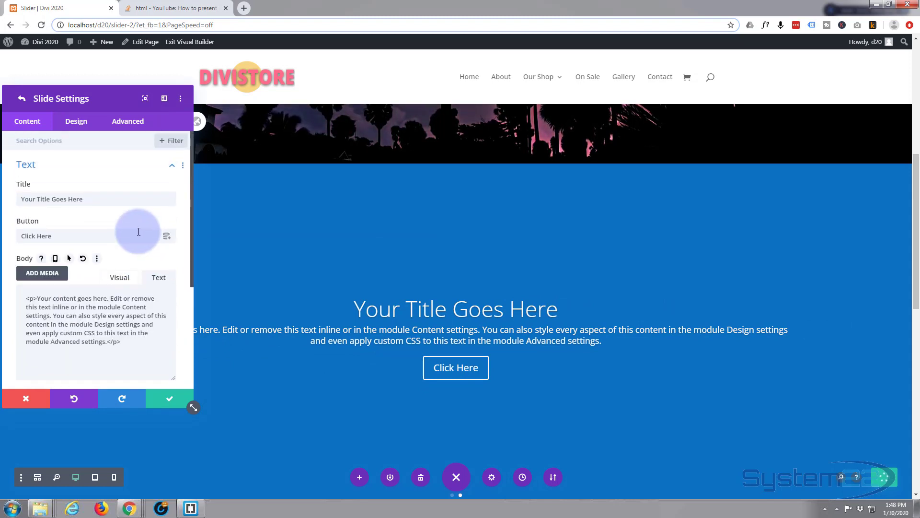
{"action": "left_click", "coordinate": [76, 120]}
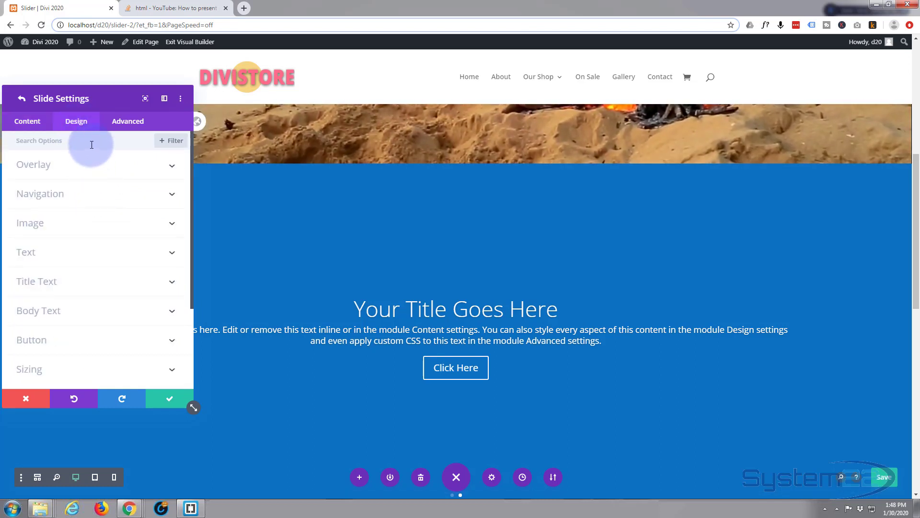
{"action": "mouse_move", "coordinate": [67, 212]}
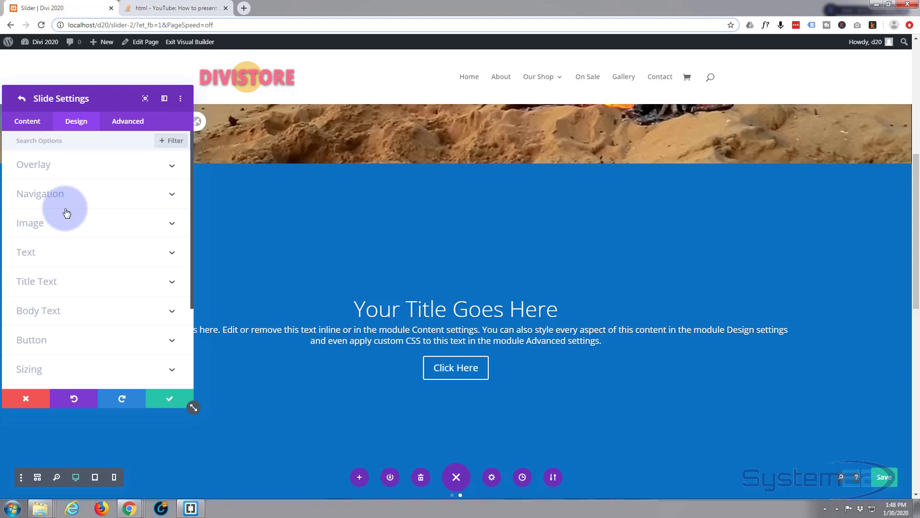
{"action": "mouse_move", "coordinate": [54, 249]}
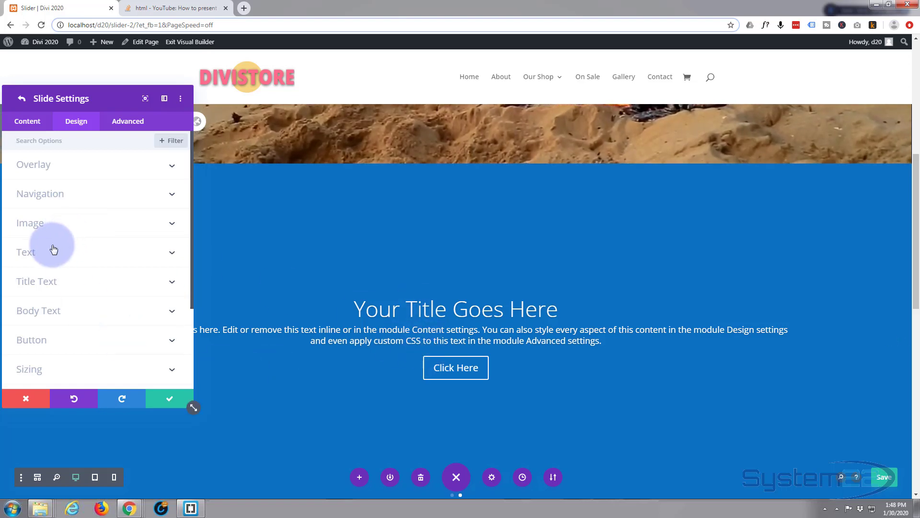
{"action": "mouse_move", "coordinate": [76, 188]}
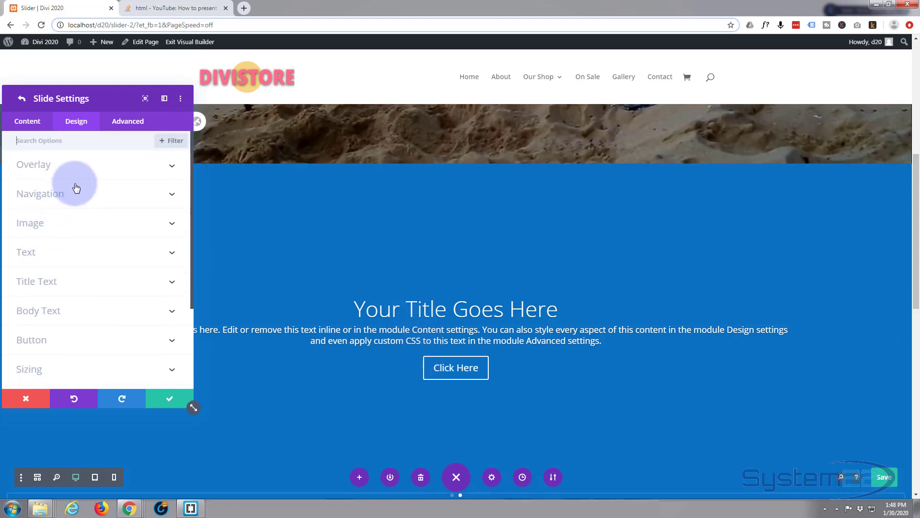
{"action": "left_click", "coordinate": [33, 164]}
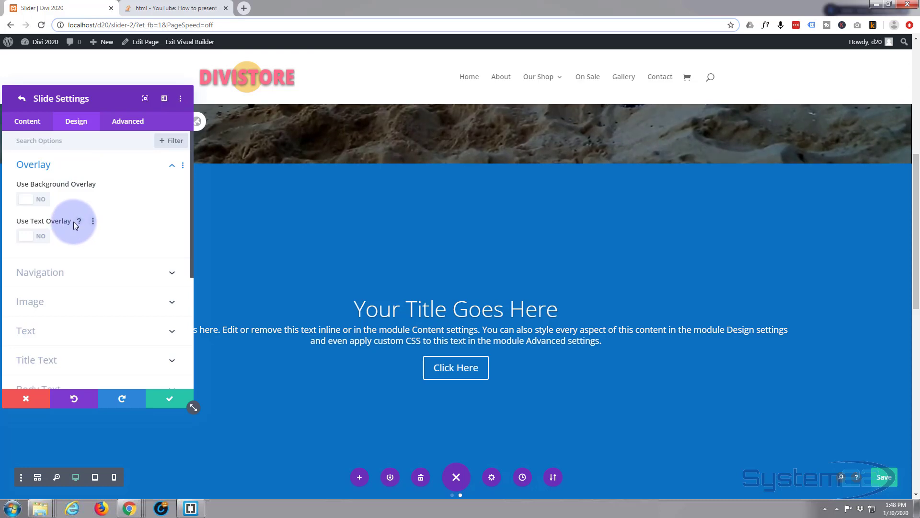
{"action": "mouse_move", "coordinate": [46, 234]}
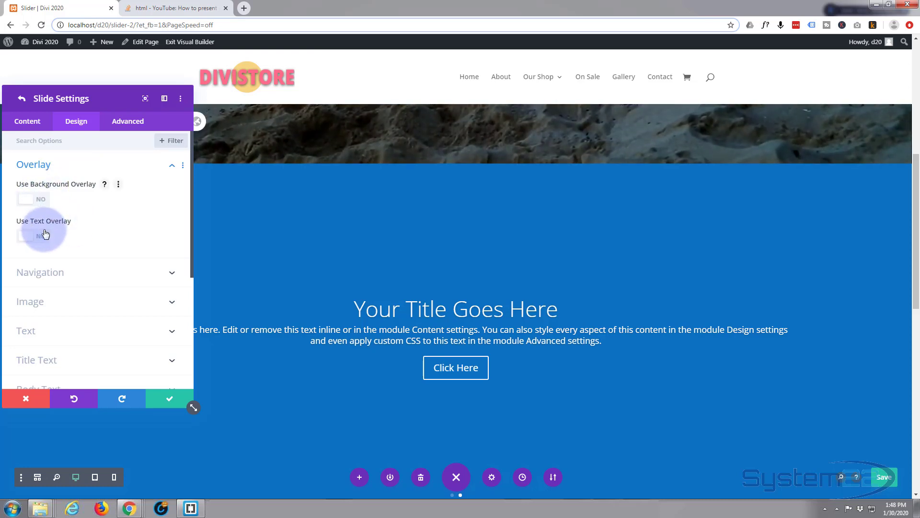
{"action": "left_click", "coordinate": [33, 236]}
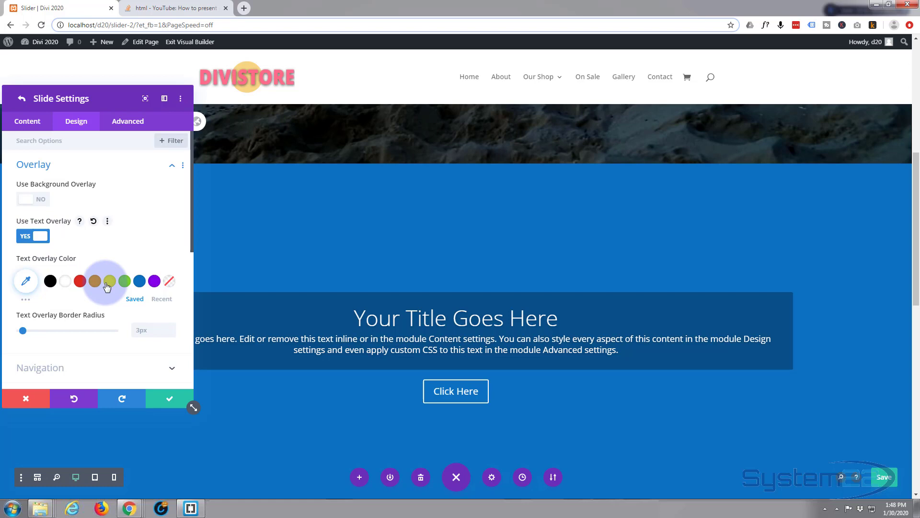
{"action": "left_click", "coordinate": [154, 281]}
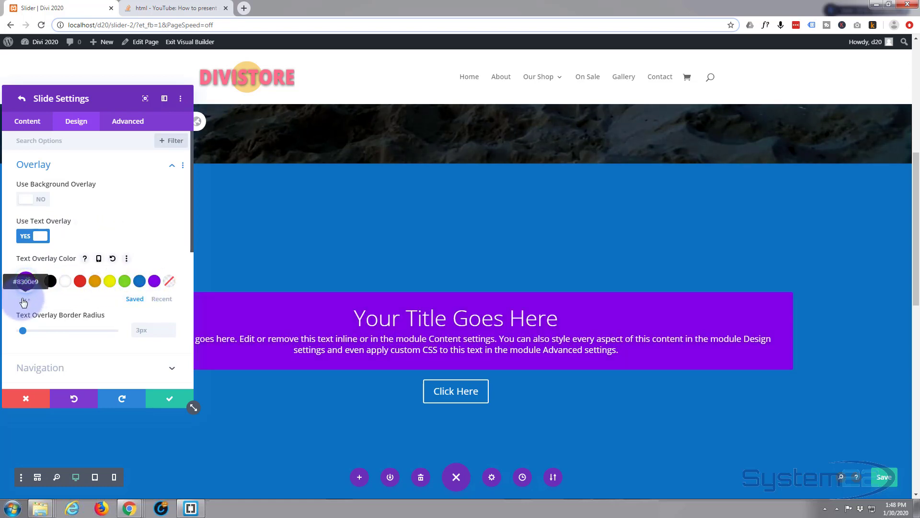
{"action": "left_click", "coordinate": [26, 282]}
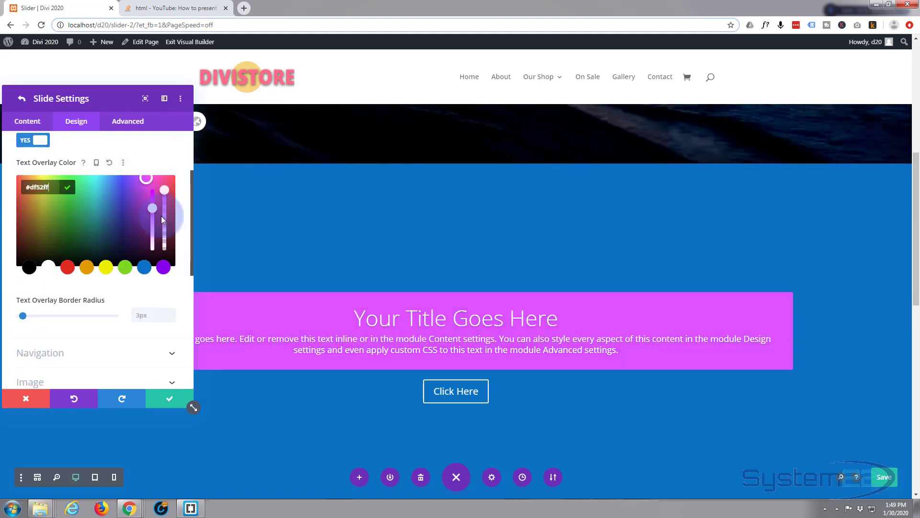
{"action": "left_click_drag", "start_coordinate": [164, 209], "coordinate": [164, 226]}
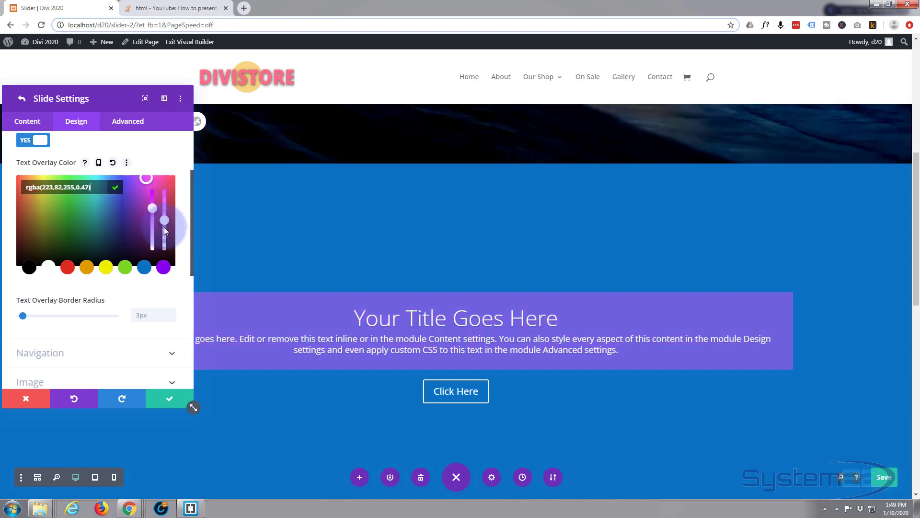
{"action": "scroll", "scroll_direction": "down", "scroll_amount": 3}
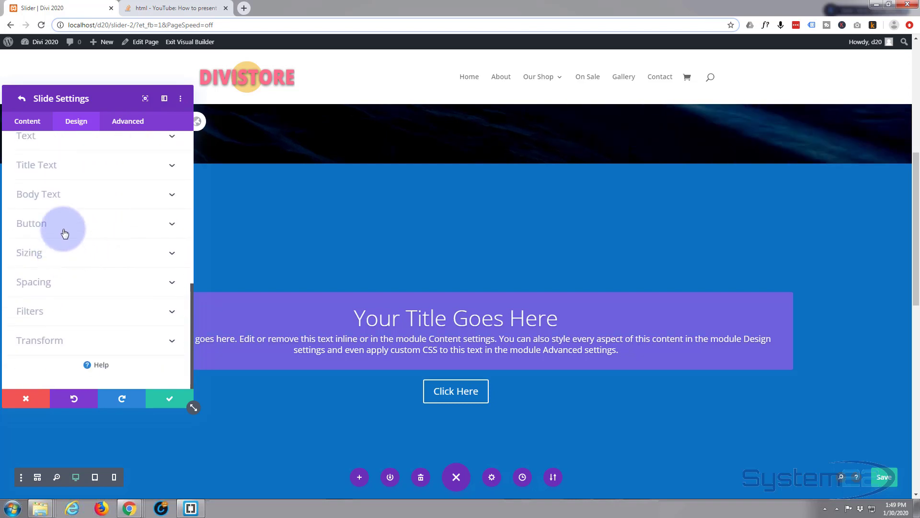
Enable custom button styles with #df52ff background and border colors
{"action": "left_click", "coordinate": [31, 223]}
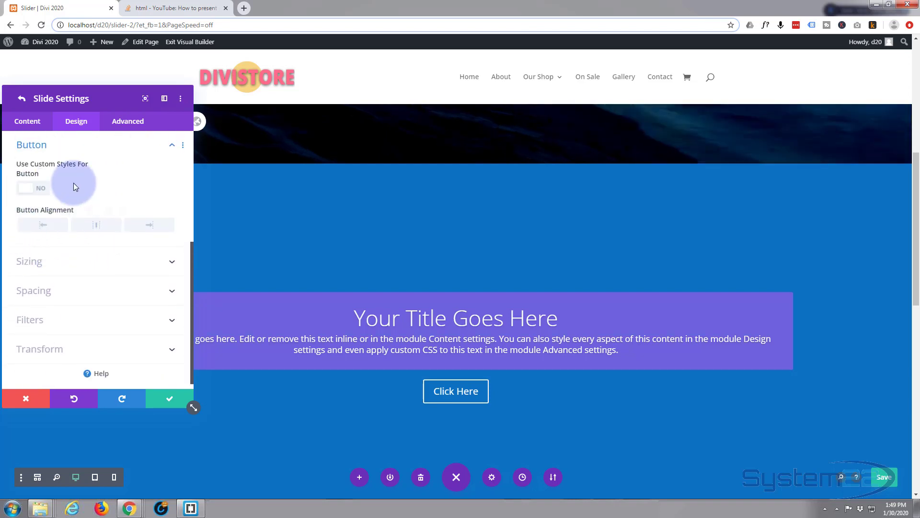
{"action": "left_click", "coordinate": [32, 188]}
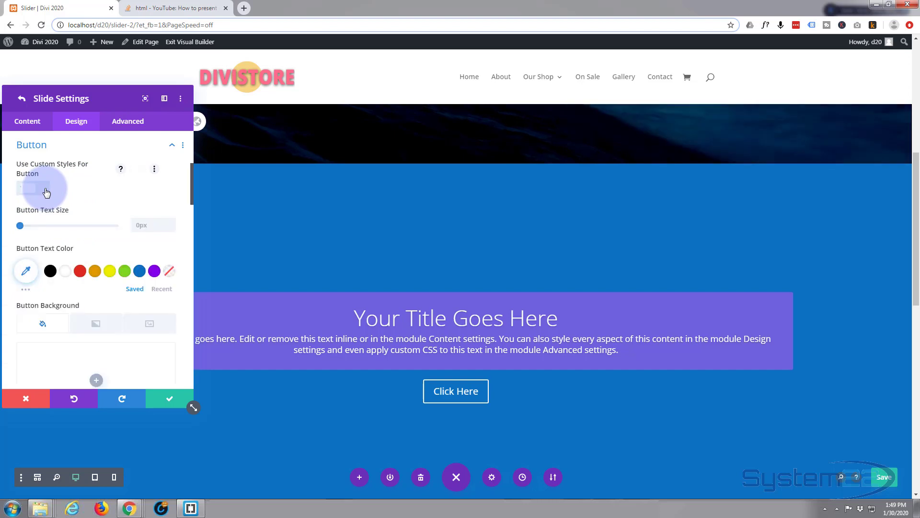
{"action": "scroll", "scroll_direction": "down", "scroll_amount": 3}
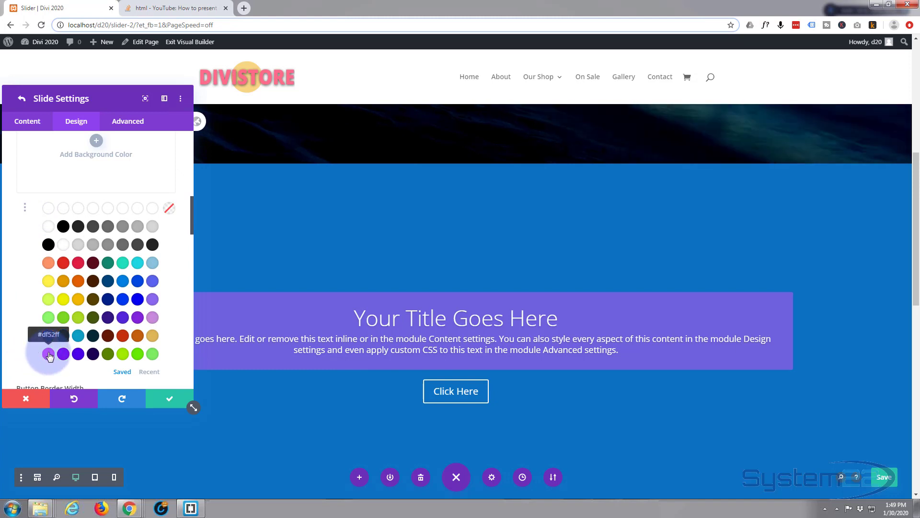
{"action": "left_click", "coordinate": [49, 353]}
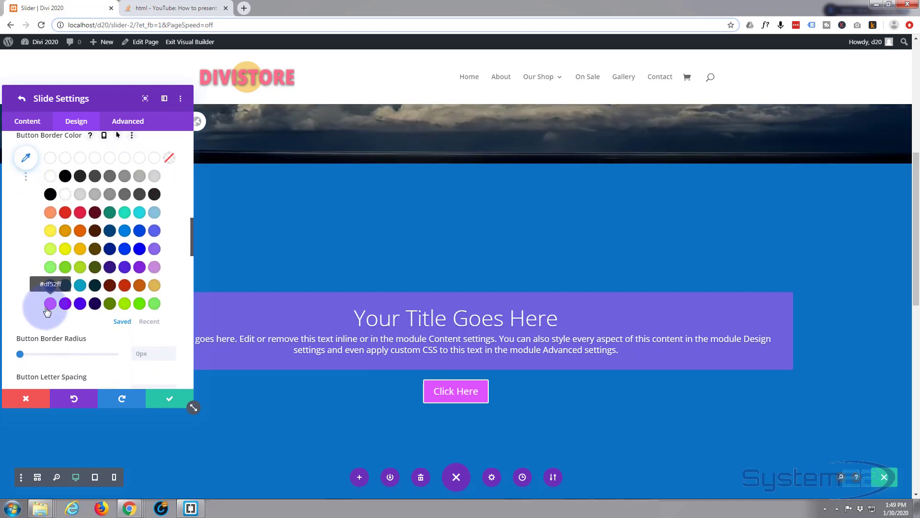
{"action": "left_click", "coordinate": [46, 309]}
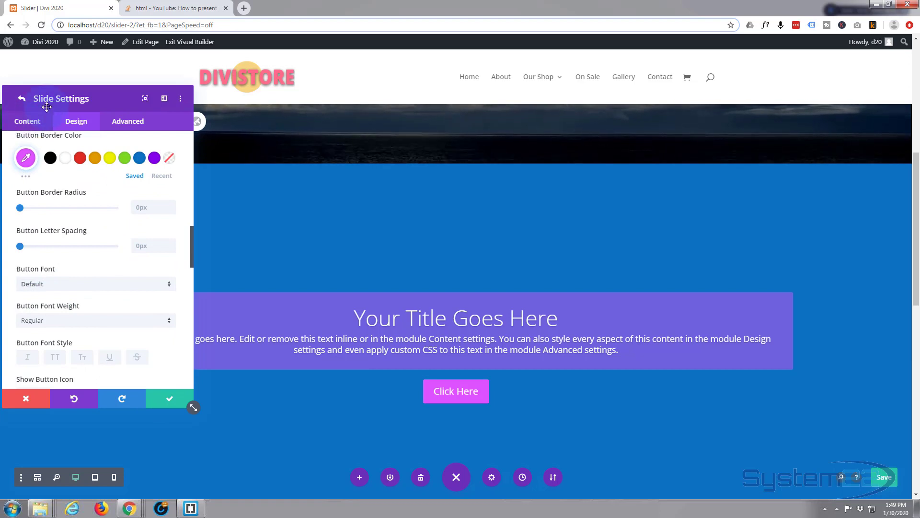
{"action": "left_click", "coordinate": [27, 120]}
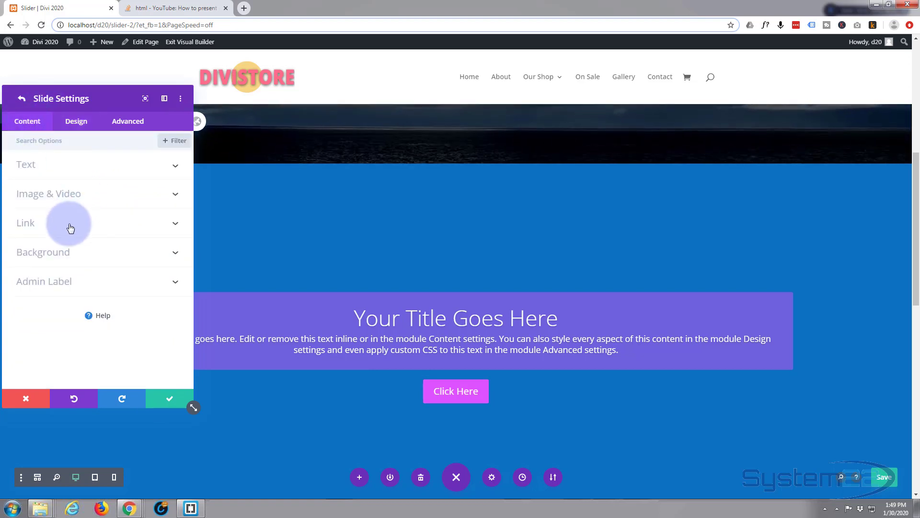
Expand the second slide's Background options to view its blue background colour
{"action": "left_click", "coordinate": [42, 252]}
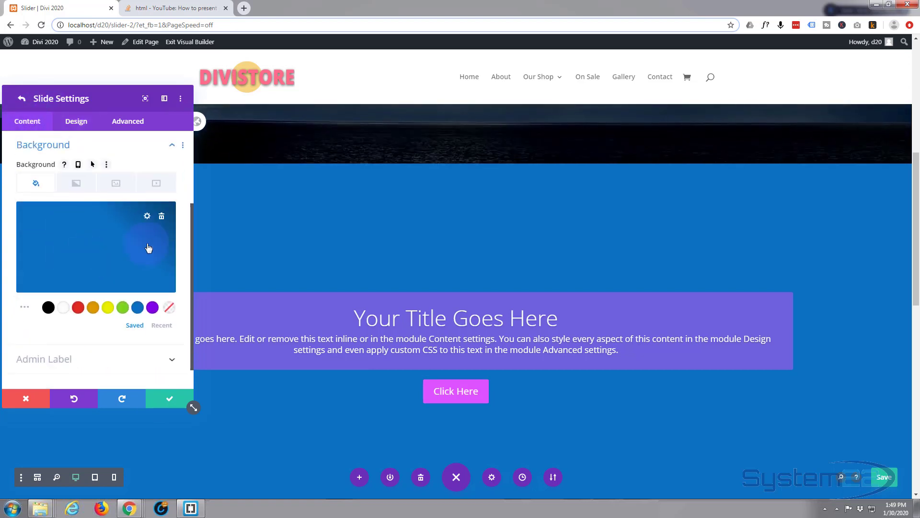
{"action": "left_click", "coordinate": [161, 215]}
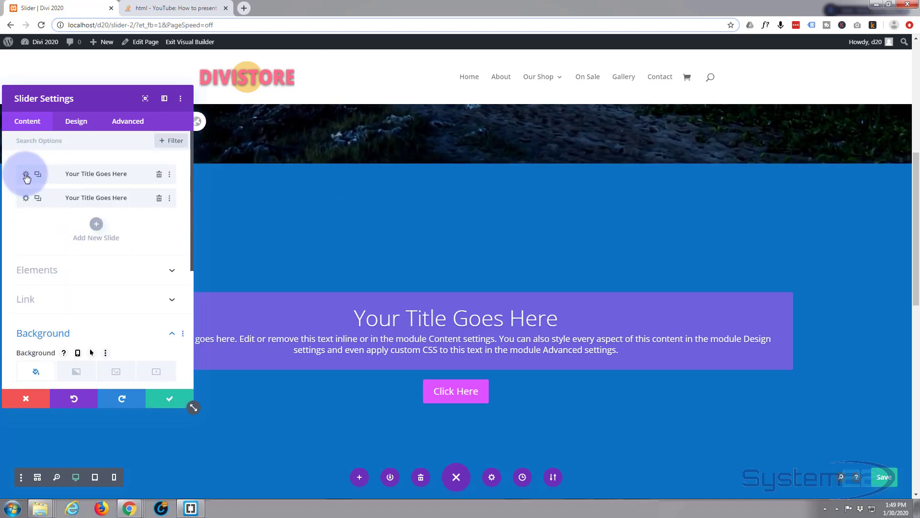
Reset the first slide's blue background and drag the new colour's opacity to 0
{"action": "left_click", "coordinate": [26, 174]}
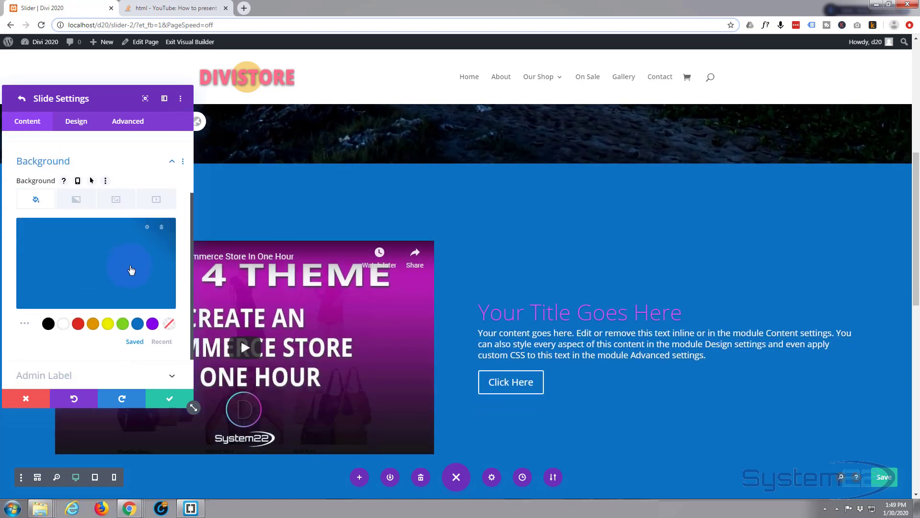
{"action": "left_click", "coordinate": [161, 227]}
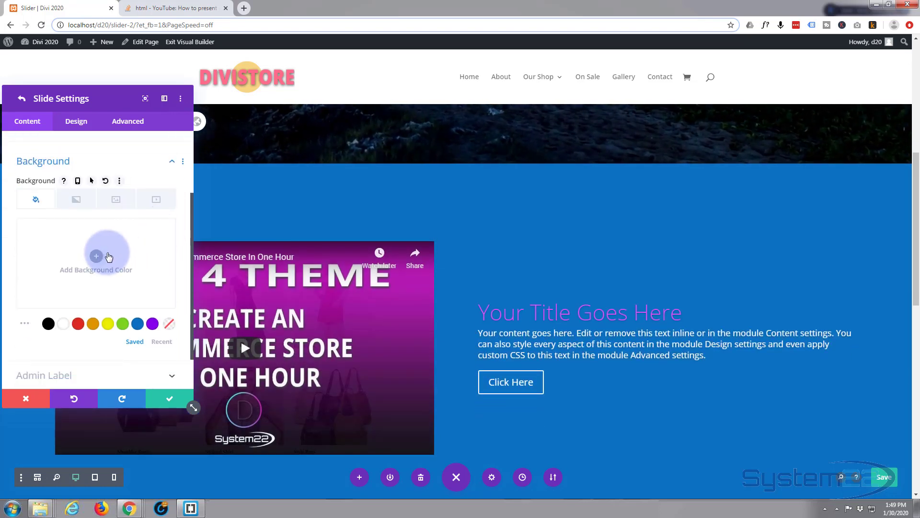
{"action": "left_click", "coordinate": [96, 257]}
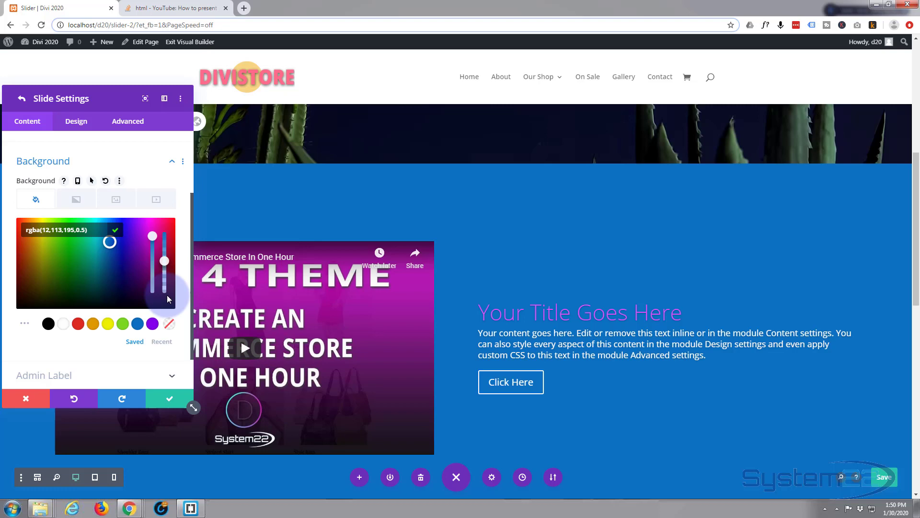
{"action": "left_click_drag", "start_coordinate": [164, 262], "coordinate": [163, 282]}
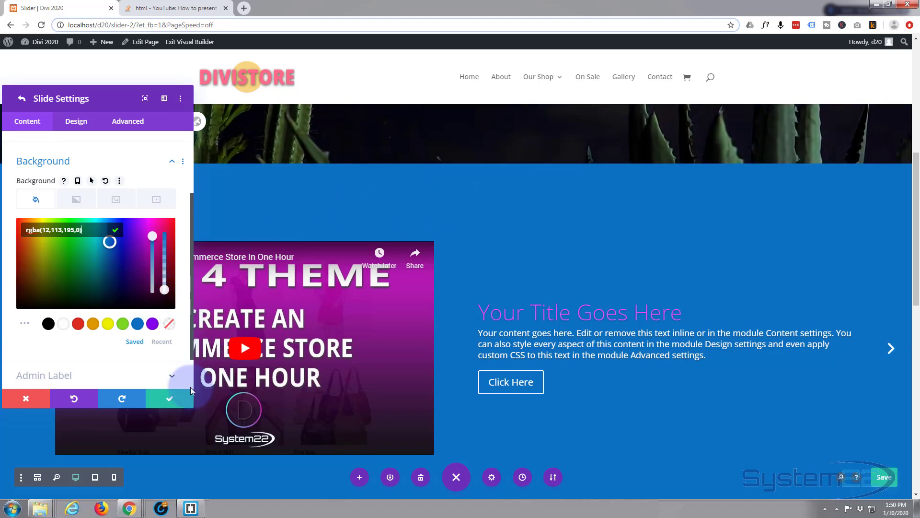
{"action": "mouse_move", "coordinate": [75, 120]}
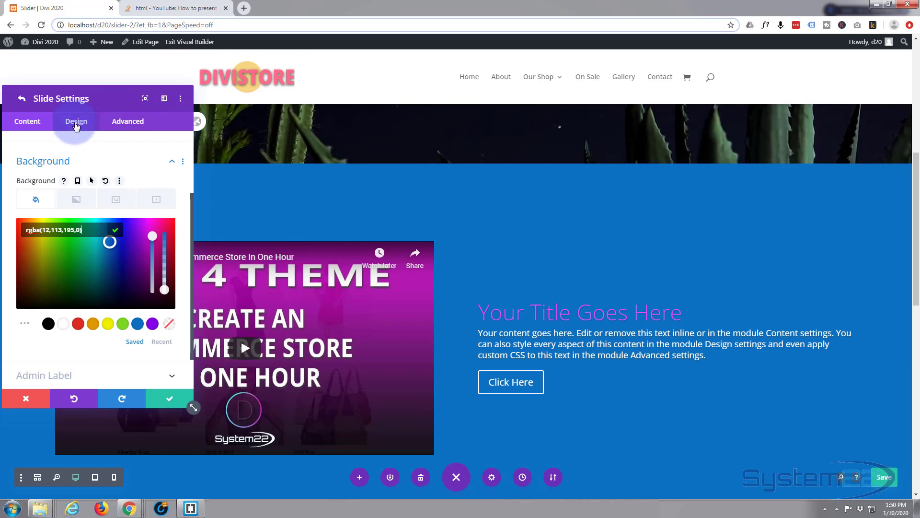
Turn on the slider's Automatic Animation in Design > Animation at 6000 ms speed
{"action": "left_click", "coordinate": [75, 120]}
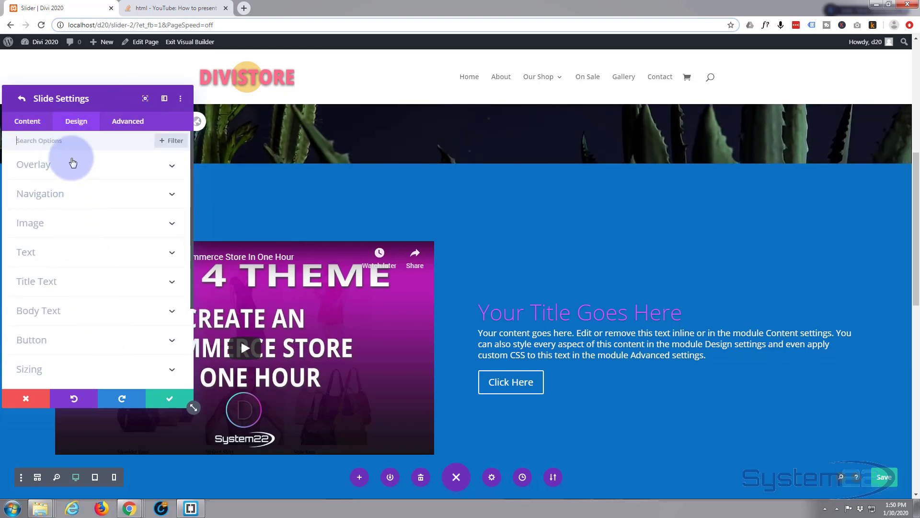
{"action": "scroll", "scroll_direction": "down", "scroll_amount": 3}
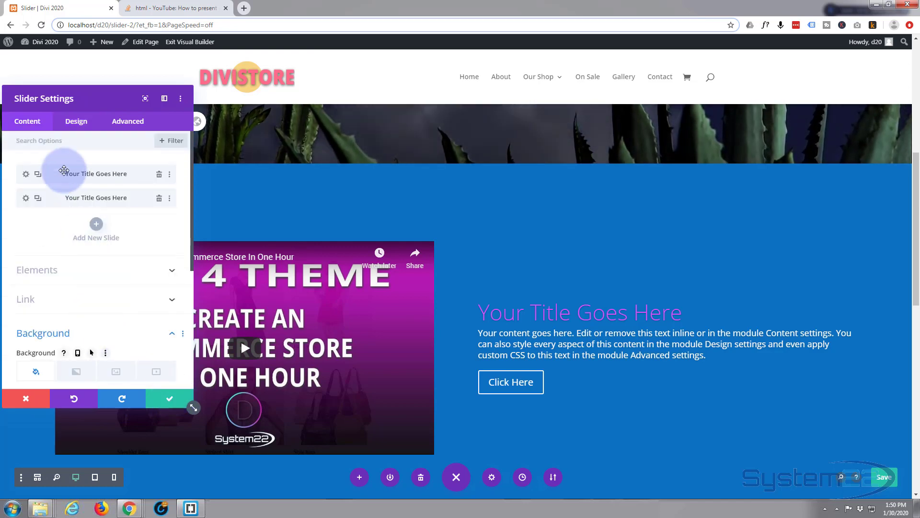
{"action": "left_click", "coordinate": [76, 121]}
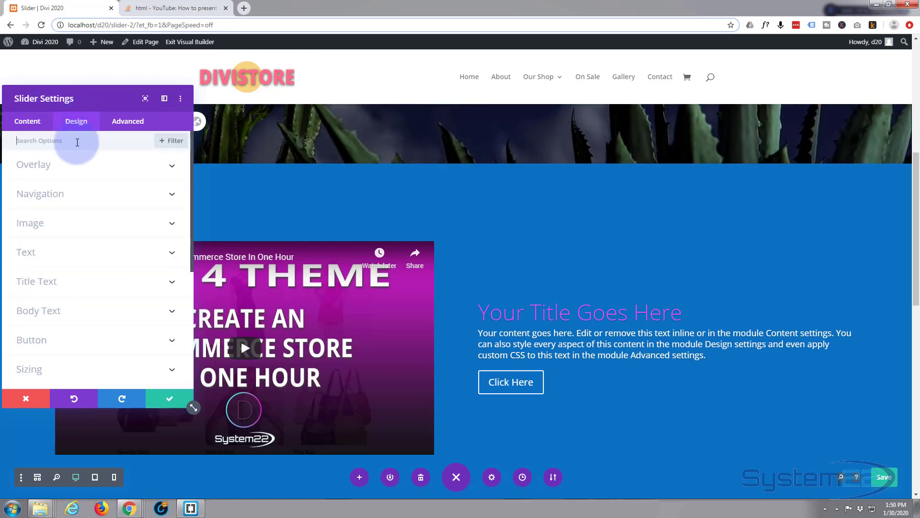
{"action": "scroll", "scroll_direction": "down", "scroll_amount": 3}
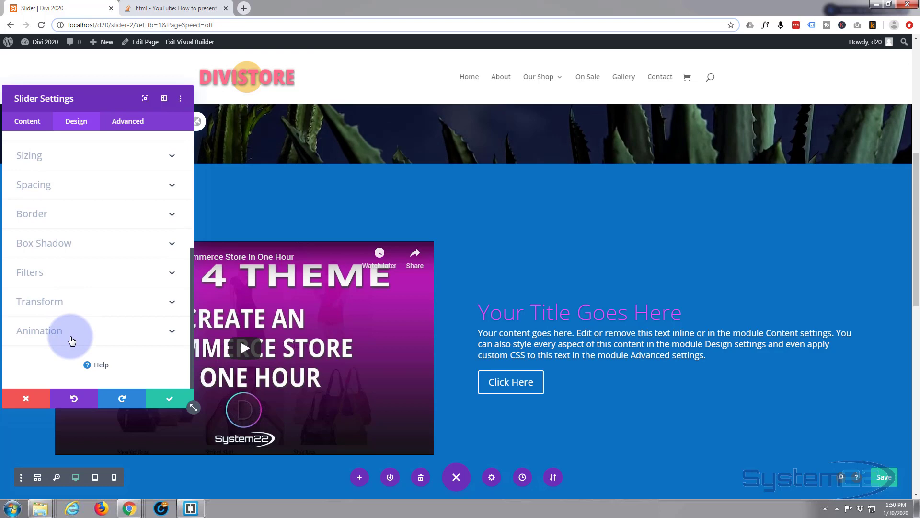
{"action": "left_click", "coordinate": [39, 330]}
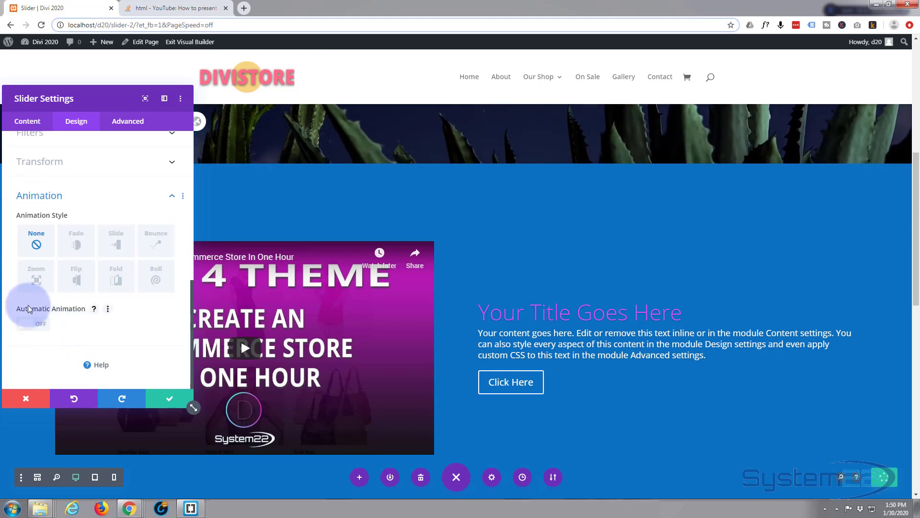
{"action": "left_click", "coordinate": [33, 323]}
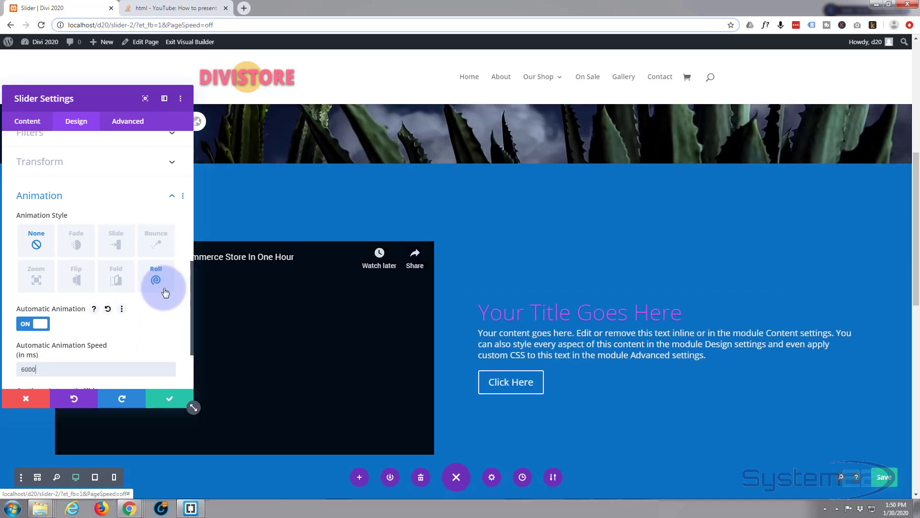
{"action": "left_click", "coordinate": [170, 398]}
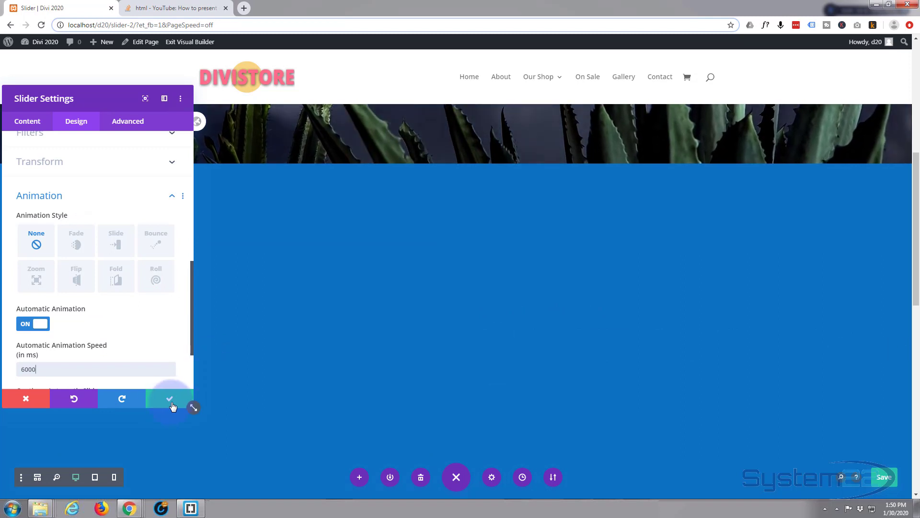
{"action": "mouse_move", "coordinate": [170, 401]}
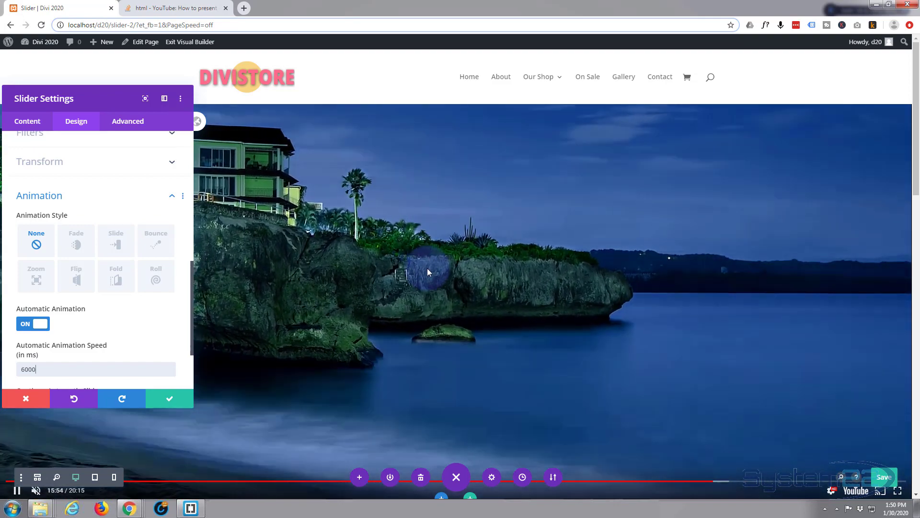
Enter 7px and 0vh as the slider's vertical margins, then close its settings
{"action": "scroll", "scroll_direction": "down", "scroll_amount": 3}
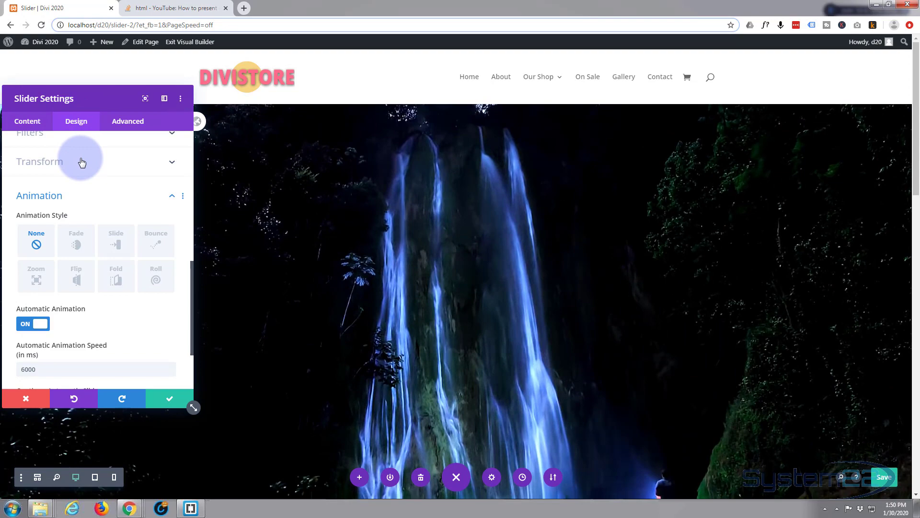
{"action": "scroll", "scroll_direction": "up", "scroll_amount": 3}
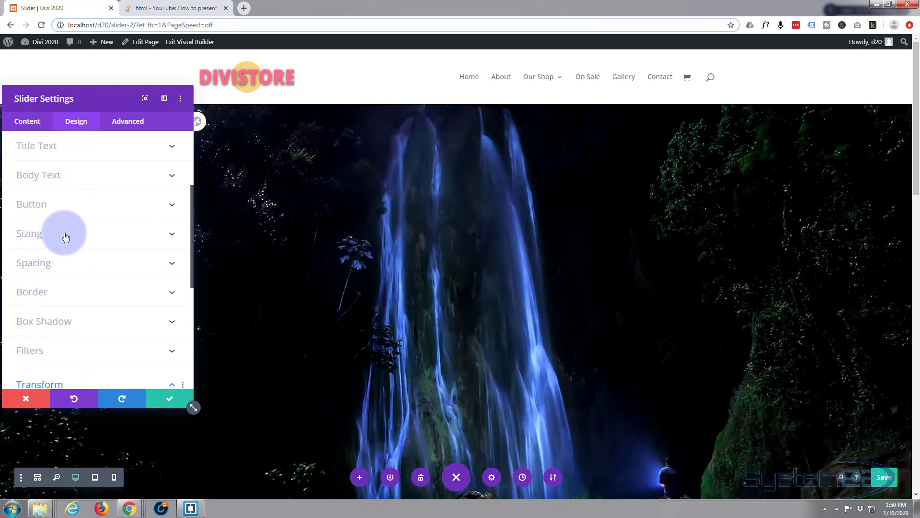
{"action": "left_click", "coordinate": [33, 263]}
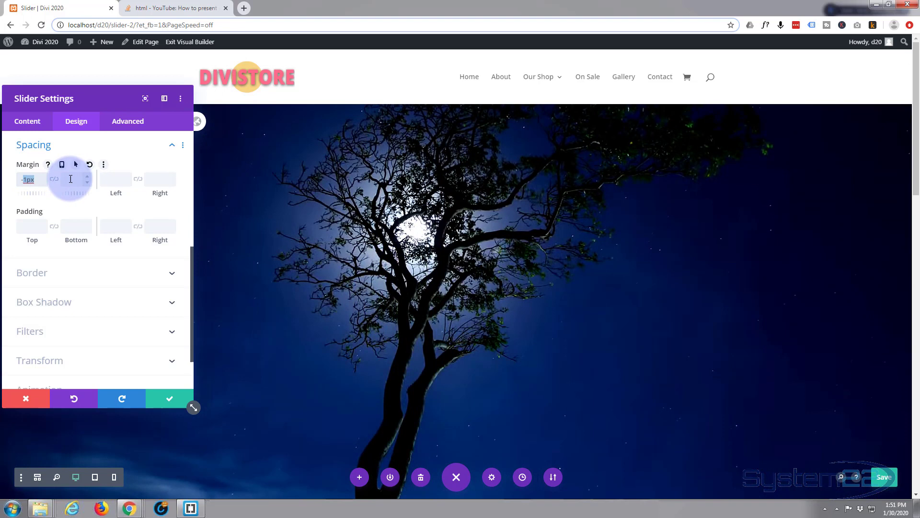
{"action": "type", "text": "7px0vh"}
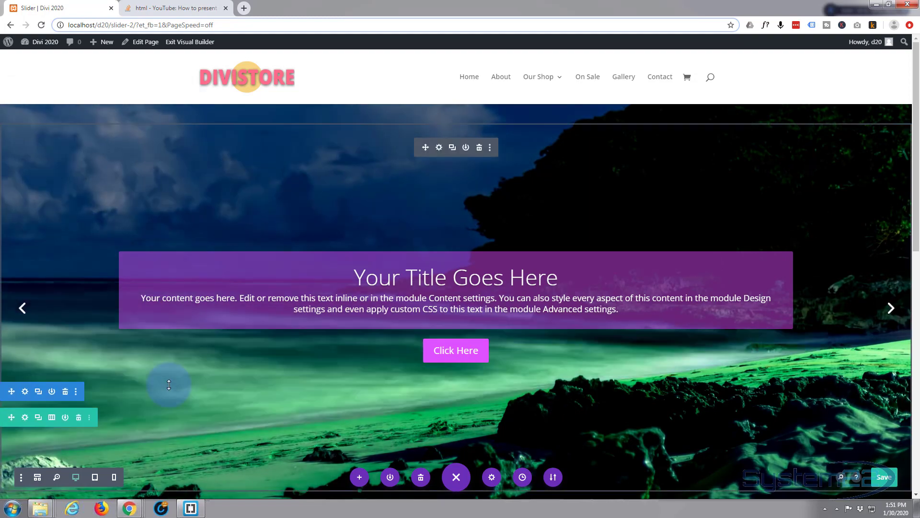
{"action": "scroll", "scroll_direction": "down", "scroll_amount": 3}
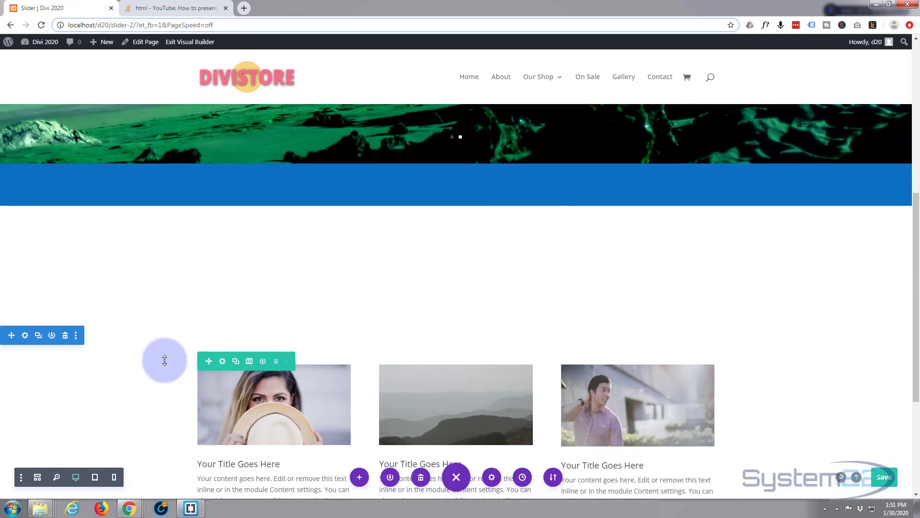
{"action": "mouse_move", "coordinate": [347, 350]}
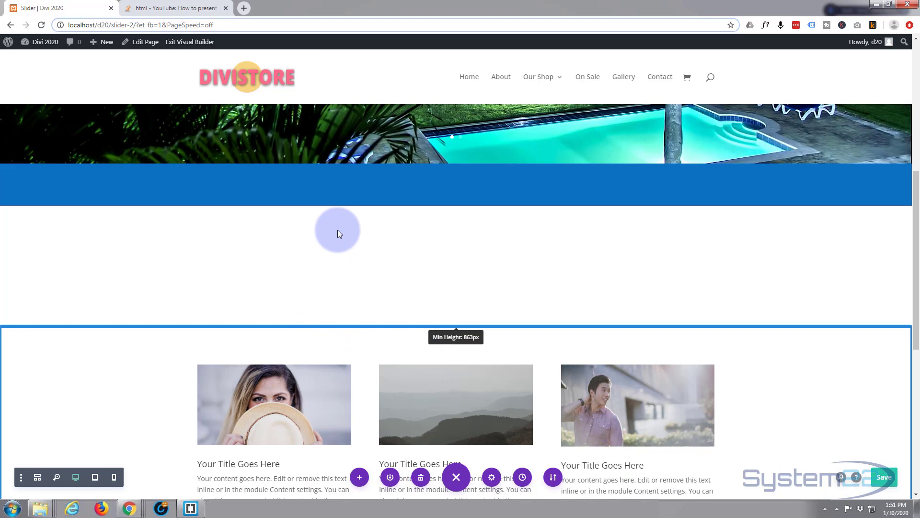
{"action": "mouse_move", "coordinate": [386, 322]}
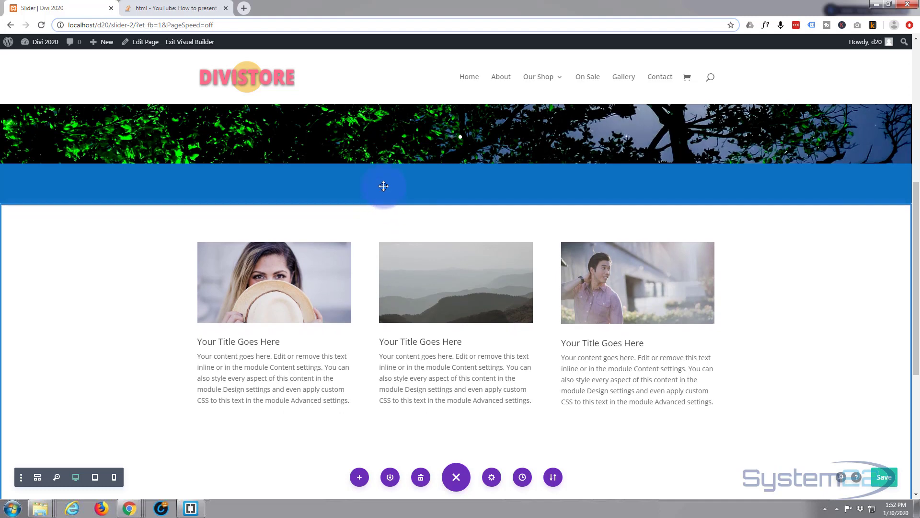
Drag the blurb section's top margin upward until it meets the slider
{"action": "left_click_drag", "start_coordinate": [384, 186], "coordinate": [383, 157]}
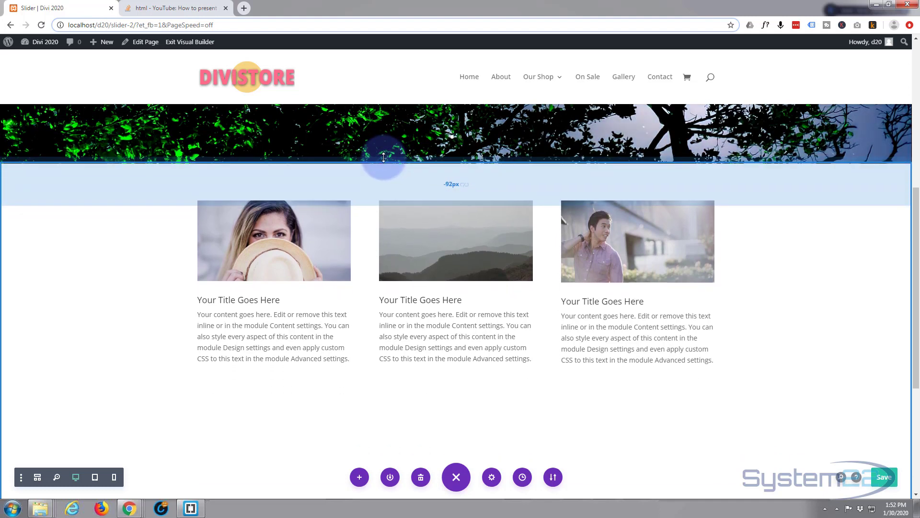
{"action": "left_click_drag", "start_coordinate": [382, 157], "coordinate": [383, 155]}
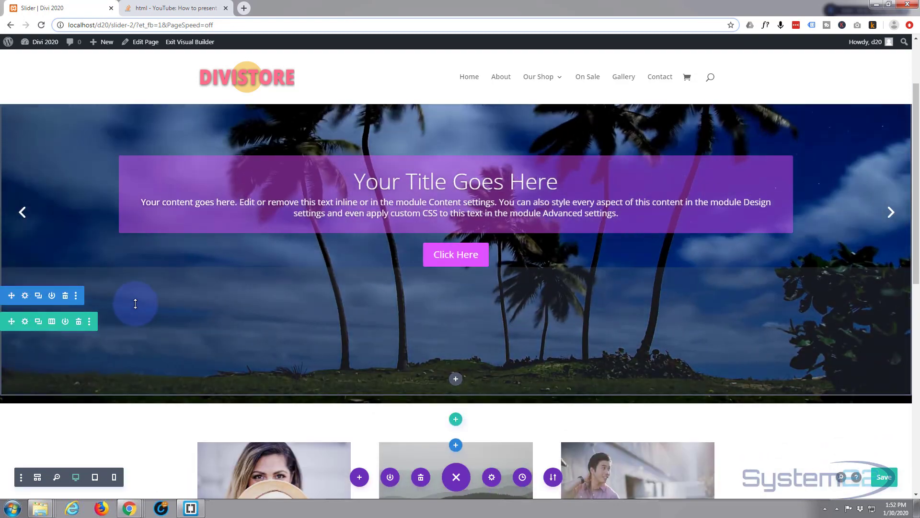
{"action": "scroll", "scroll_direction": "down", "scroll_amount": 3}
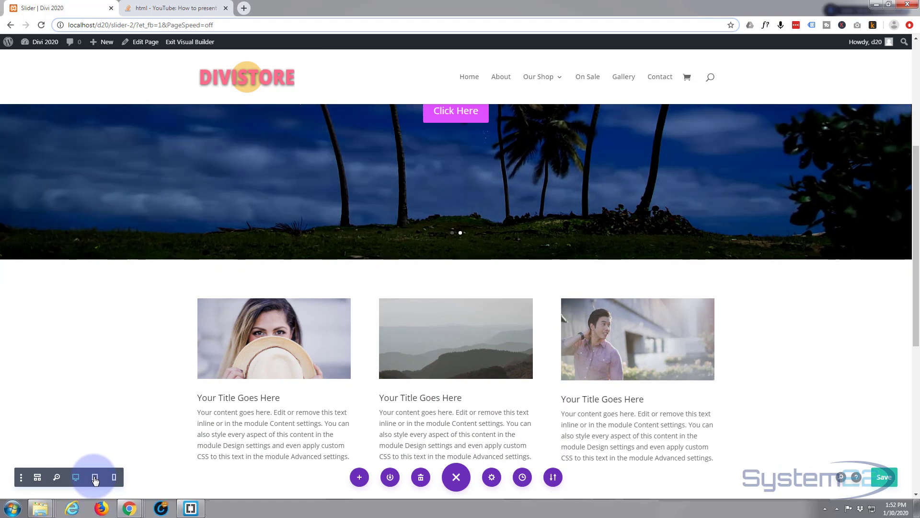
Preview the page at tablet width, then switch to Wireframe view
{"action": "left_click", "coordinate": [94, 478]}
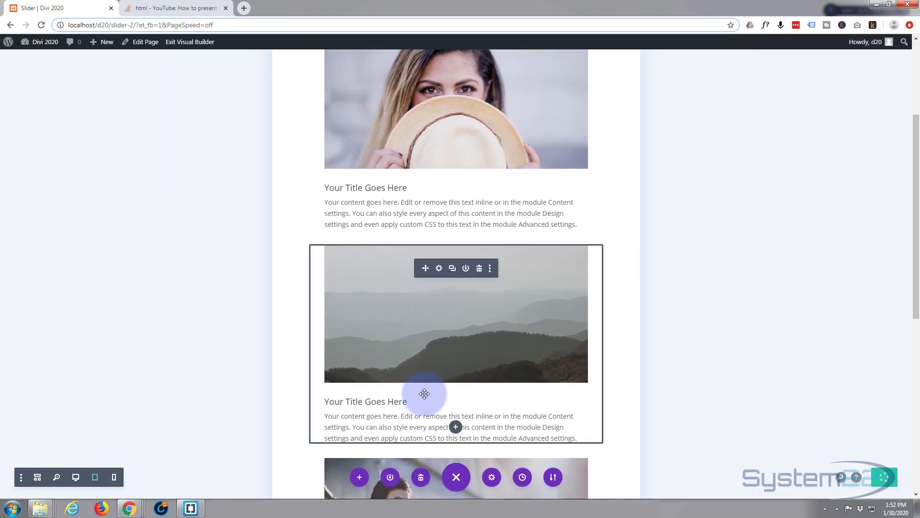
{"action": "scroll", "scroll_direction": "up", "scroll_amount": 3}
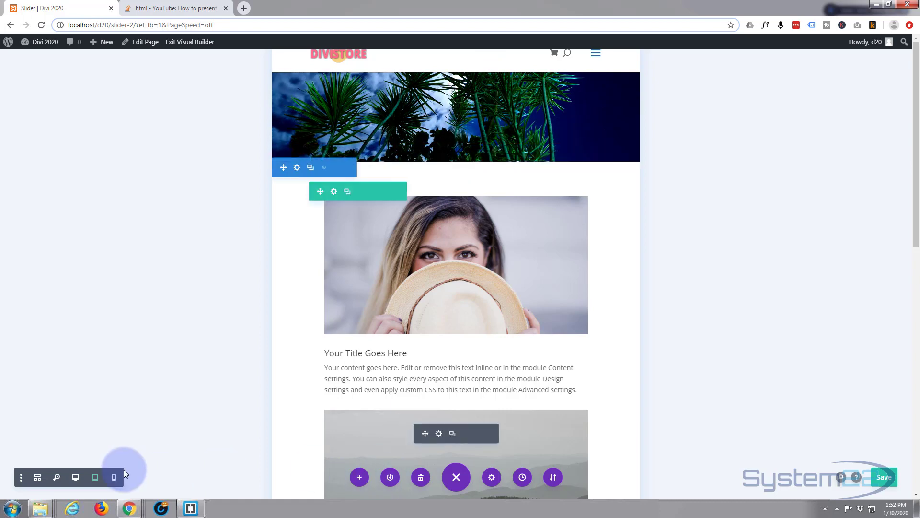
{"action": "left_click", "coordinate": [37, 476]}
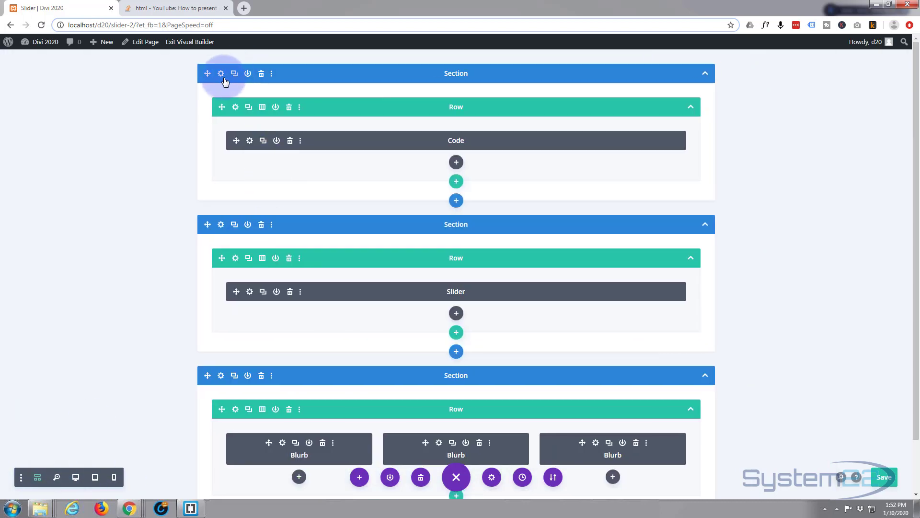
Enable responsive section margins: desktop -245px, tablet and phone 0px, then preview tablet
{"action": "left_click", "coordinate": [222, 73]}
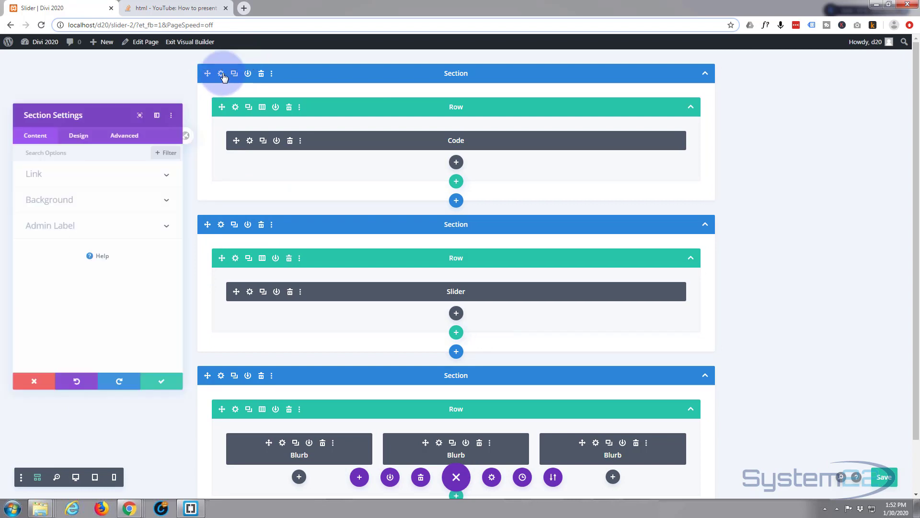
{"action": "left_click", "coordinate": [78, 121]}
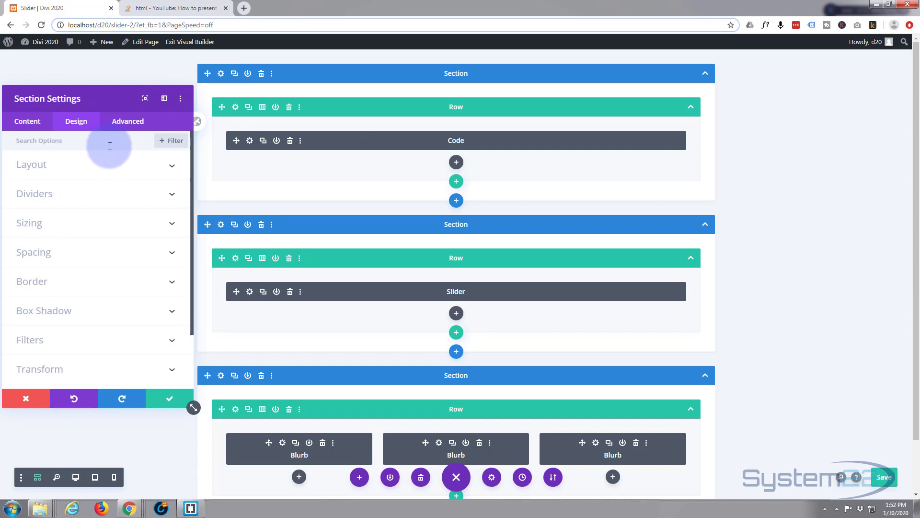
{"action": "left_click", "coordinate": [33, 251]}
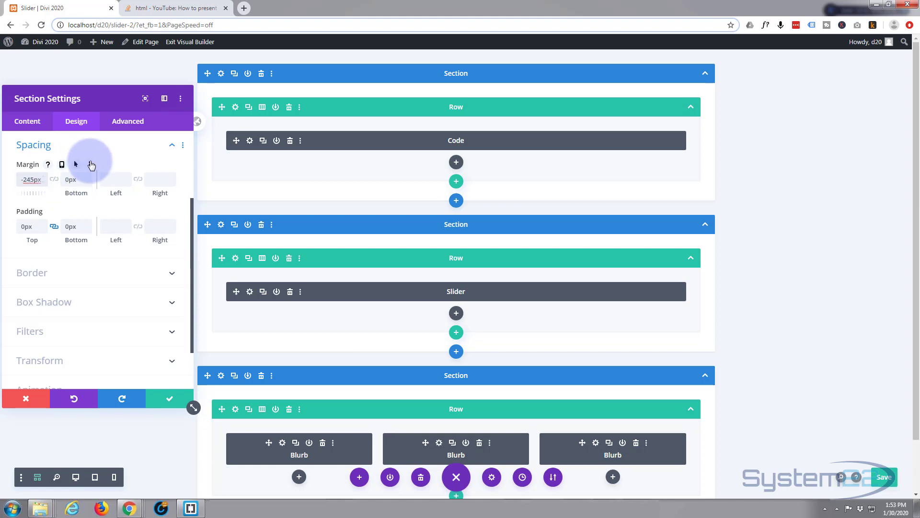
{"action": "mouse_move", "coordinate": [57, 162]}
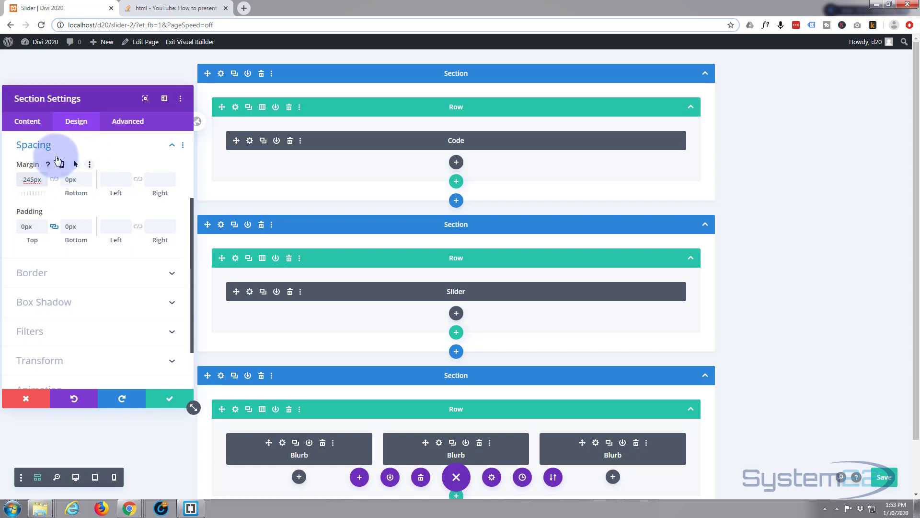
{"action": "left_click", "coordinate": [62, 165]}
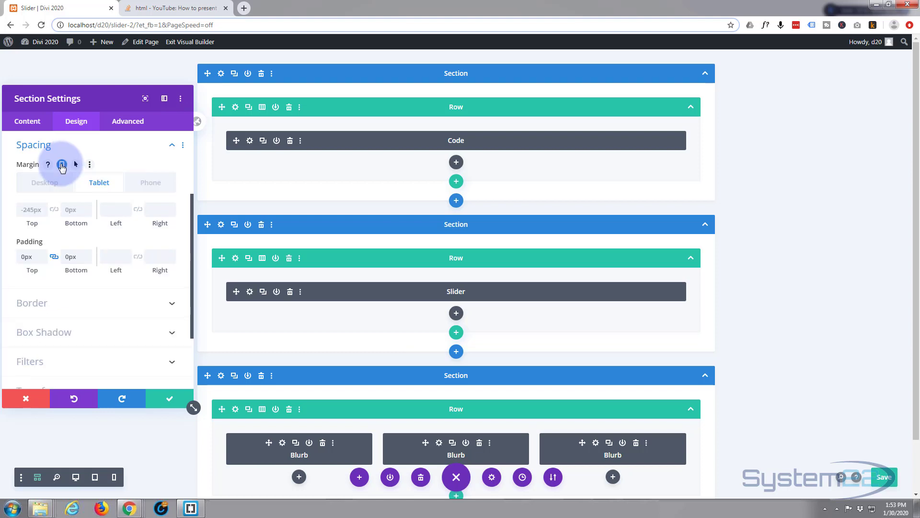
{"action": "left_click", "coordinate": [44, 182]}
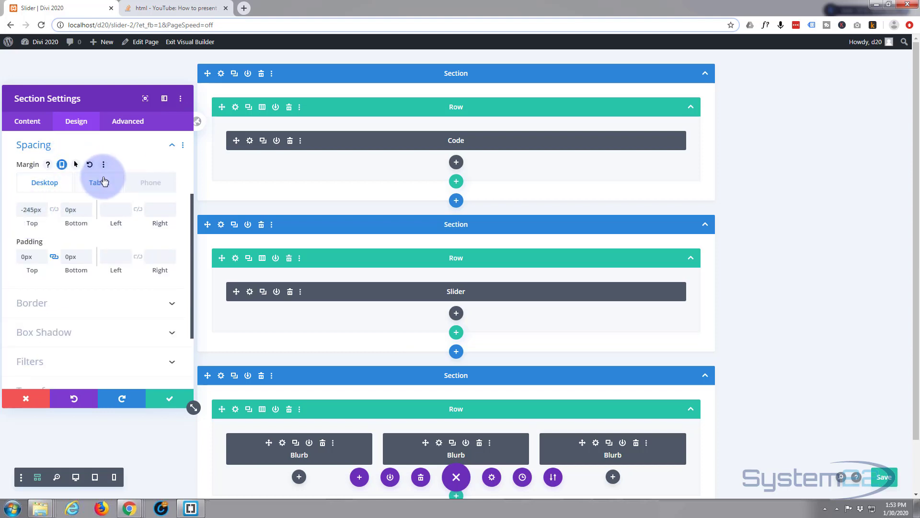
{"action": "left_click", "coordinate": [99, 182]}
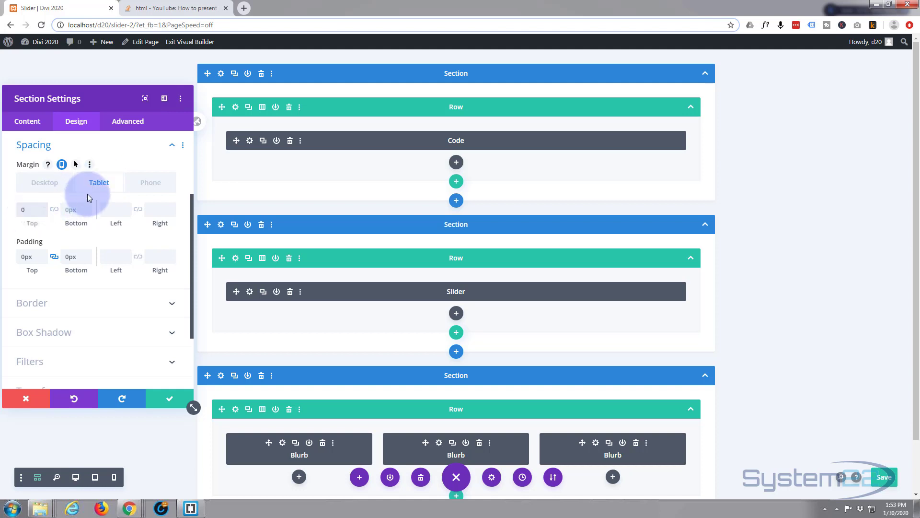
{"action": "left_click", "coordinate": [150, 183]}
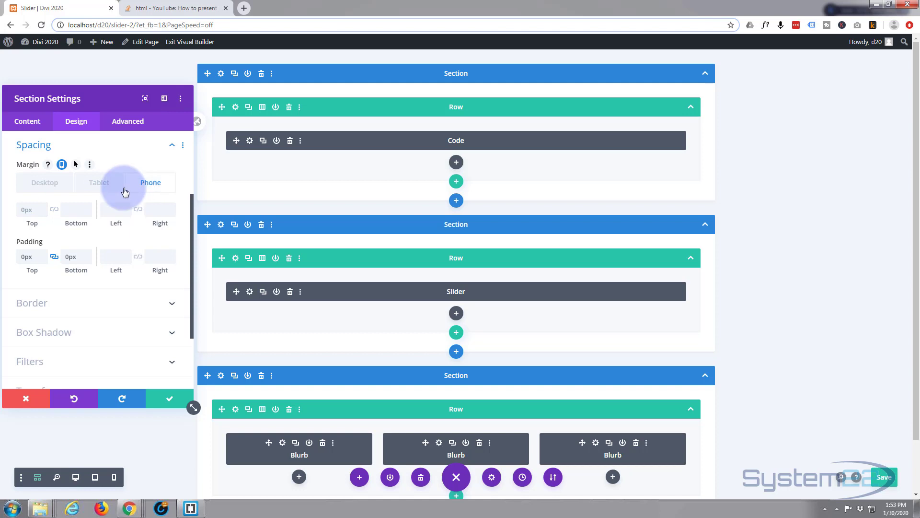
{"action": "left_click", "coordinate": [44, 183]}
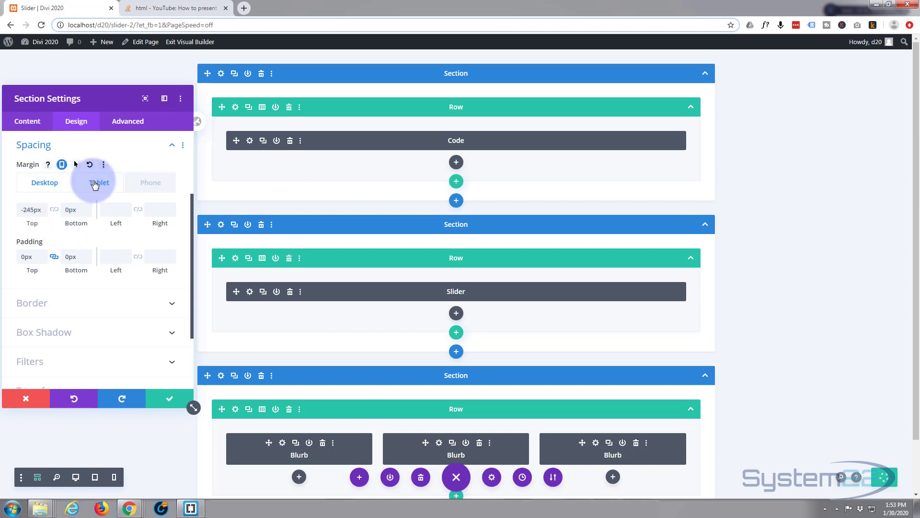
{"action": "mouse_move", "coordinate": [90, 476]}
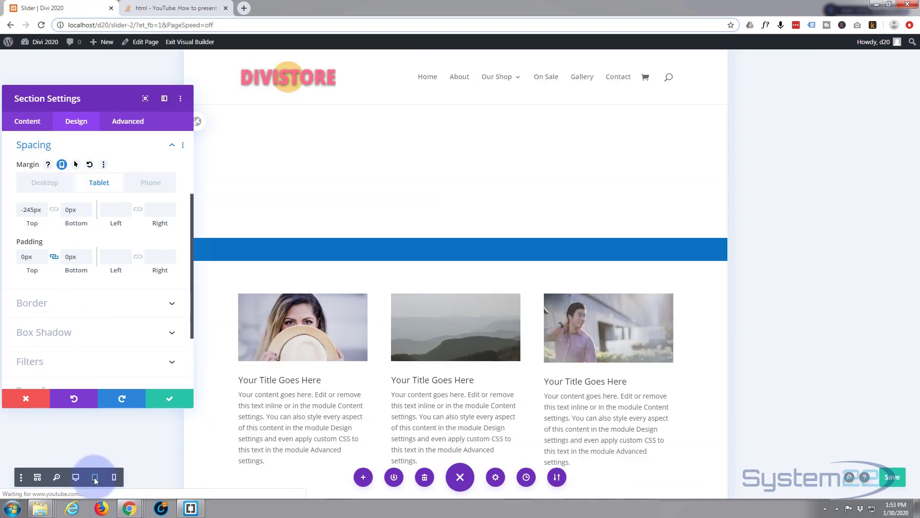
{"action": "left_click", "coordinate": [94, 477]}
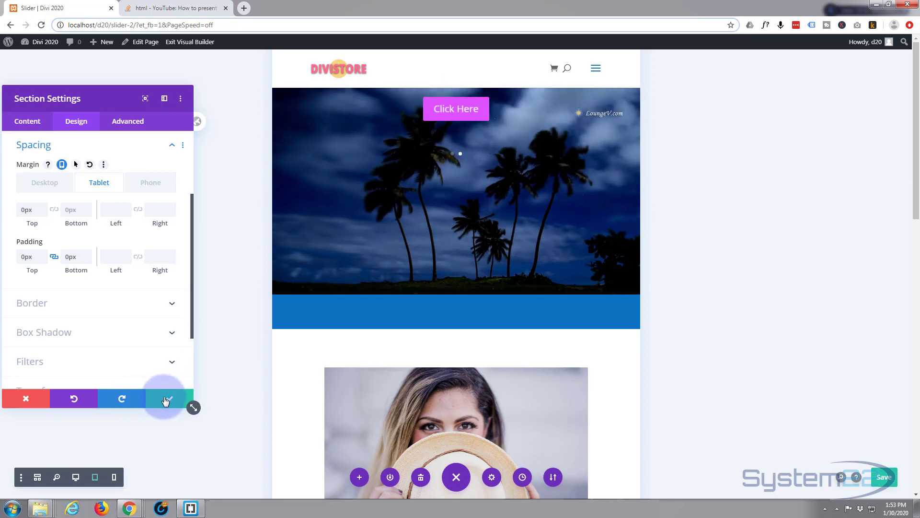
Save the section settings, reopen the Code module's settings, and switch to Wireframe view
{"action": "left_click", "coordinate": [167, 398]}
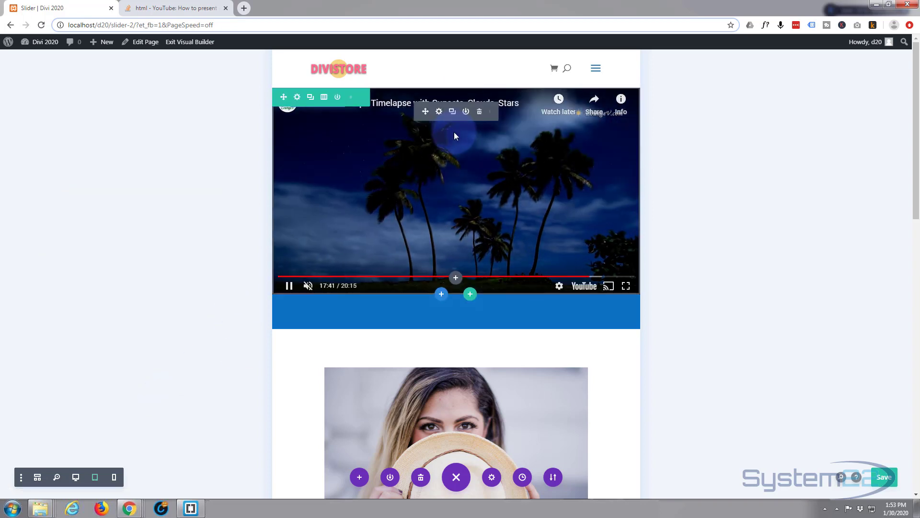
{"action": "left_click", "coordinate": [298, 97]}
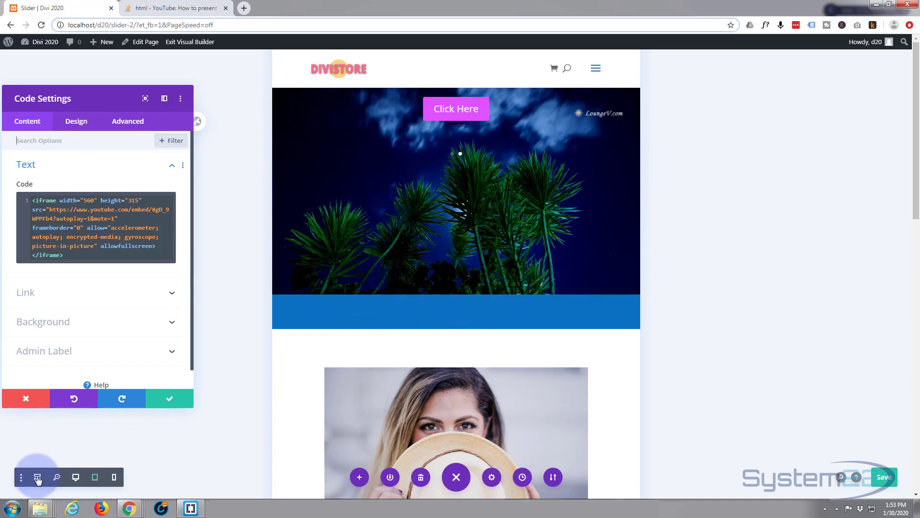
{"action": "left_click", "coordinate": [37, 477]}
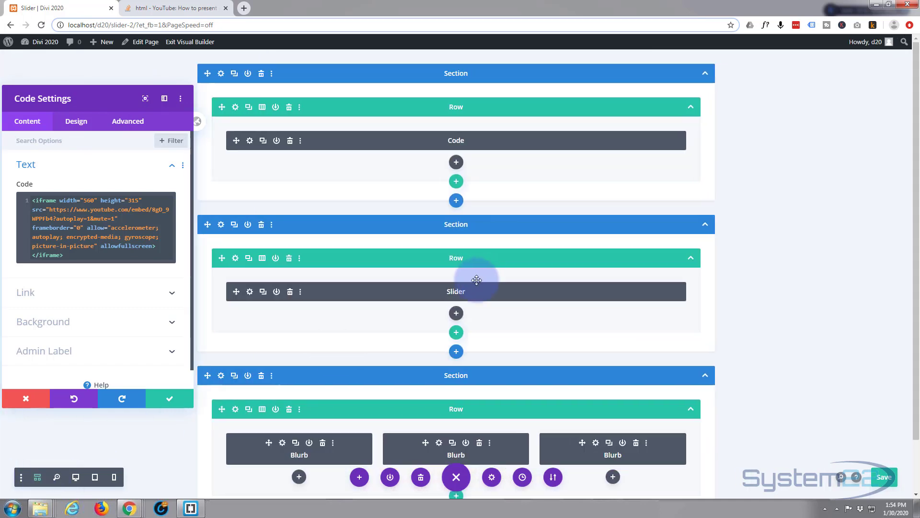
{"action": "mouse_move", "coordinate": [350, 299]}
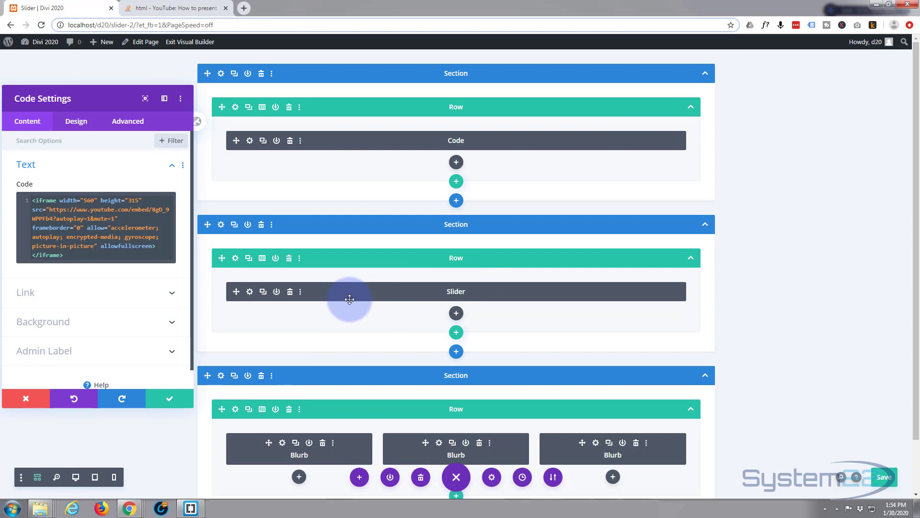
Enable responsive slider top margins: -53vh on tablet and -46vh on phone
{"action": "left_click", "coordinate": [249, 292]}
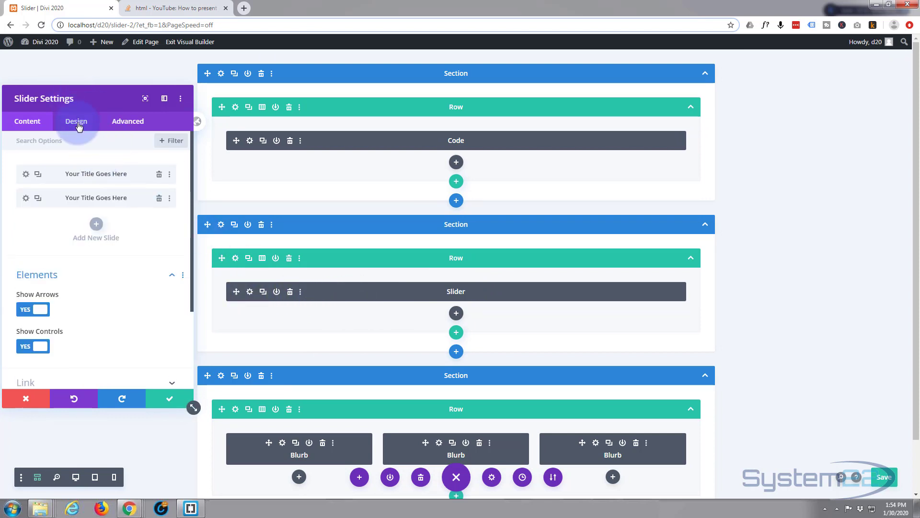
{"action": "left_click", "coordinate": [76, 120]}
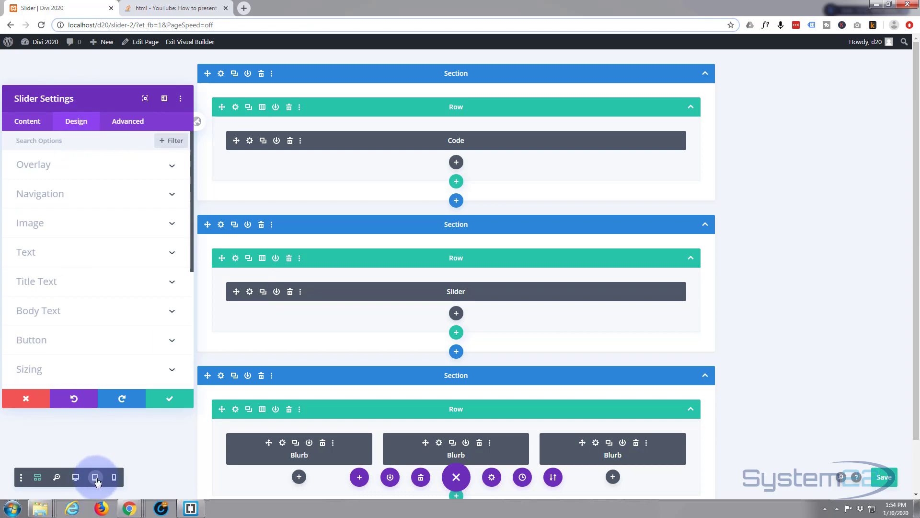
{"action": "left_click", "coordinate": [95, 477]}
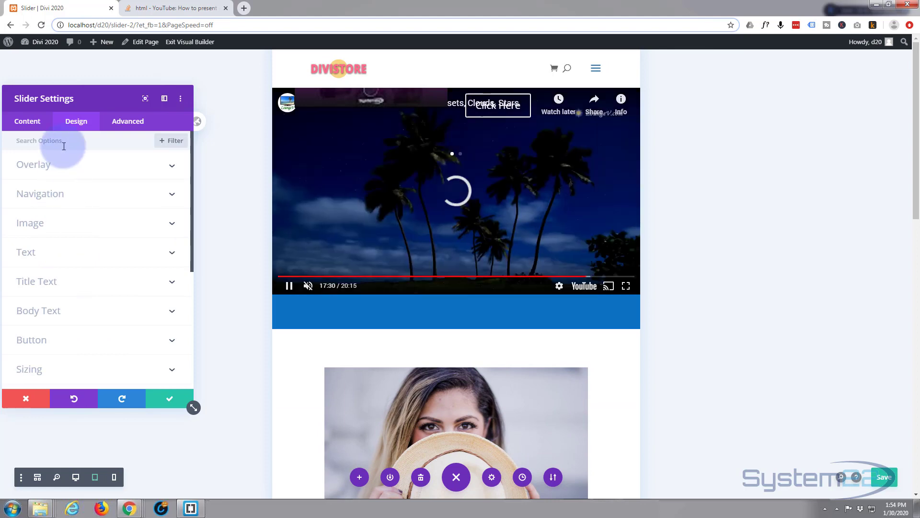
{"action": "scroll", "scroll_direction": "down", "scroll_amount": 3}
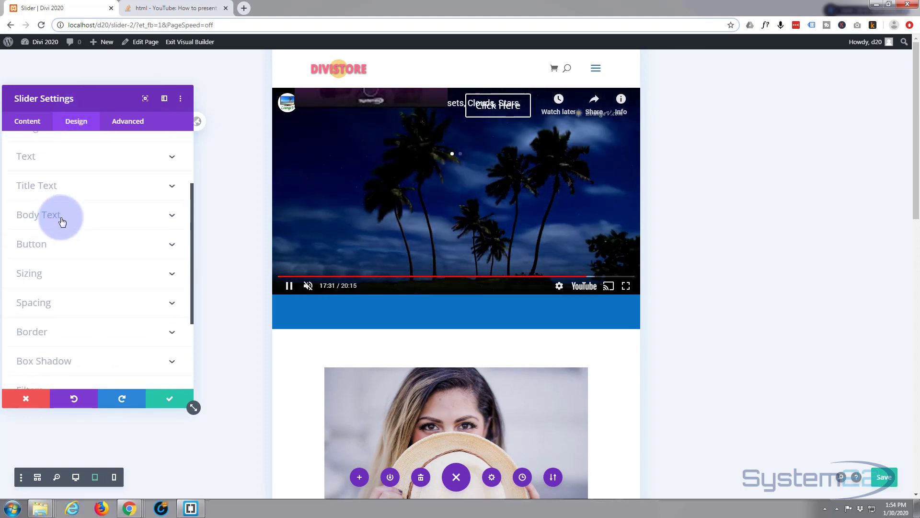
{"action": "left_click", "coordinate": [32, 331]}
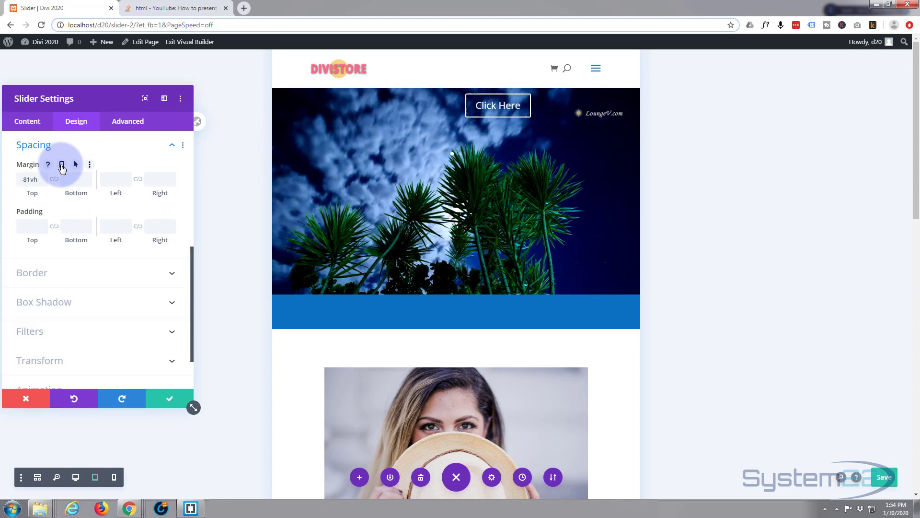
{"action": "left_click", "coordinate": [62, 164]}
{"action": "type", "text": "60vh"}
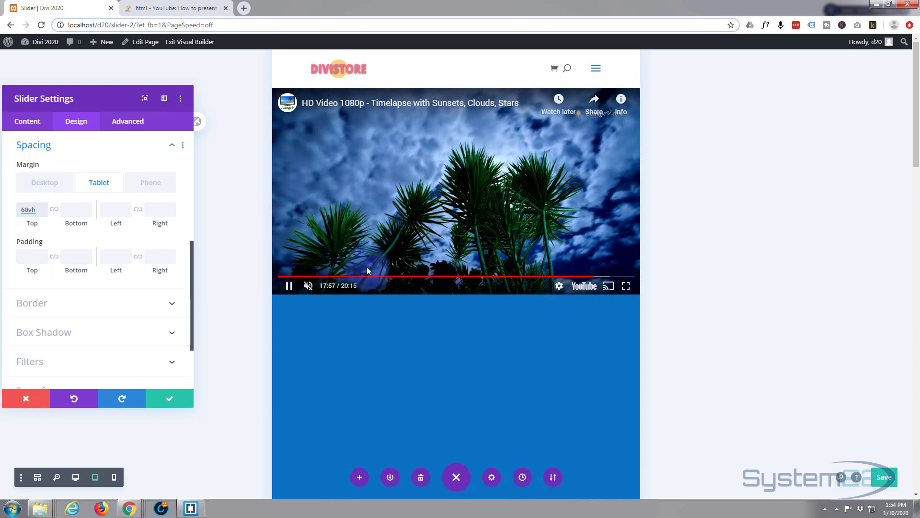
{"action": "left_click", "coordinate": [29, 209]}
{"action": "type", "text": "-"}
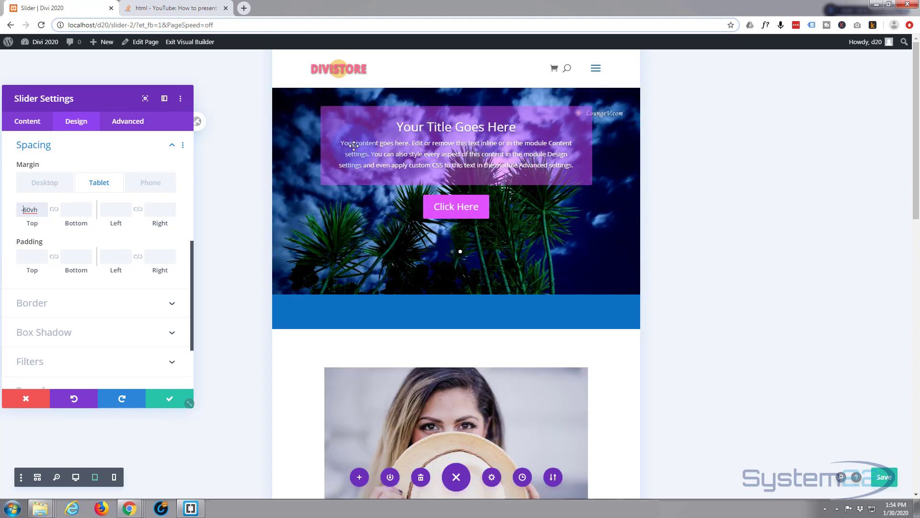
{"action": "left_click", "coordinate": [31, 209]}
{"action": "type", "text": "53"}
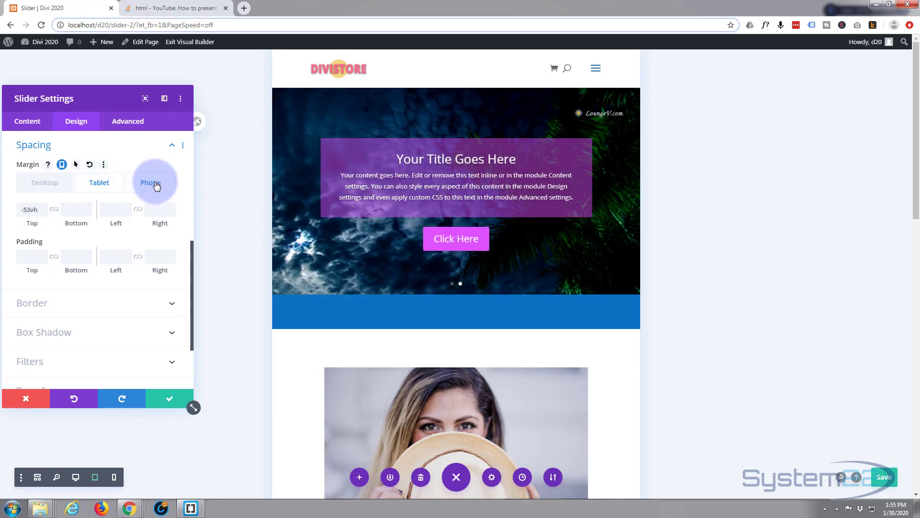
{"action": "left_click", "coordinate": [150, 183]}
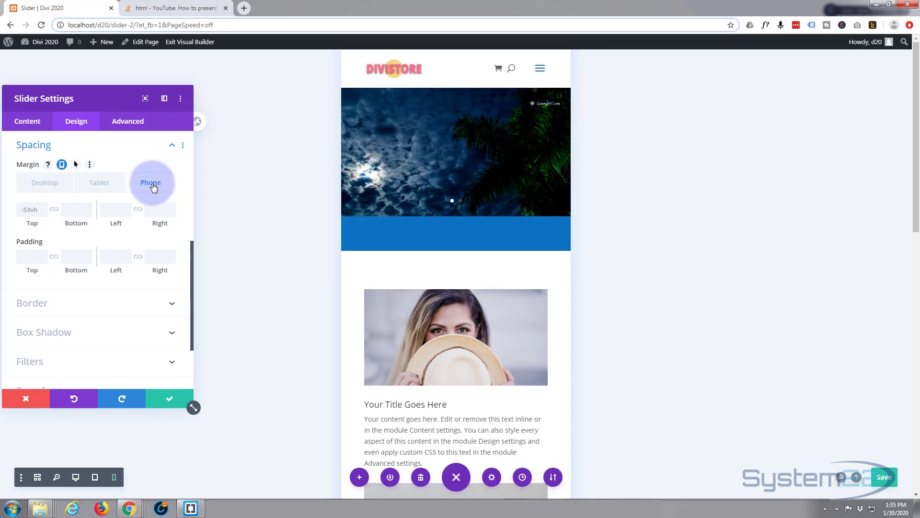
{"action": "left_click", "coordinate": [150, 182]}
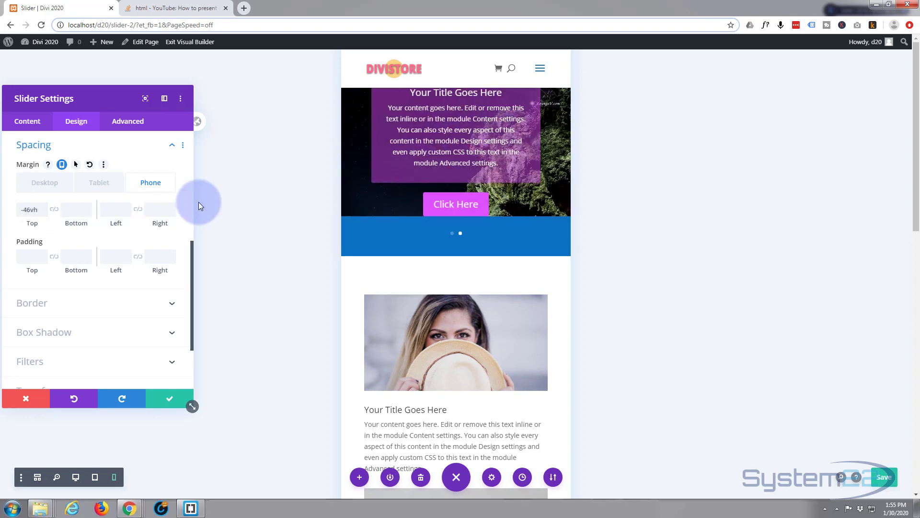
{"action": "mouse_move", "coordinate": [456, 203]}
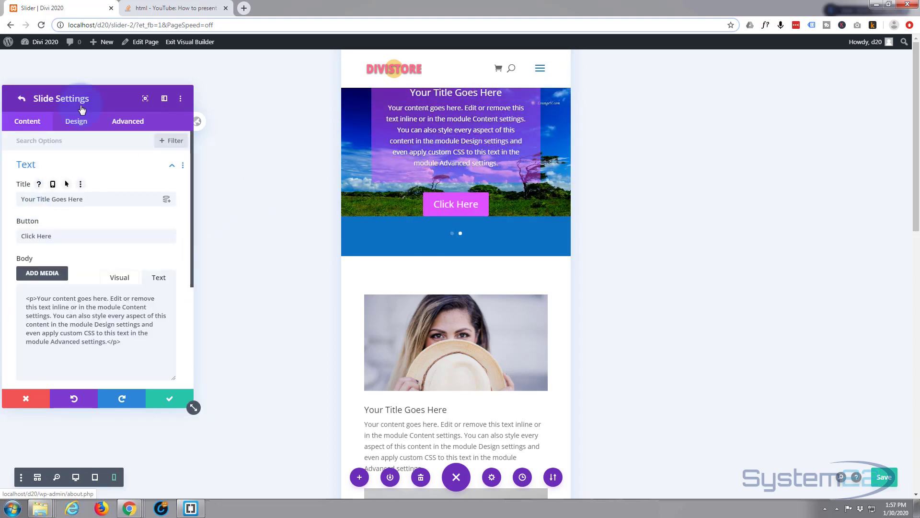
Give the slide button a -16px phone top margin, then preview at desktop width
{"action": "left_click", "coordinate": [75, 121]}
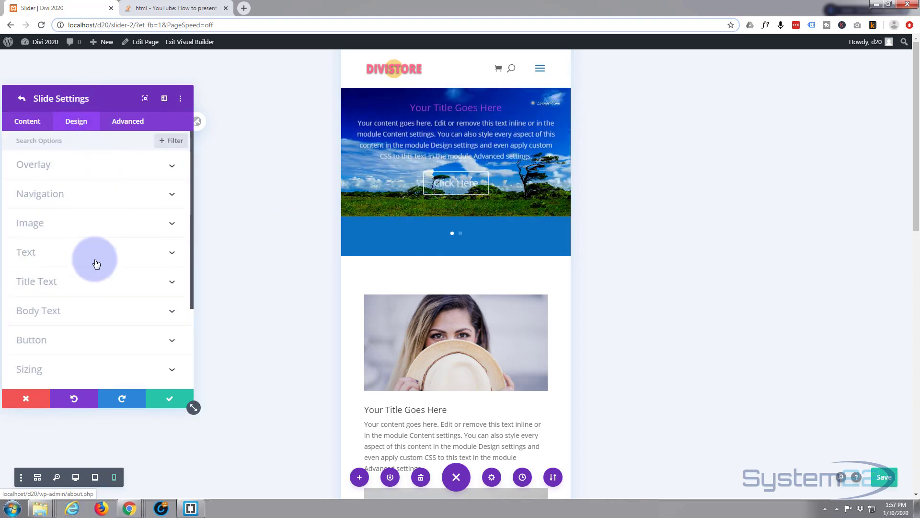
{"action": "left_click", "coordinate": [31, 340]}
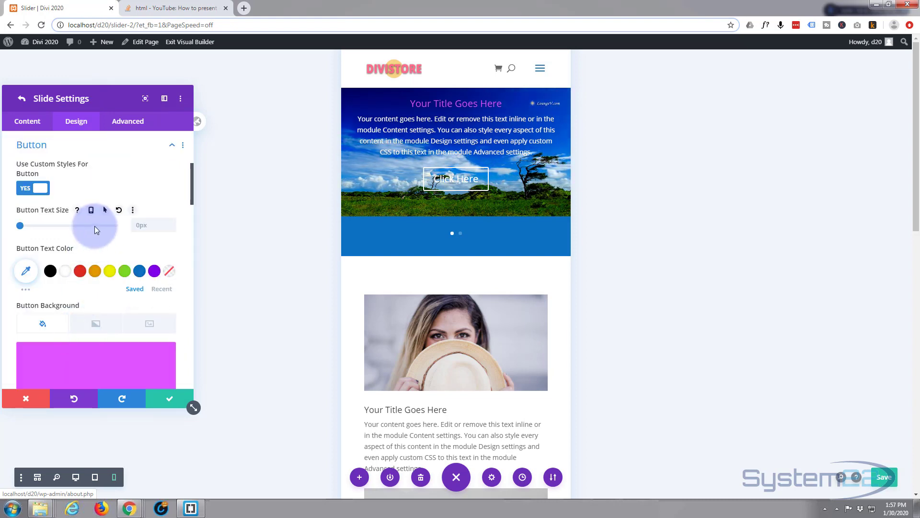
{"action": "scroll", "scroll_direction": "down", "scroll_amount": 3}
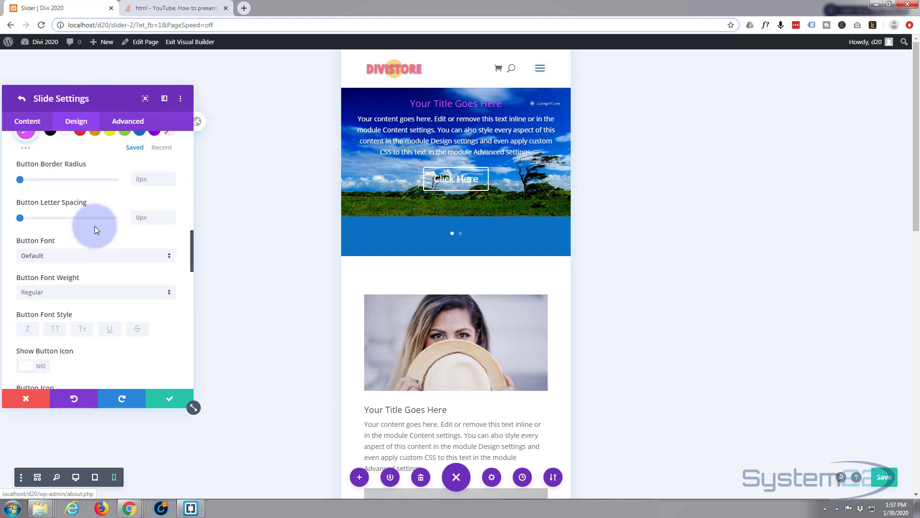
{"action": "scroll", "scroll_direction": "down", "scroll_amount": 3}
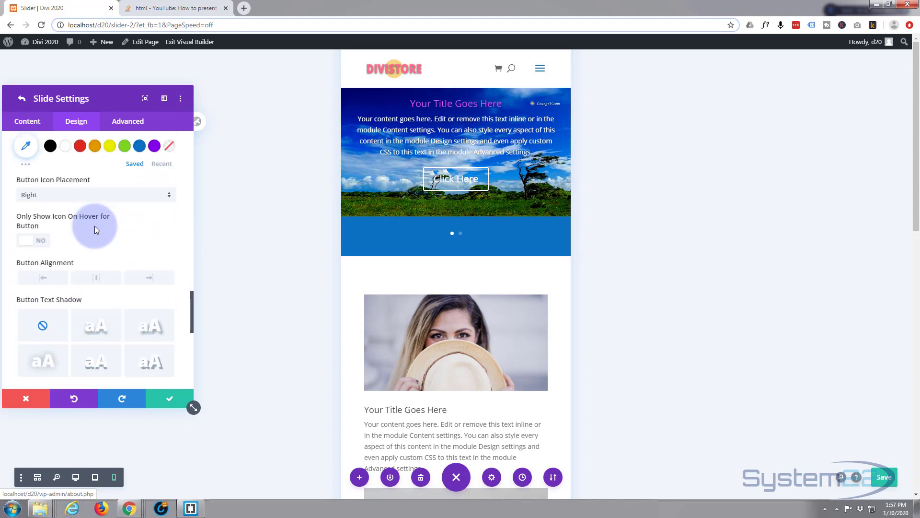
{"action": "scroll", "scroll_direction": "down", "scroll_amount": 3}
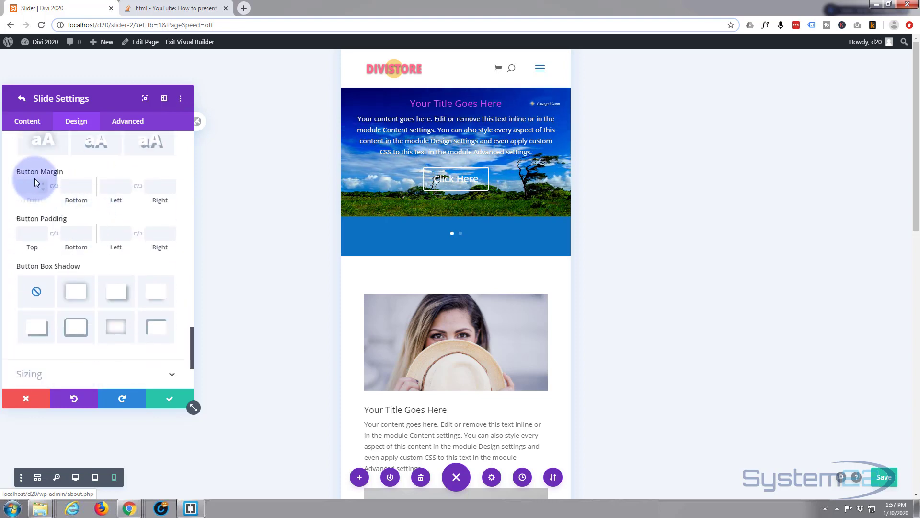
{"action": "mouse_move", "coordinate": [23, 186]}
{"action": "type", "text": "-16"}
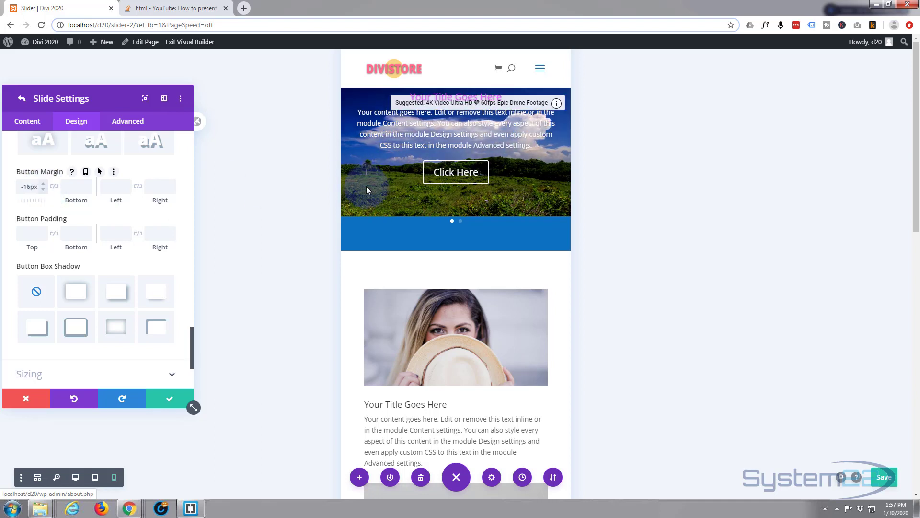
{"action": "left_click", "coordinate": [560, 139]}
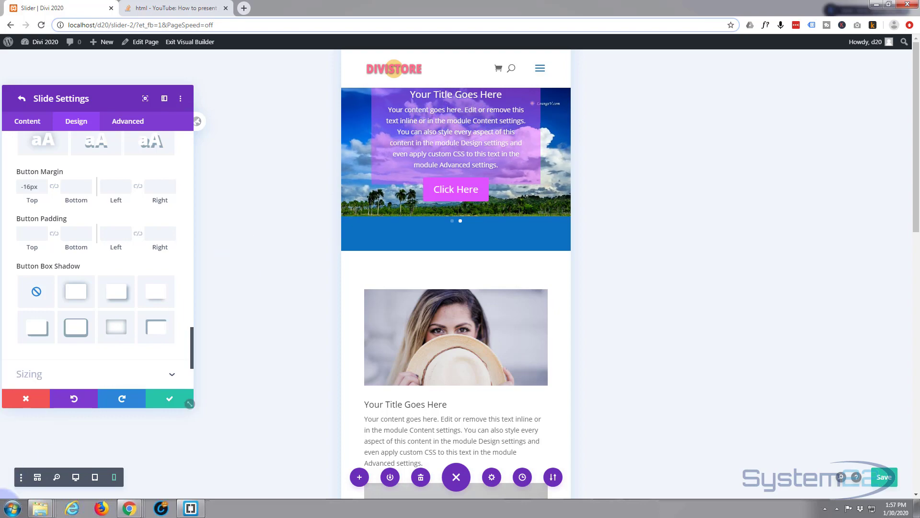
{"action": "left_click", "coordinate": [75, 476]}
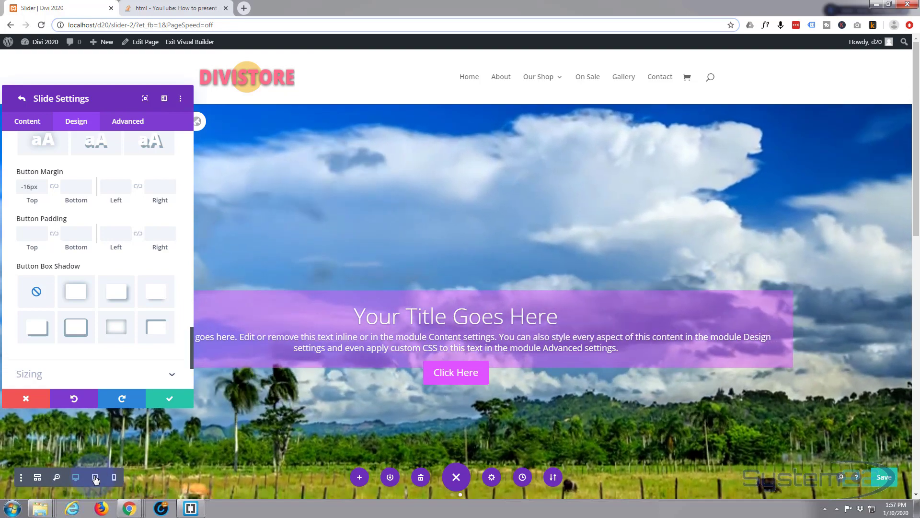
Preview the slider at tablet and phone widths, then go back to Slider Settings
{"action": "left_click", "coordinate": [95, 478]}
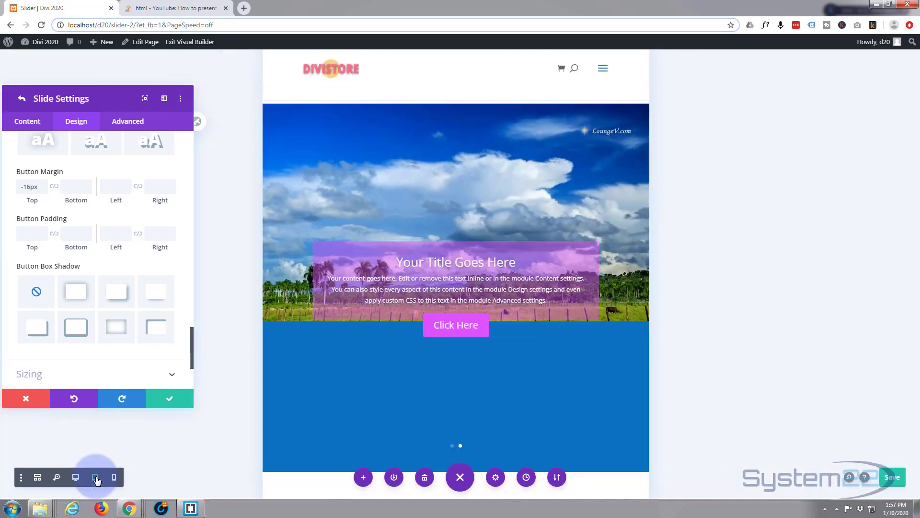
{"action": "left_click", "coordinate": [114, 476]}
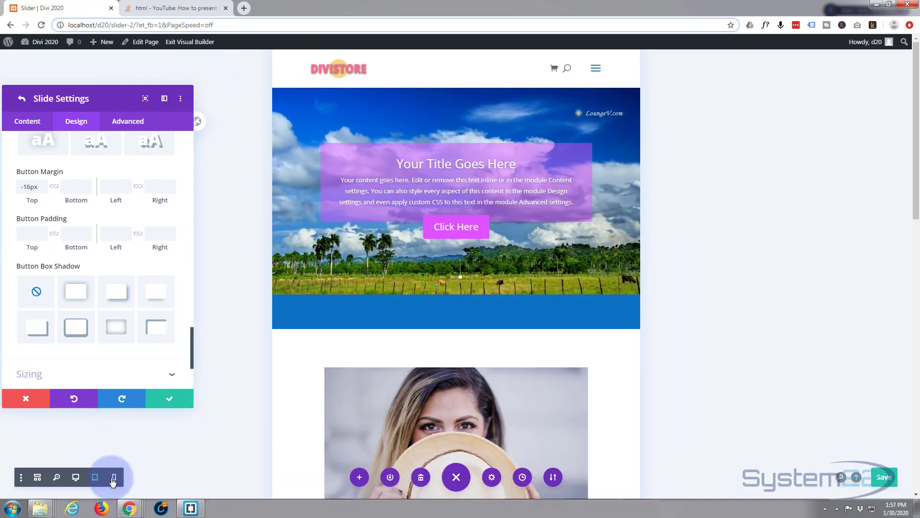
{"action": "left_click", "coordinate": [114, 477]}
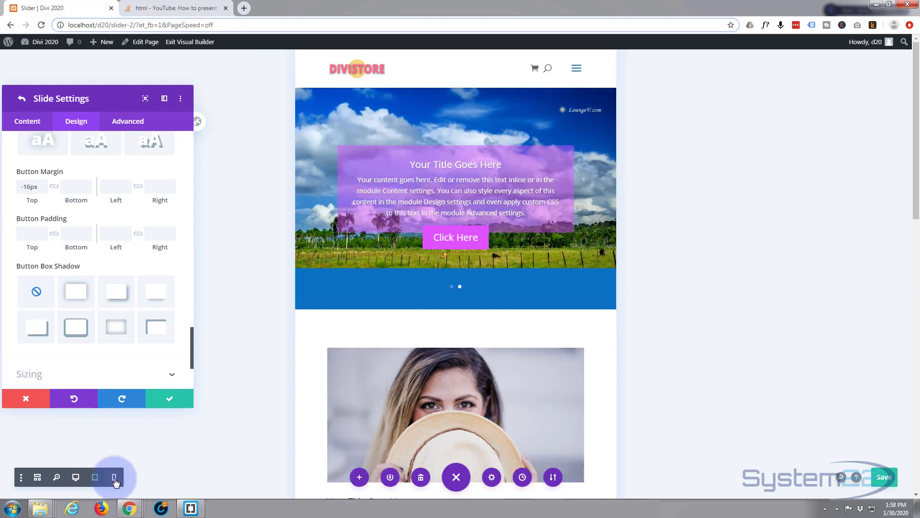
{"action": "left_click", "coordinate": [114, 476]}
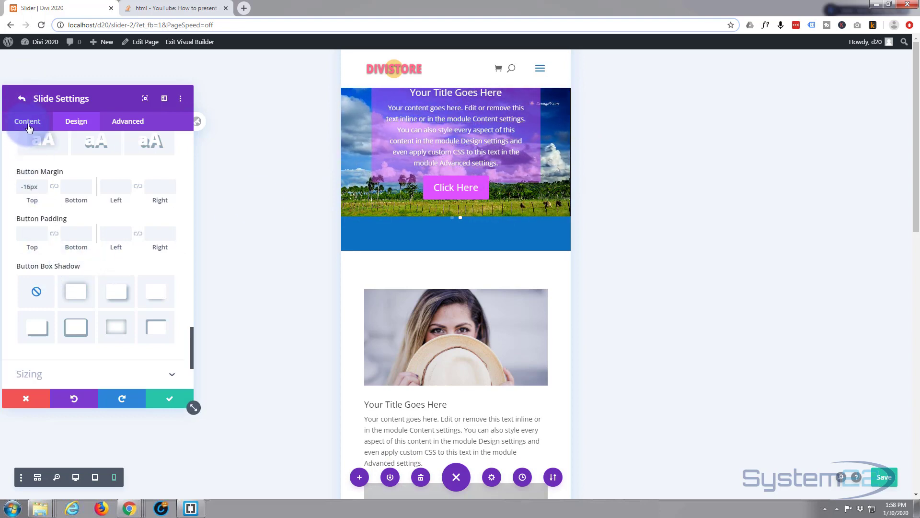
{"action": "left_click", "coordinate": [168, 398]}
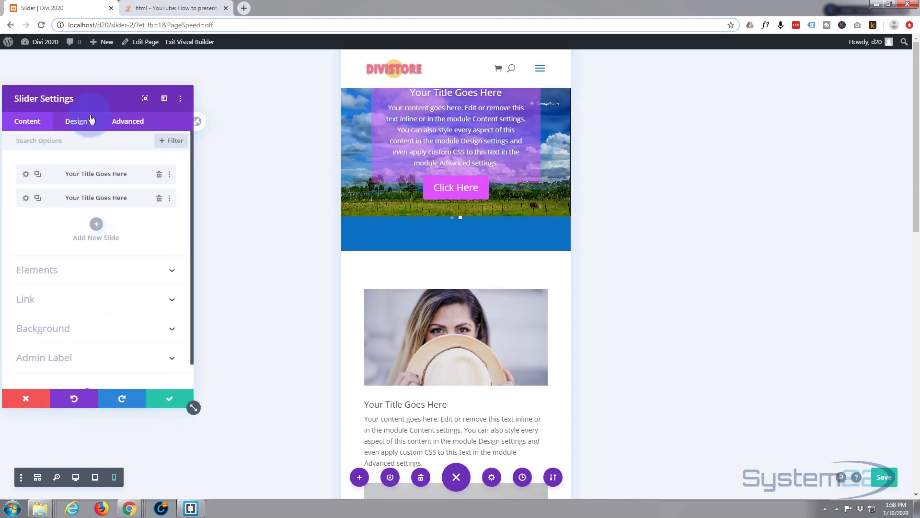
Change the slider's phone-view Margin Top in Design > Spacing to -42vh and confirm
{"action": "left_click", "coordinate": [75, 121]}
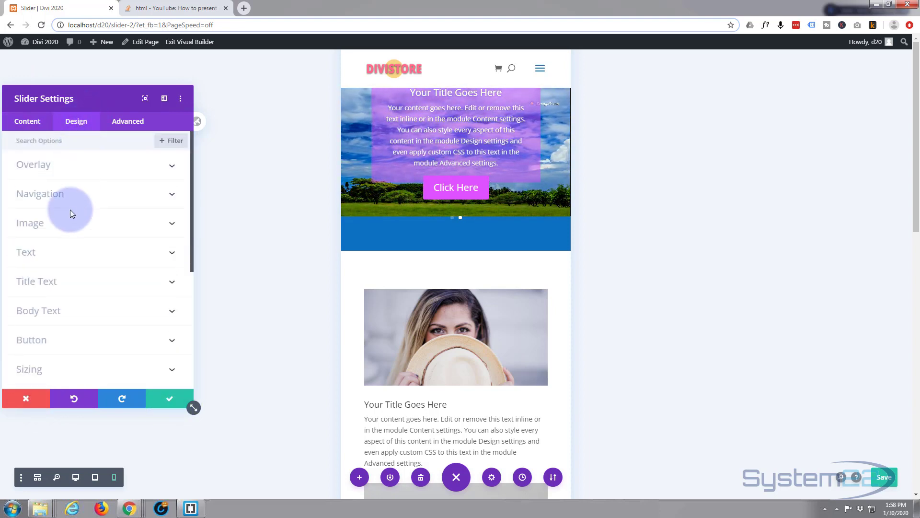
{"action": "mouse_move", "coordinate": [66, 229]}
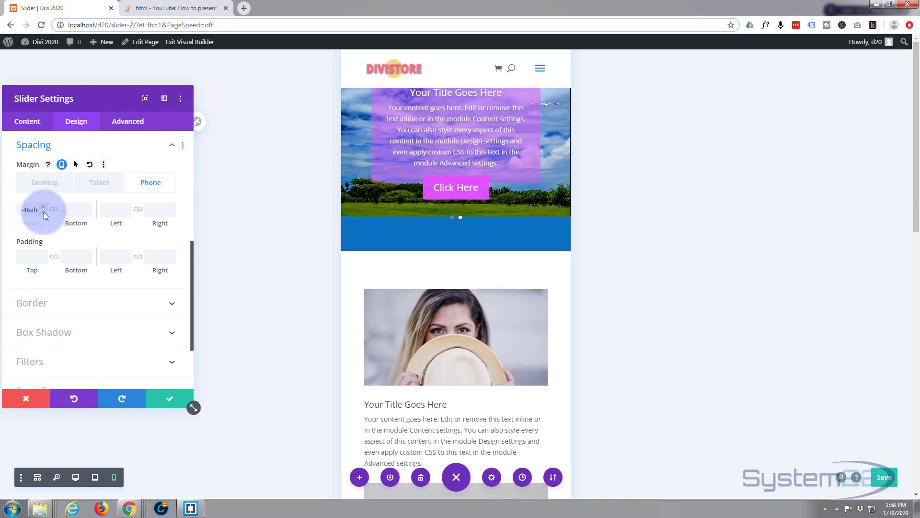
{"action": "left_click_drag", "start_coordinate": [44, 209], "coordinate": [44, 211]}
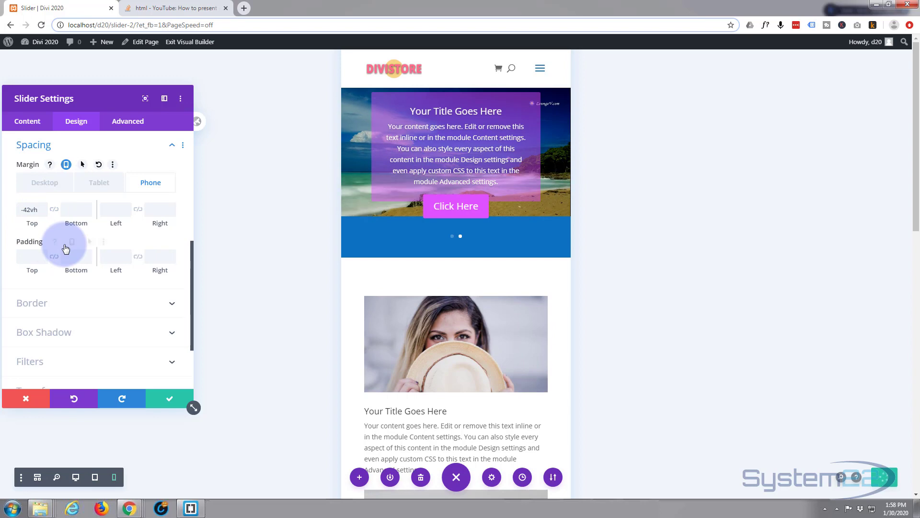
{"action": "left_click", "coordinate": [120, 399]}
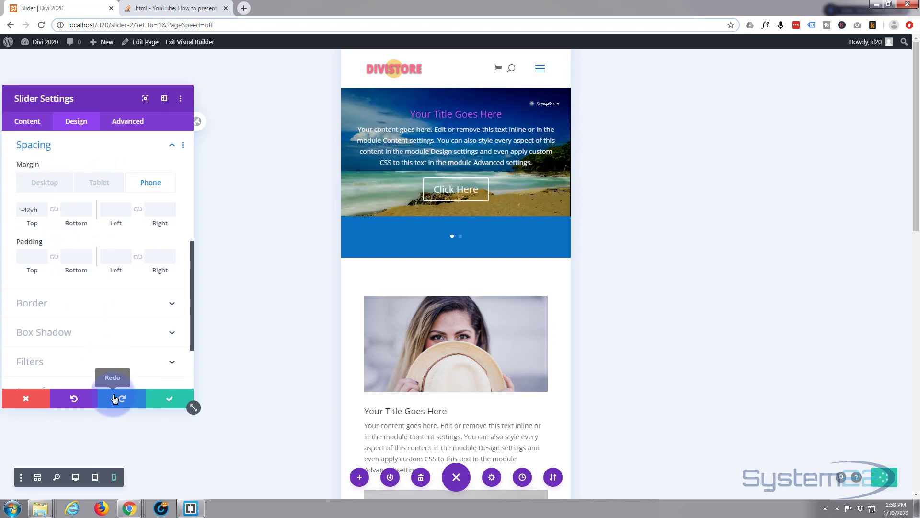
{"action": "left_click", "coordinate": [121, 398]}
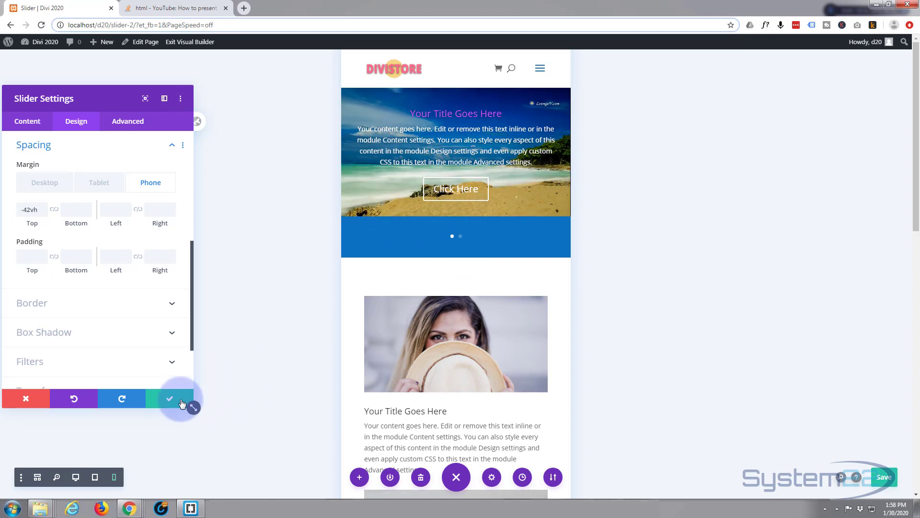
{"action": "mouse_move", "coordinate": [169, 399]}
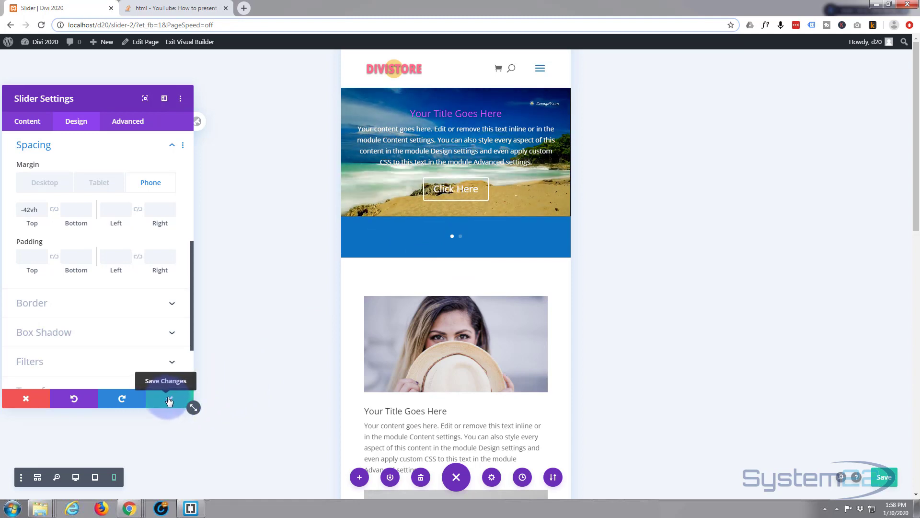
{"action": "left_click", "coordinate": [170, 398]}
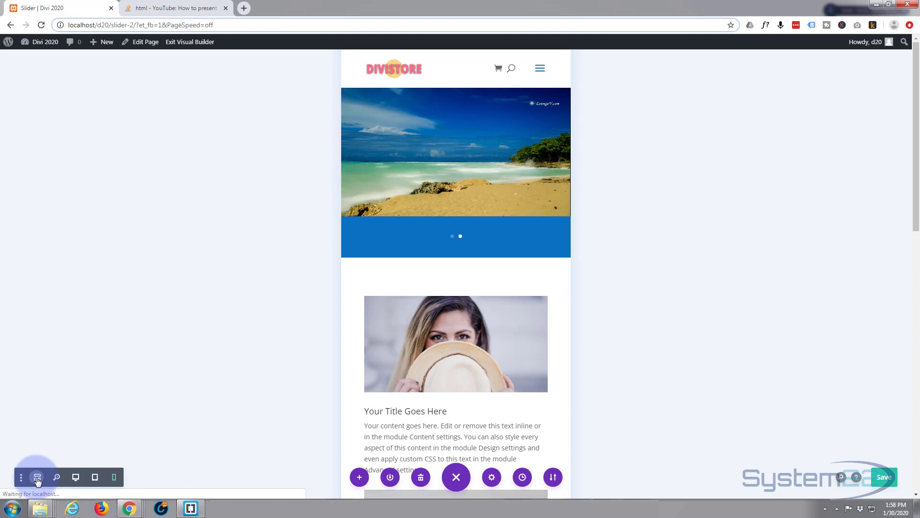
Set the slider section's background colour alpha to 0, save, and return to desktop preview
{"action": "left_click", "coordinate": [36, 477]}
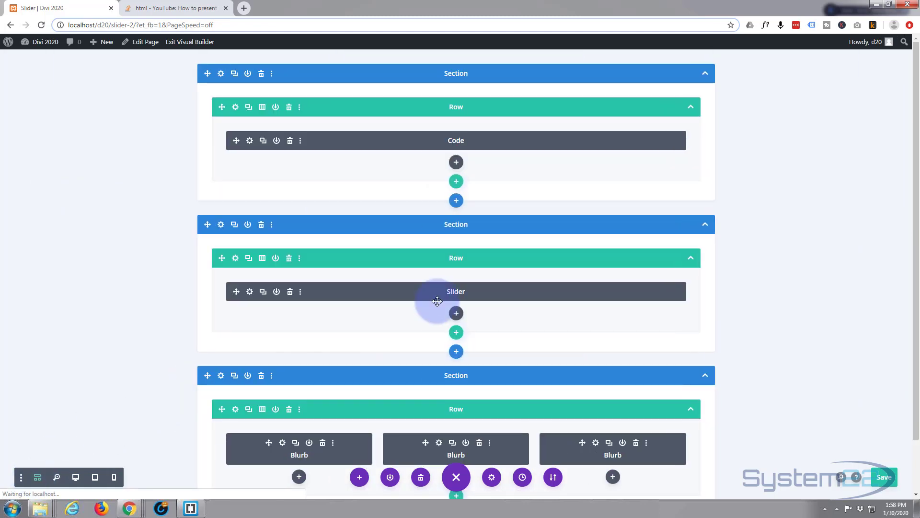
{"action": "mouse_move", "coordinate": [265, 237]}
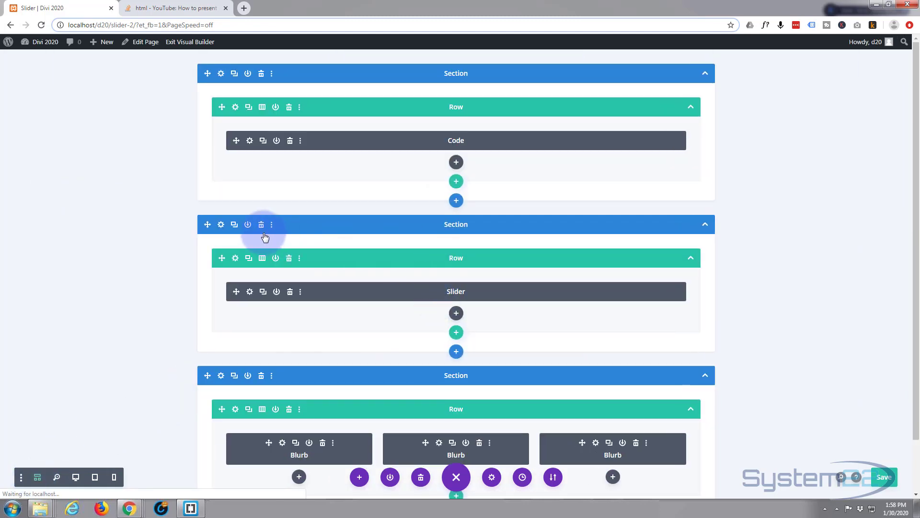
{"action": "left_click", "coordinate": [221, 225]}
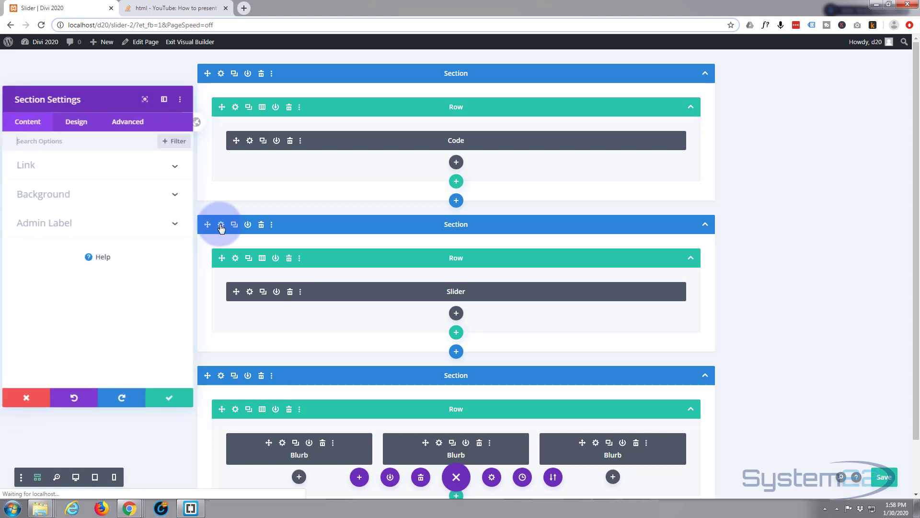
{"action": "left_click", "coordinate": [43, 194]}
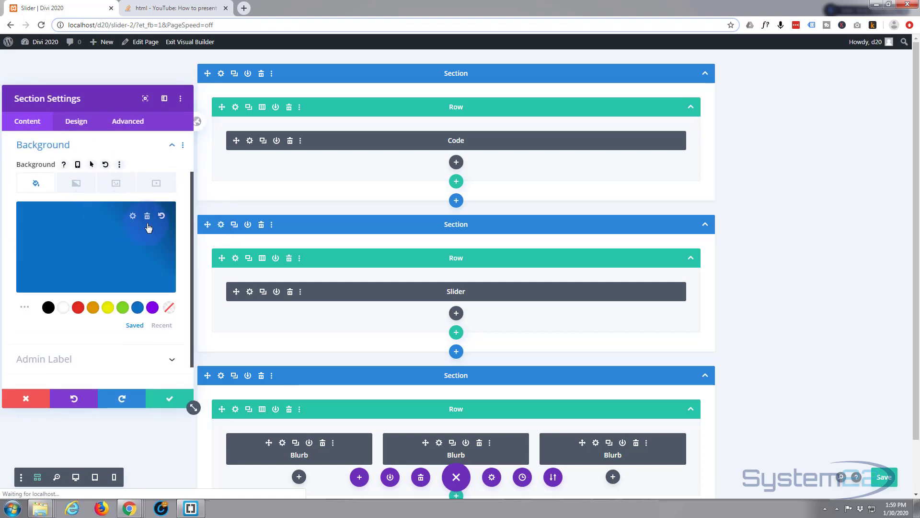
{"action": "left_click", "coordinate": [96, 246]}
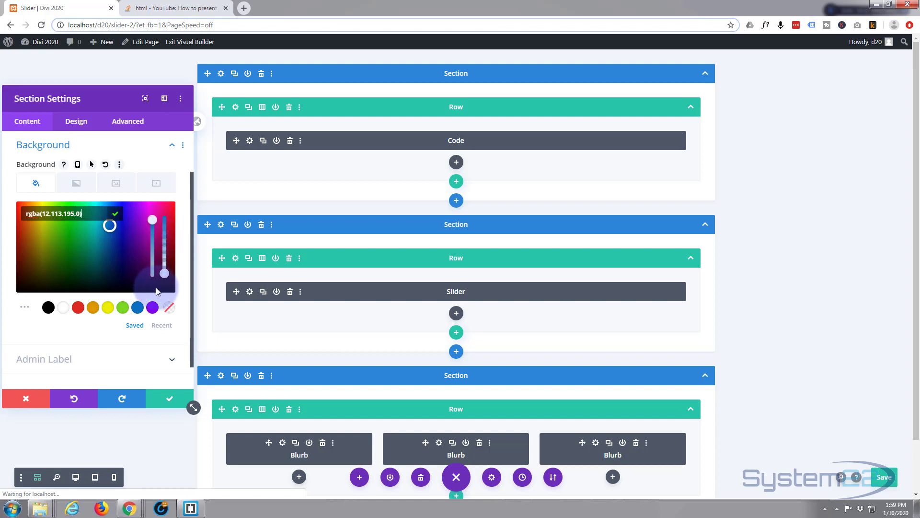
{"action": "mouse_move", "coordinate": [168, 398]}
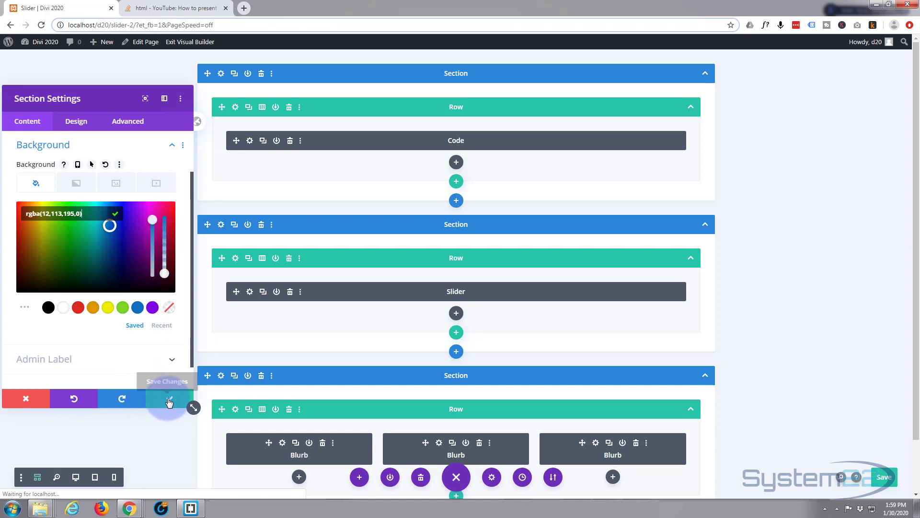
{"action": "left_click", "coordinate": [168, 399]}
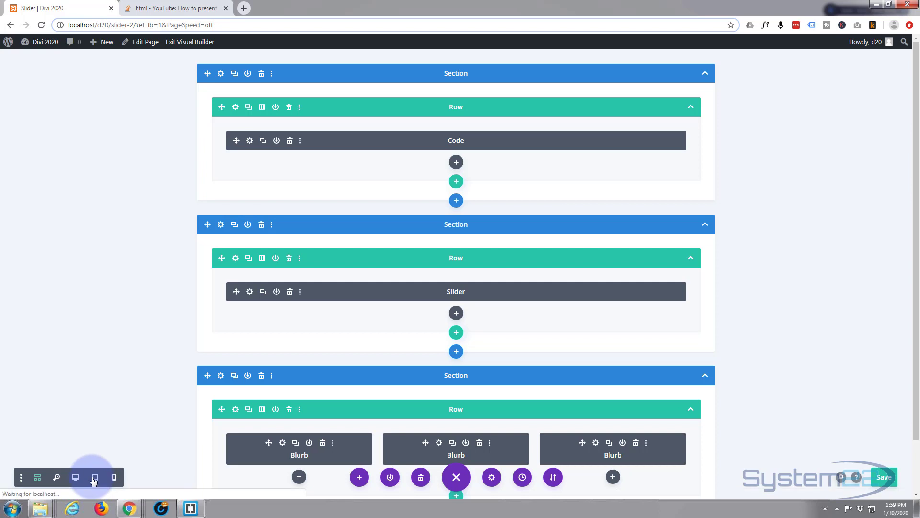
{"action": "left_click", "coordinate": [75, 477]}
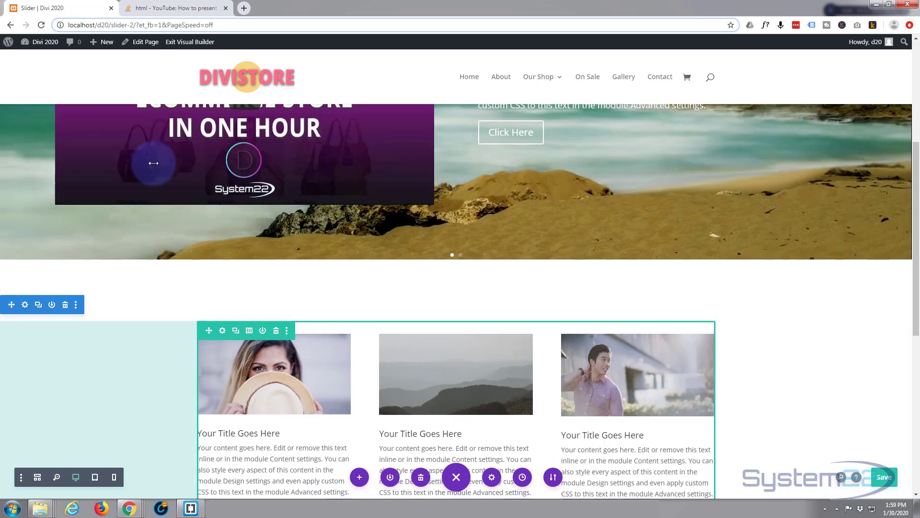
{"action": "scroll", "scroll_direction": "up", "scroll_amount": 3}
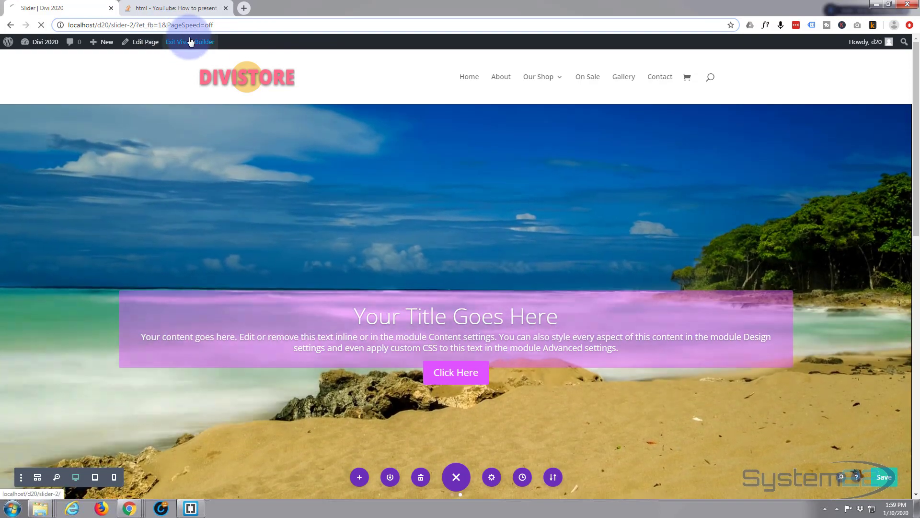
Exit the Visual Builder and reload the live page to see the video slide
{"action": "left_click", "coordinate": [190, 42]}
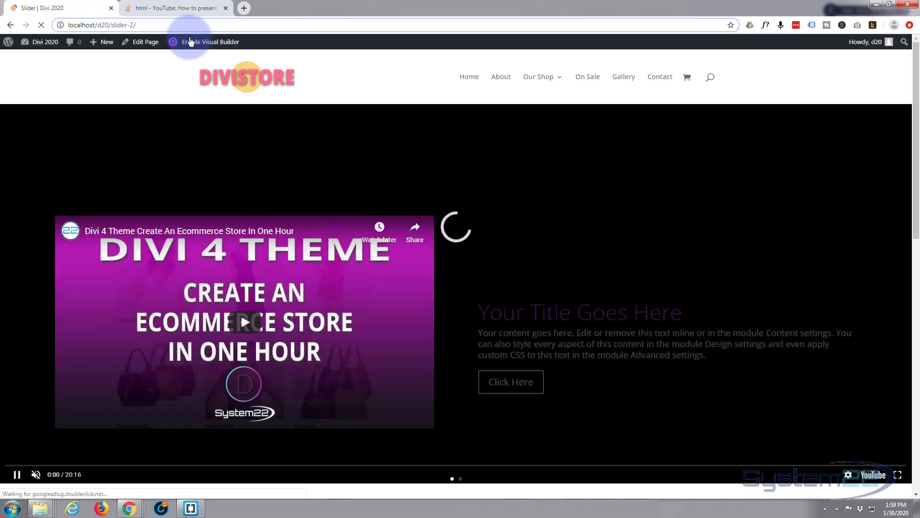
{"action": "left_click", "coordinate": [41, 25]}
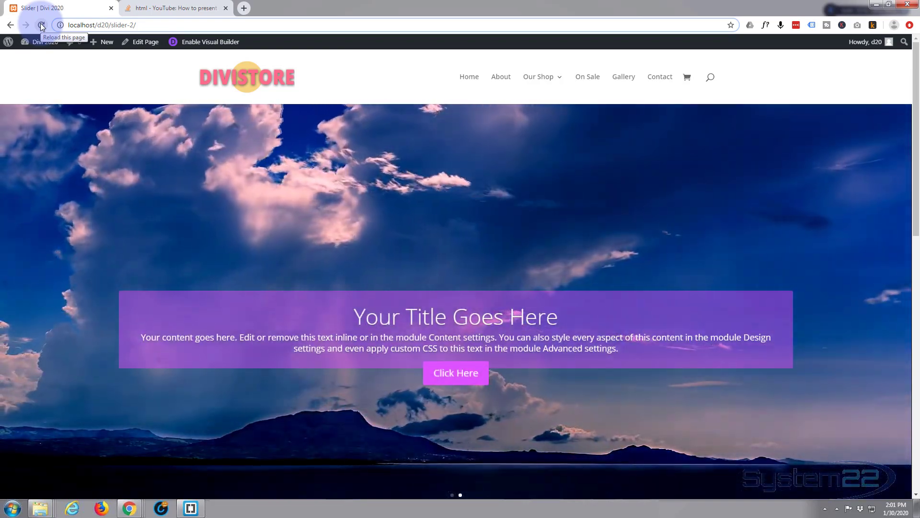
{"action": "left_click", "coordinate": [41, 25]}
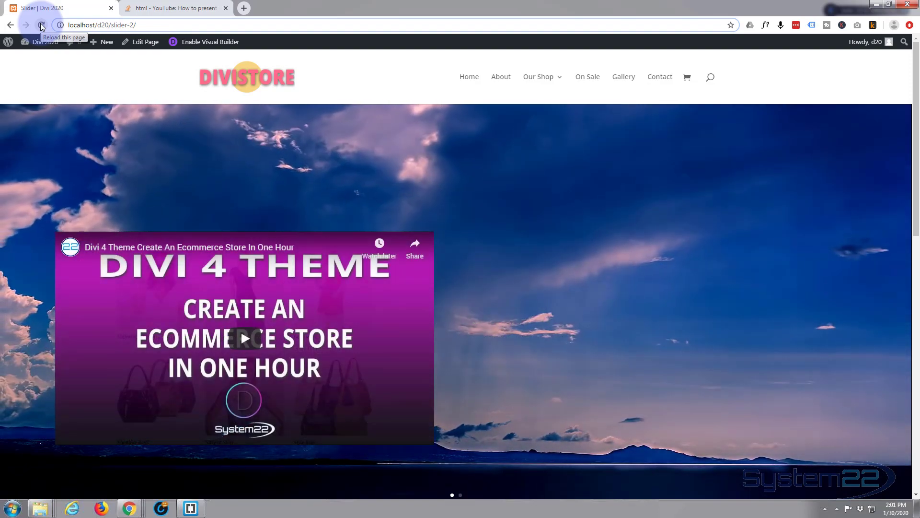
{"action": "left_click", "coordinate": [42, 25]}
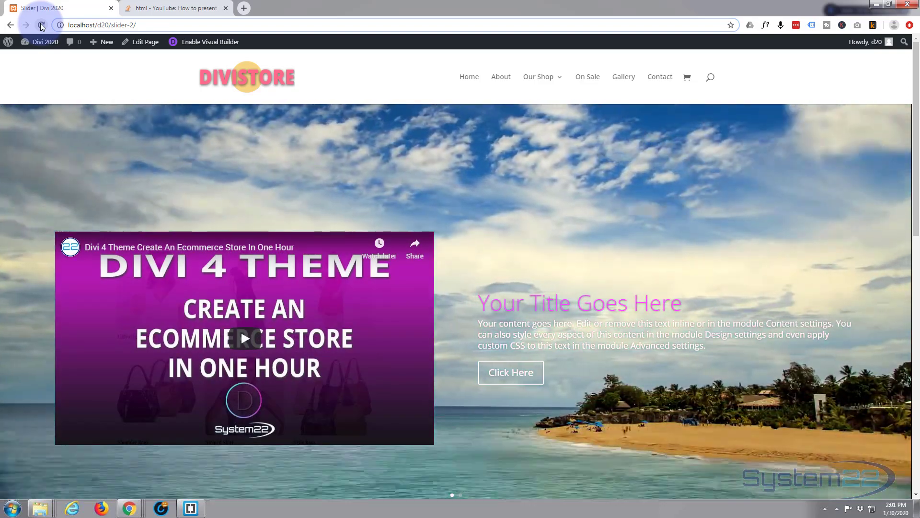
{"action": "left_click", "coordinate": [41, 24]}
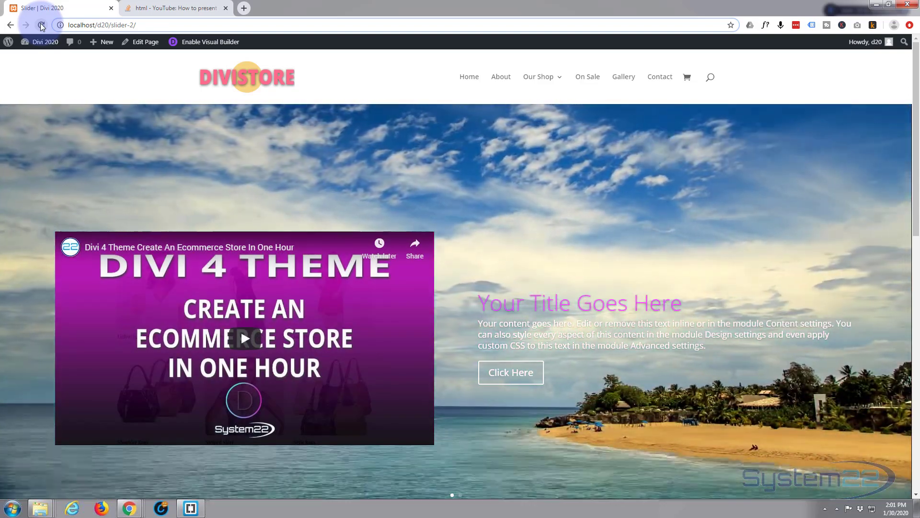